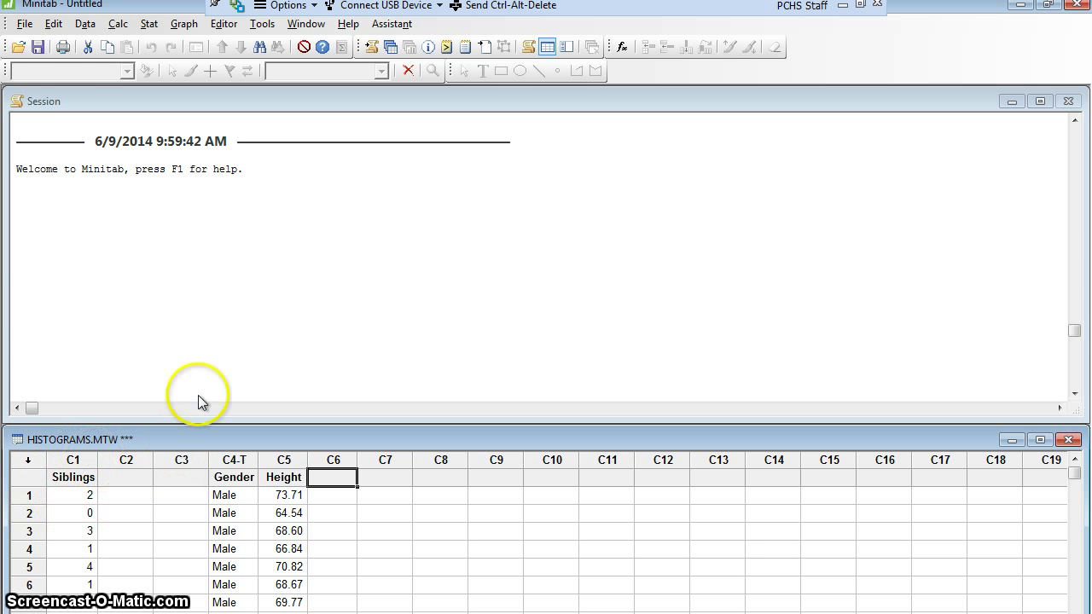
pyautogui.moveTo(244, 318)
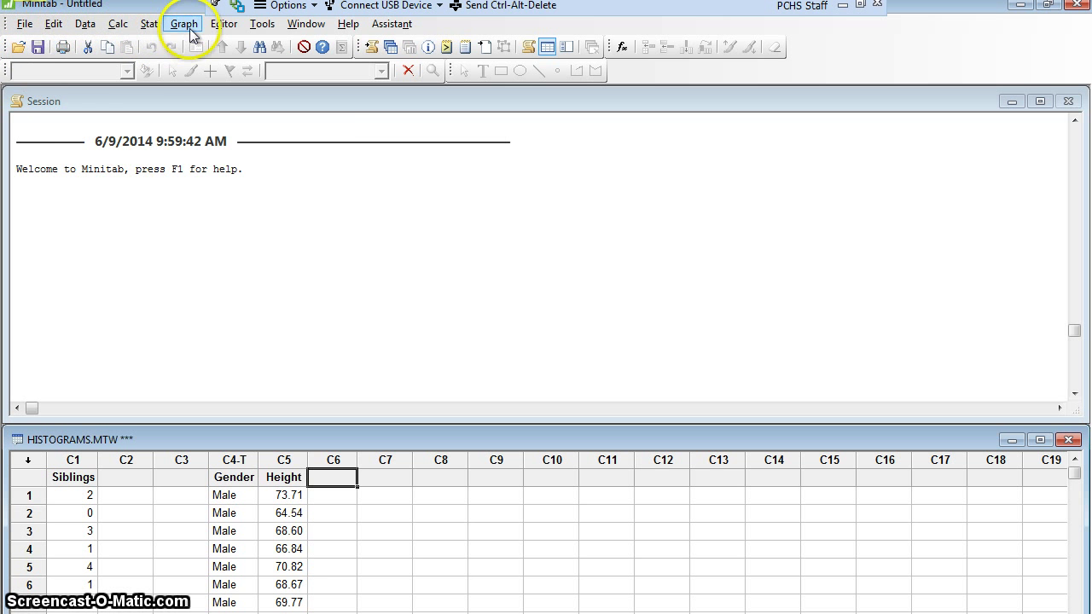
# Step: Start a simple histogram from the Graph menu's Histogram option
pyautogui.click(183, 23)
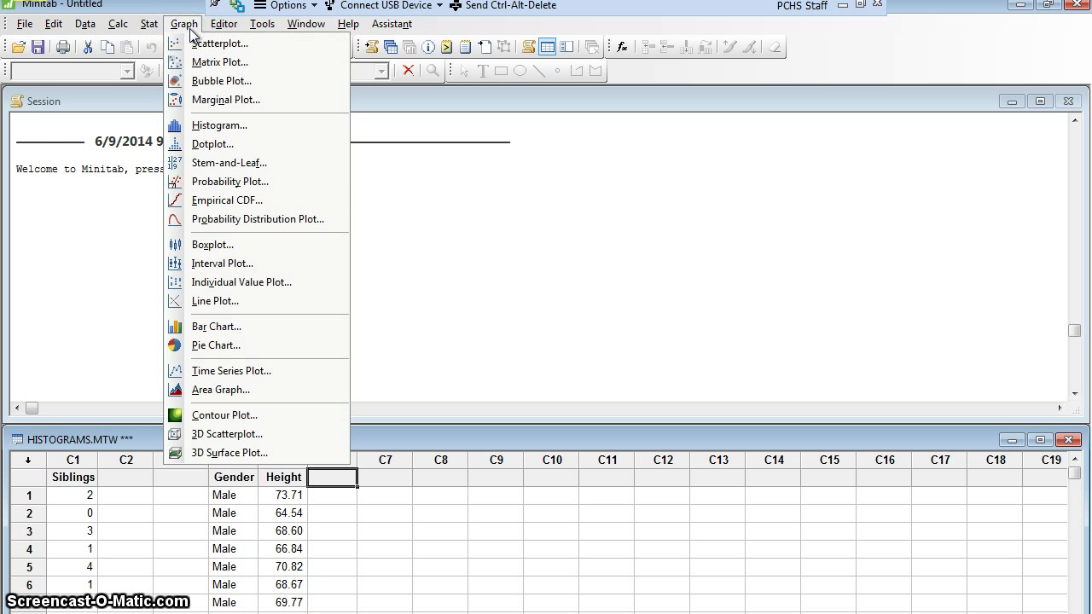
pyautogui.moveTo(218, 126)
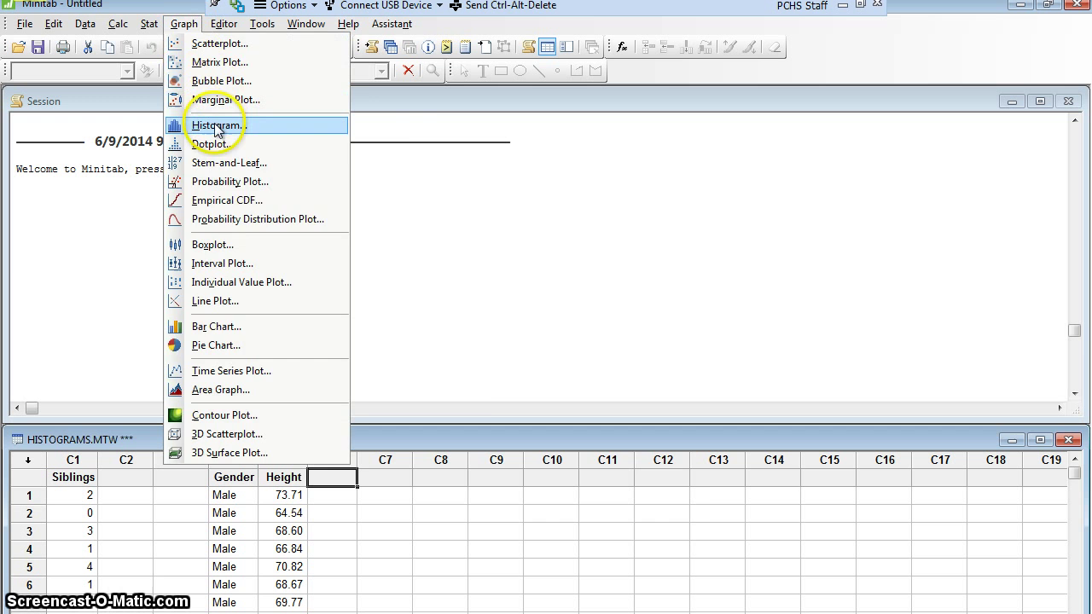
pyautogui.click(217, 126)
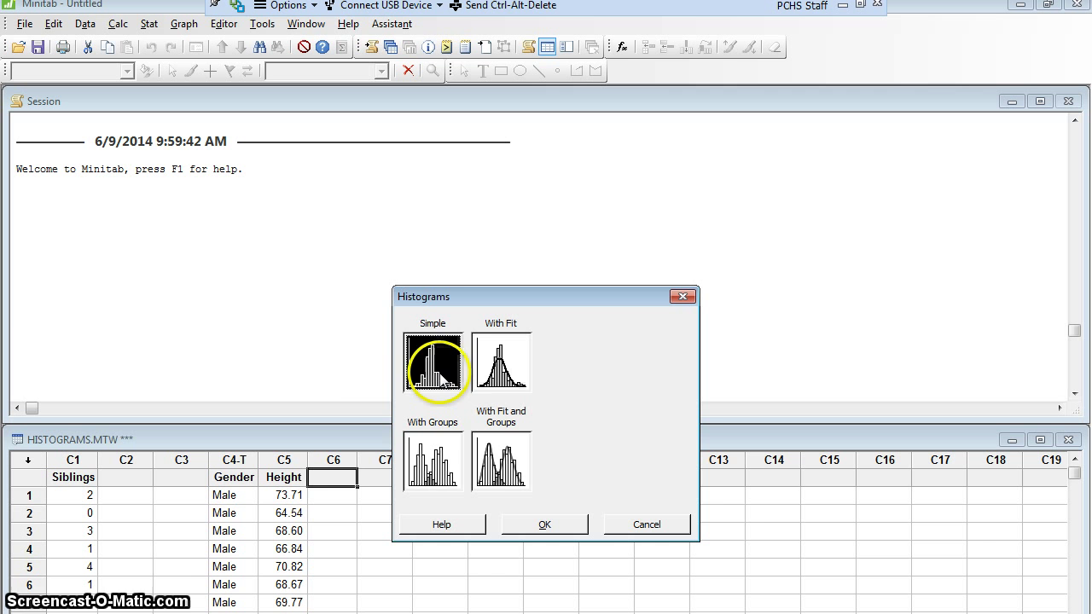
pyautogui.moveTo(435, 367)
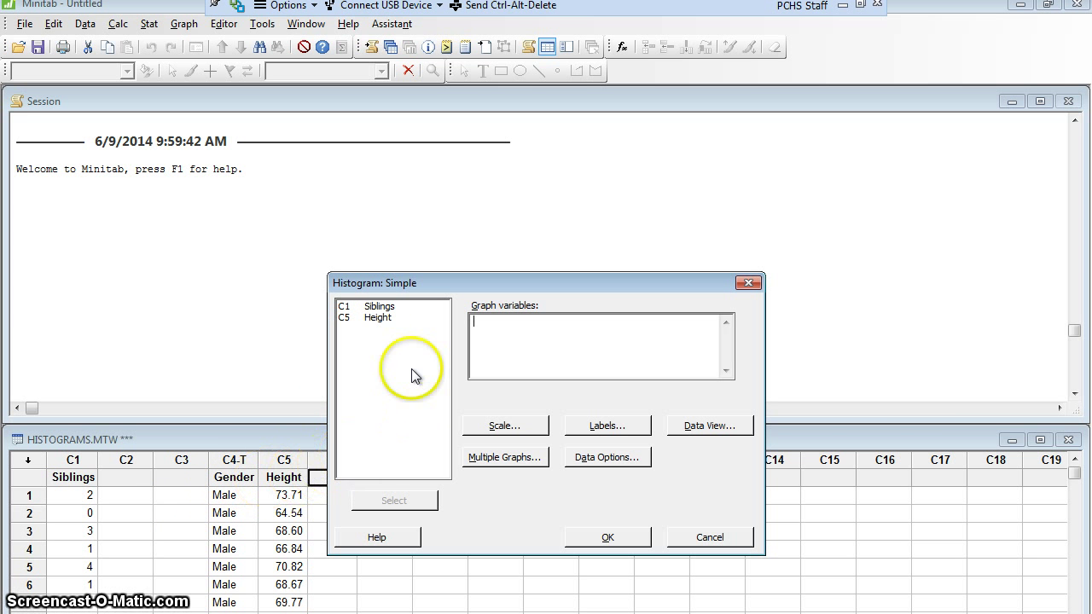
# Step: Plot a histogram with C1 Siblings as the graph variable
pyautogui.click(380, 306)
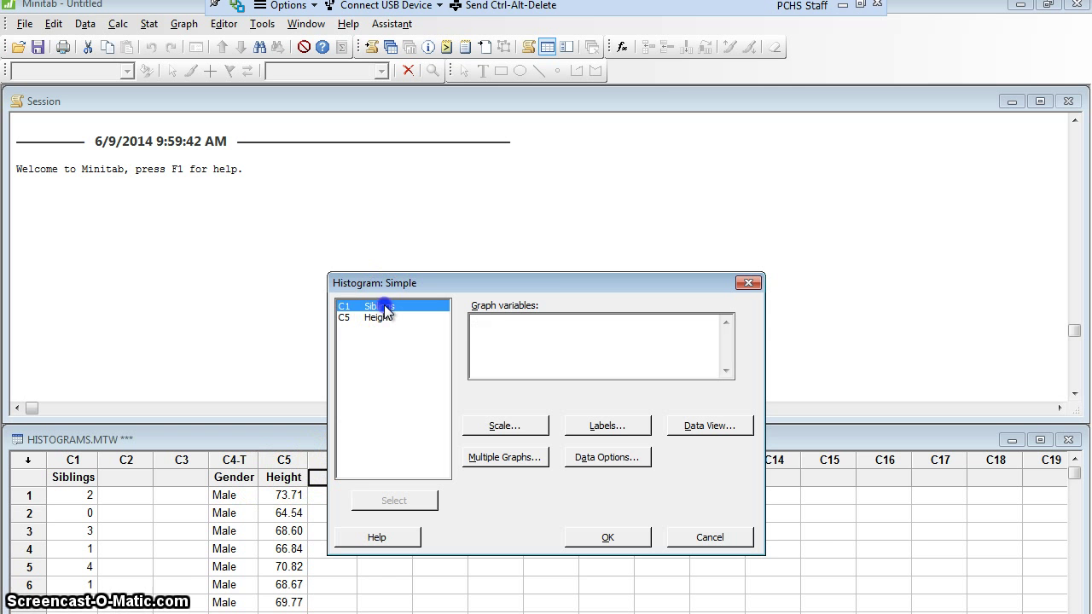
pyautogui.doubleClick(367, 305)
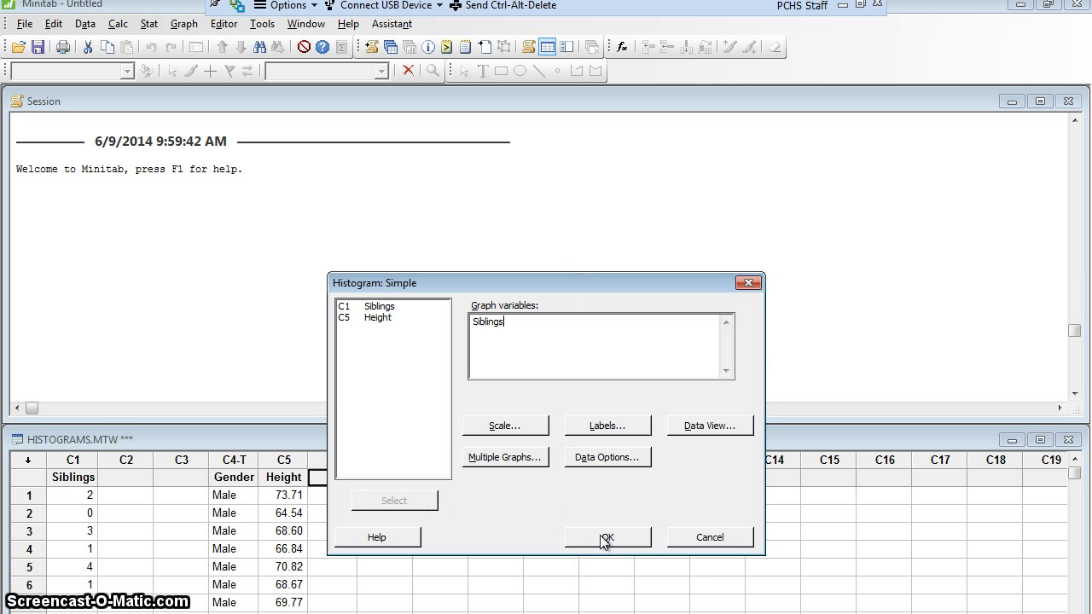
pyautogui.click(607, 536)
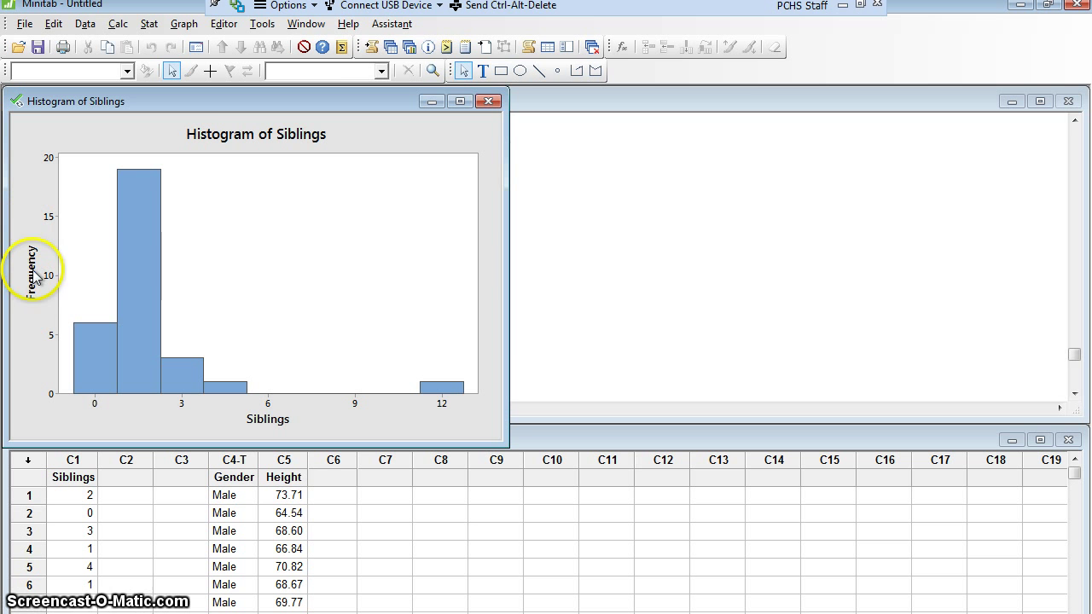
pyautogui.moveTo(30, 273)
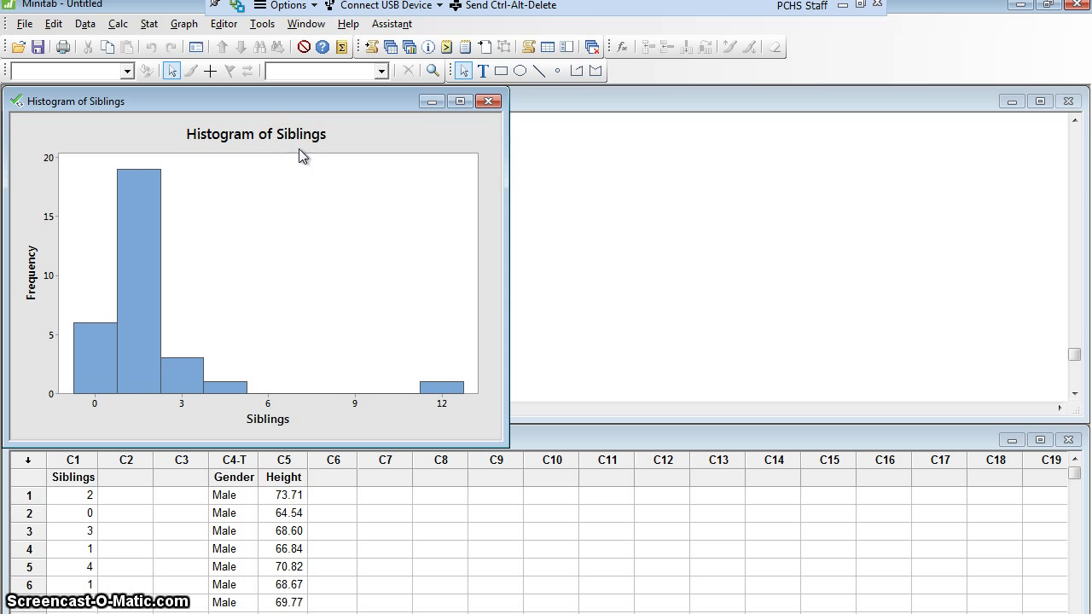
pyautogui.moveTo(306, 209)
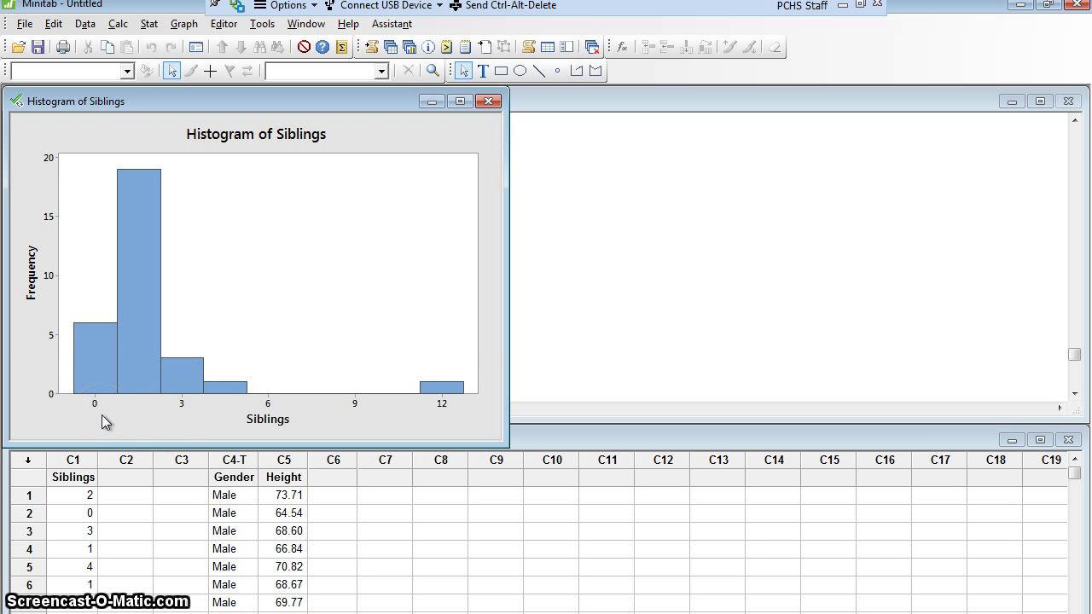
pyautogui.moveTo(98, 413)
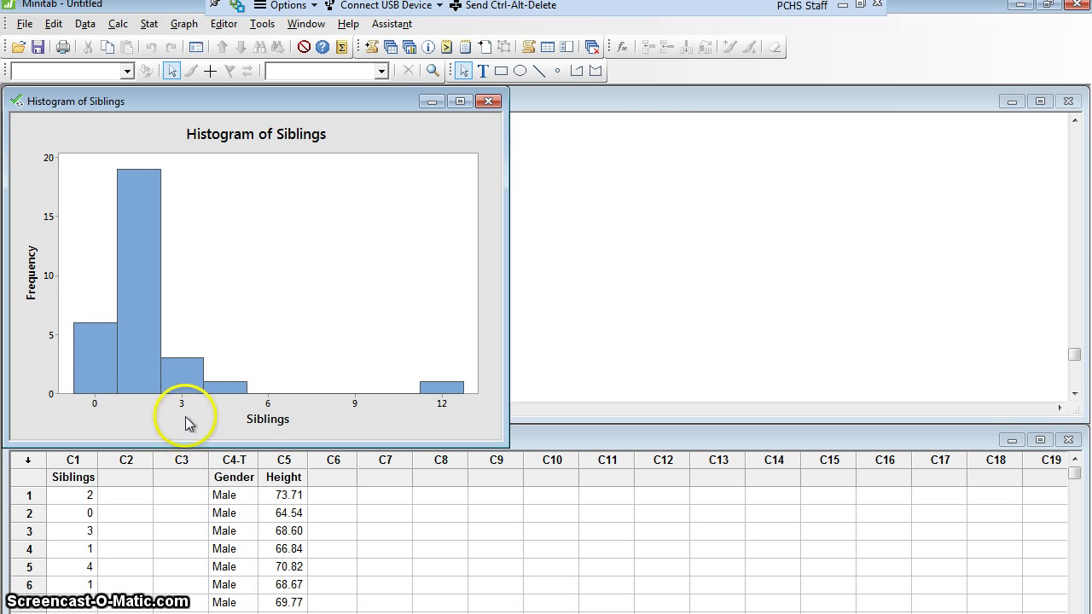
pyautogui.moveTo(181, 409)
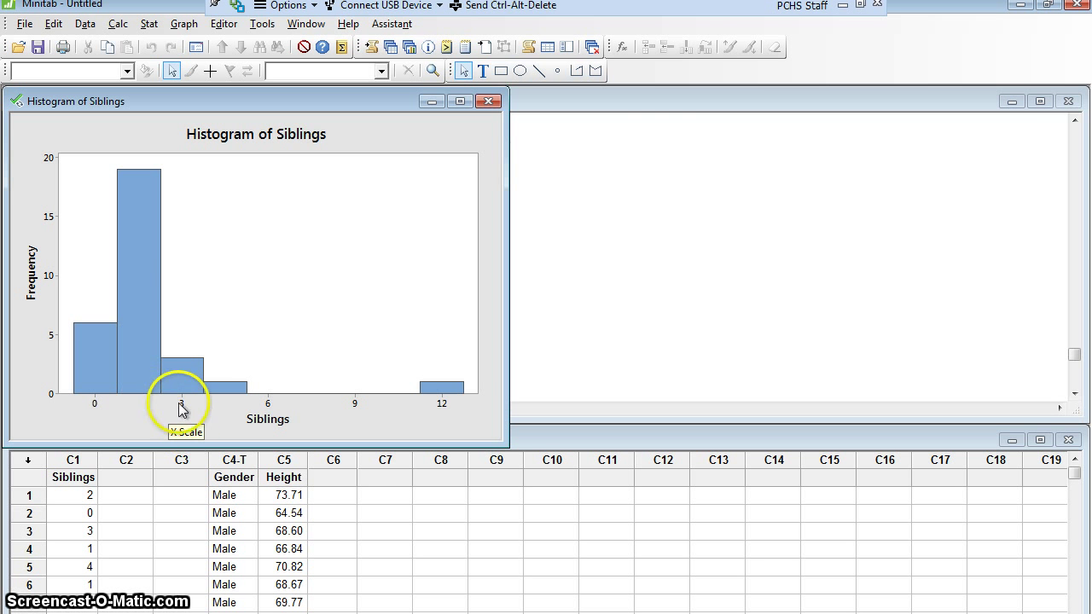
pyautogui.moveTo(132, 407)
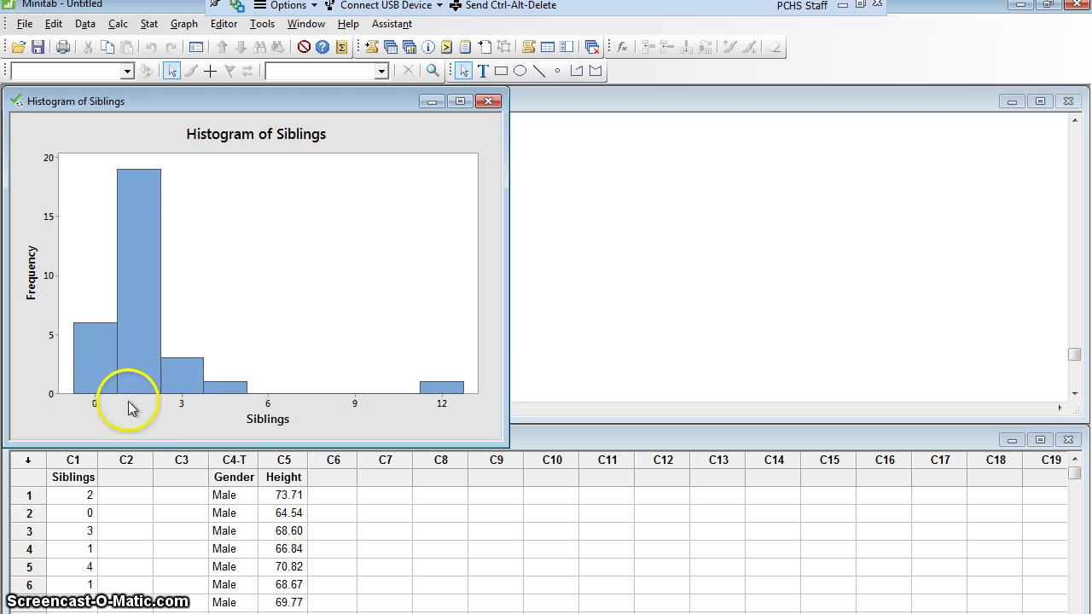
pyautogui.moveTo(237, 411)
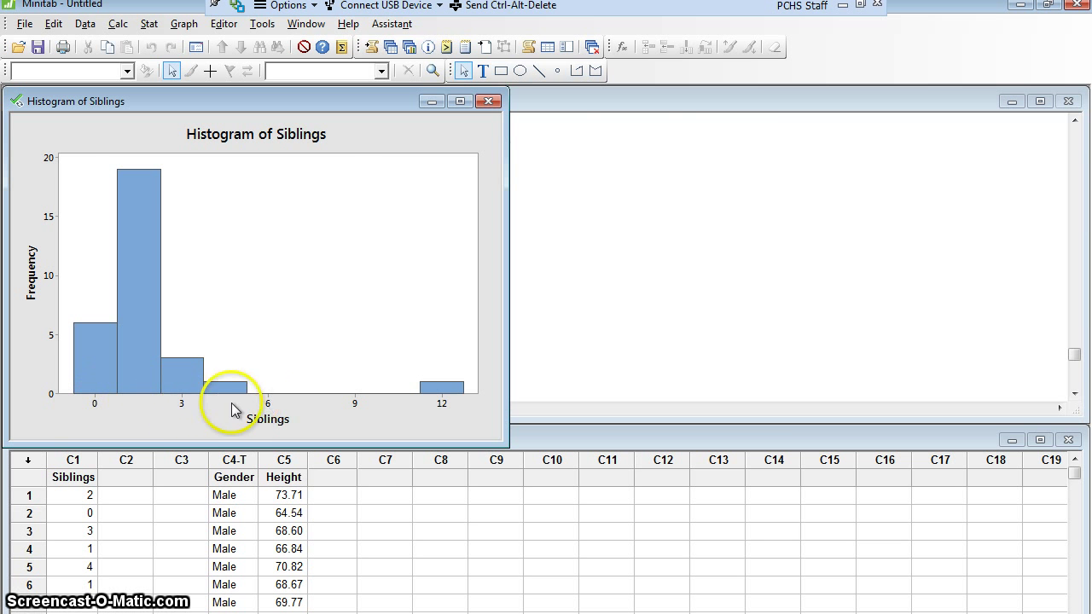
pyautogui.moveTo(184, 412)
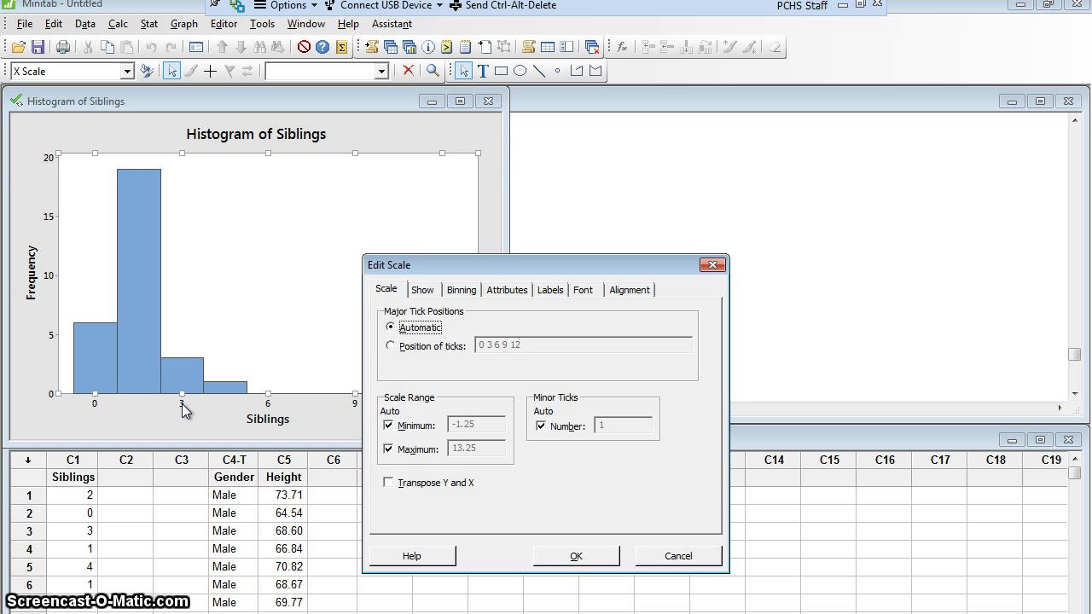
pyautogui.moveTo(299, 369)
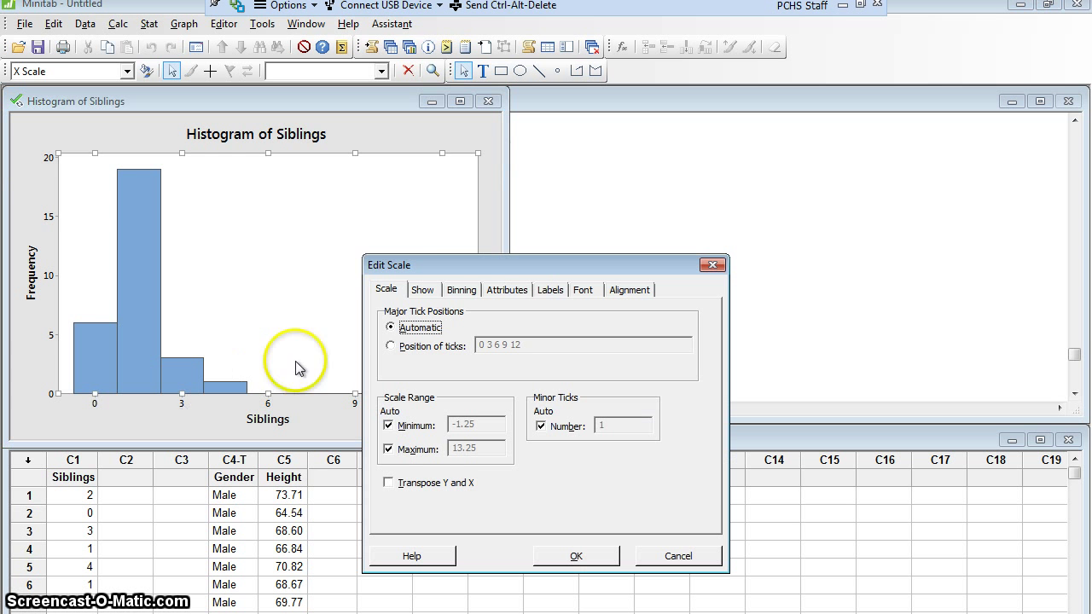
pyautogui.moveTo(386, 279)
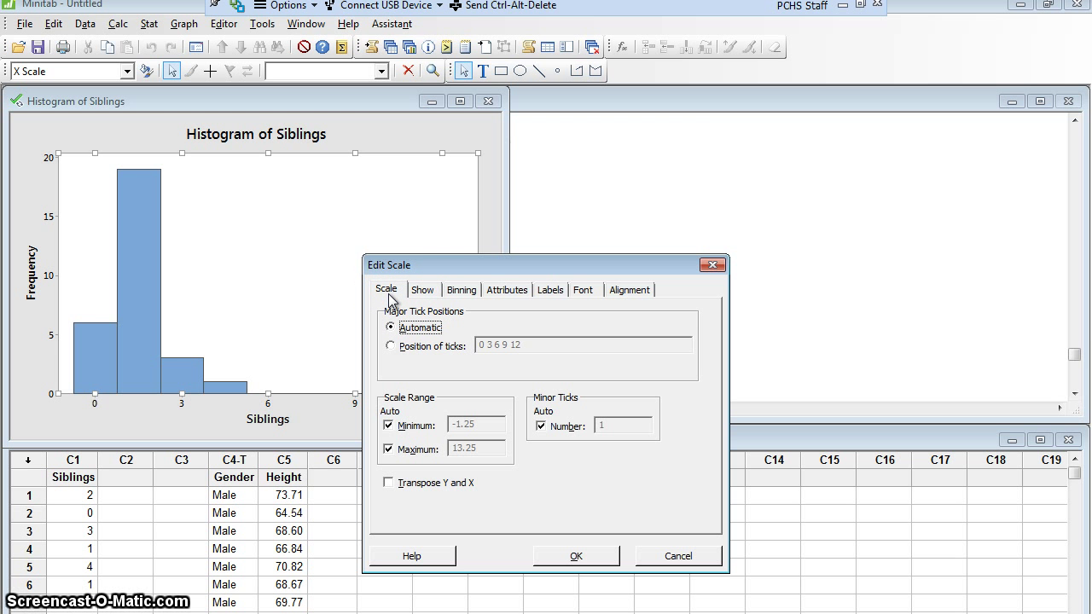
pyautogui.moveTo(415, 298)
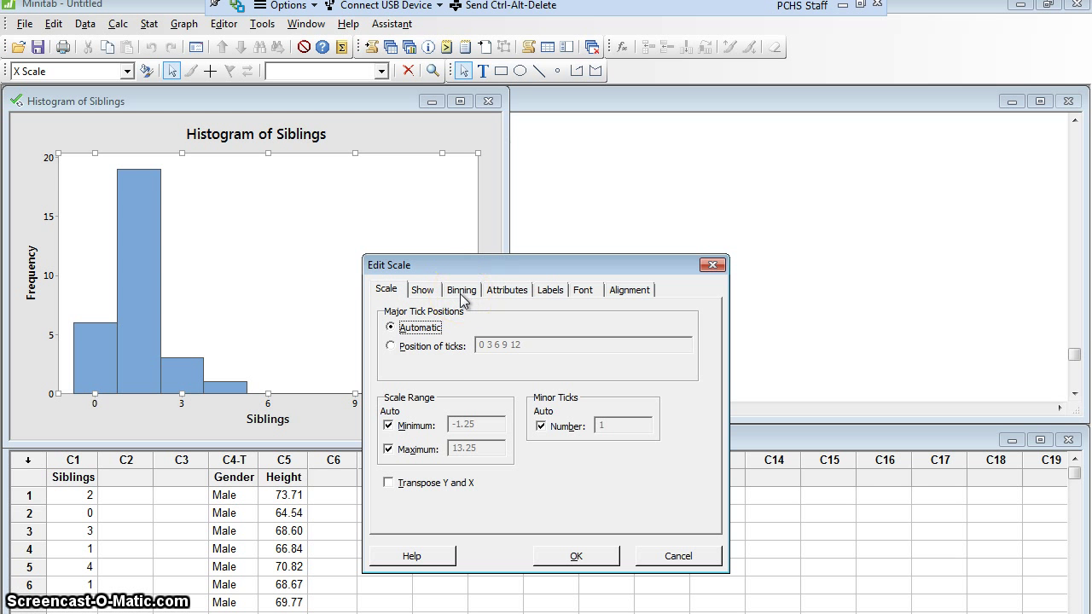
# Step: Show the Binning tab of the X-axis Edit Scale dialog
pyautogui.click(462, 289)
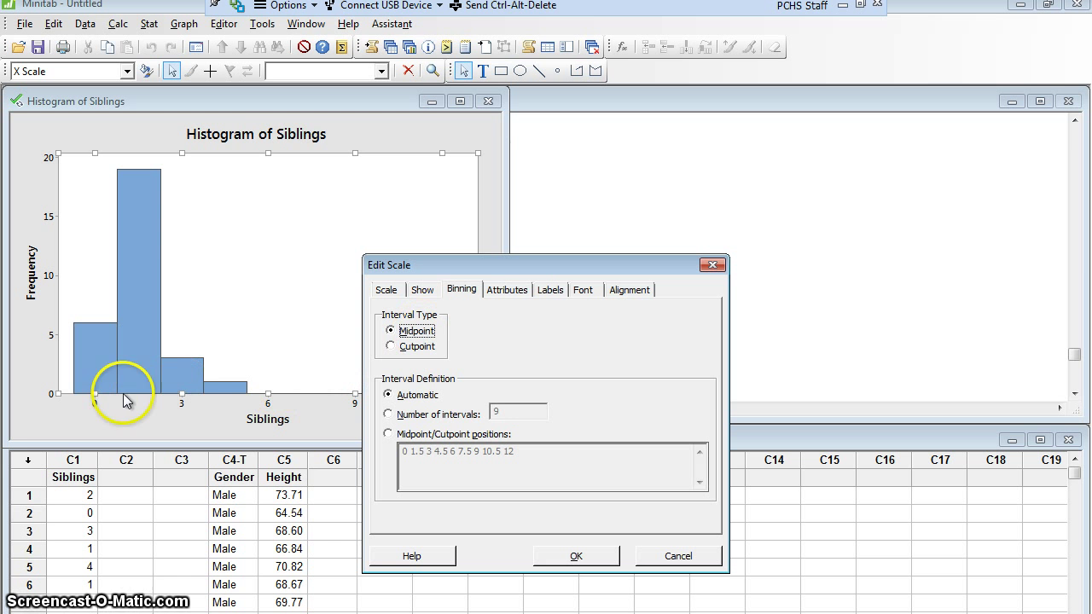
pyautogui.moveTo(182, 408)
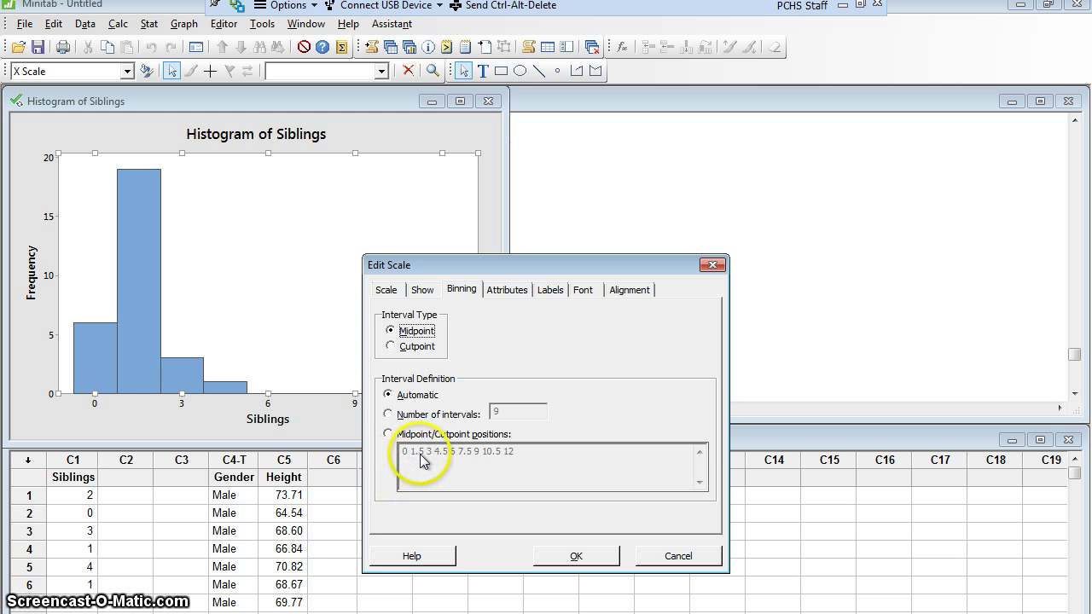
pyautogui.moveTo(450, 466)
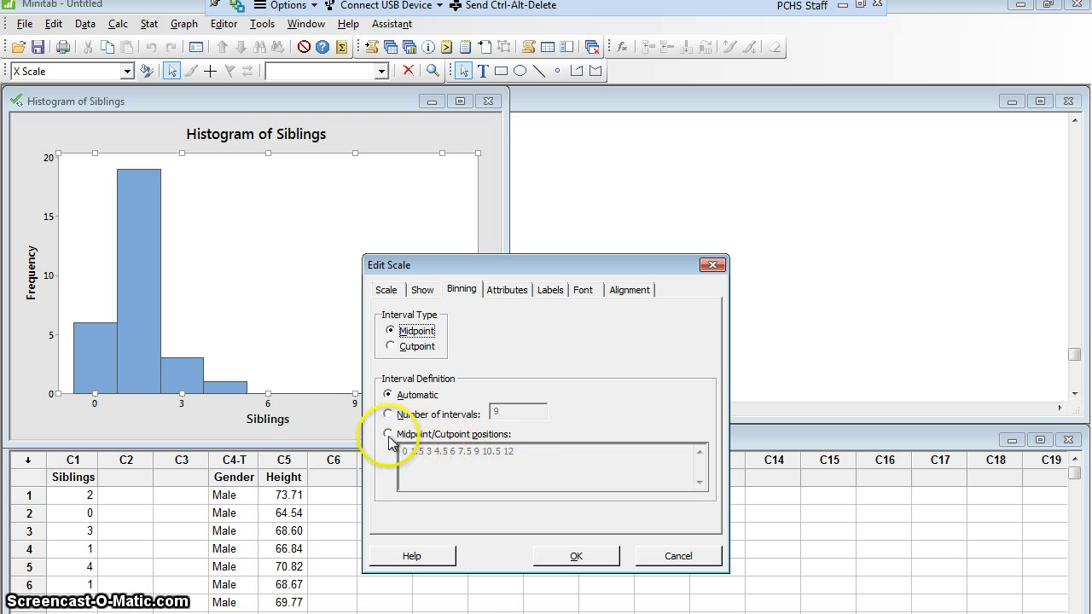
# Step: Set custom Midpoint/Cutpoint positions listing 0 through 9 and apply them
pyautogui.click(389, 434)
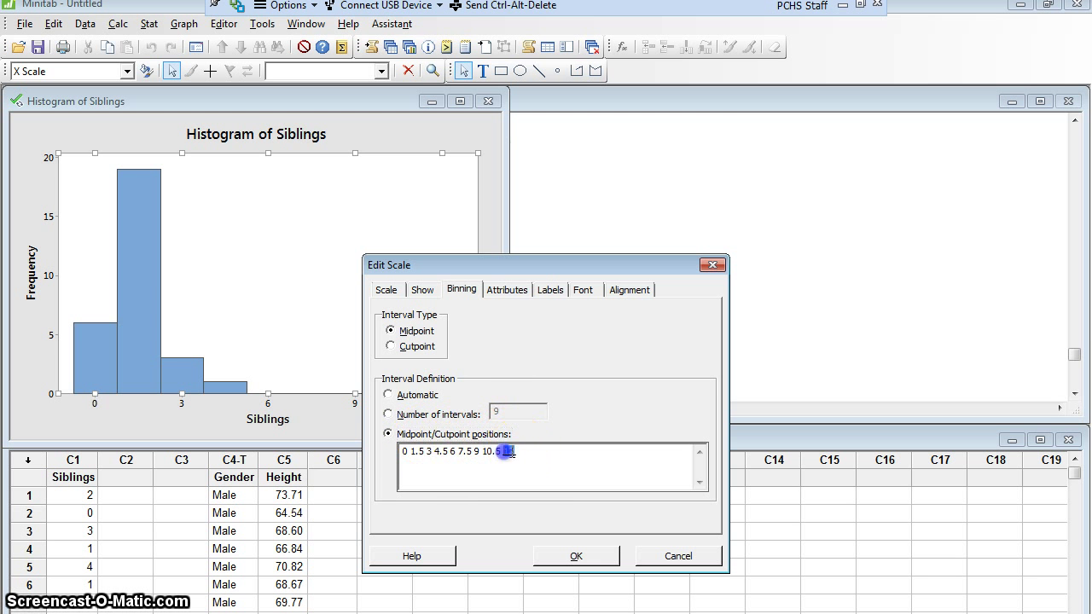
pyautogui.tripleClick(458, 451)
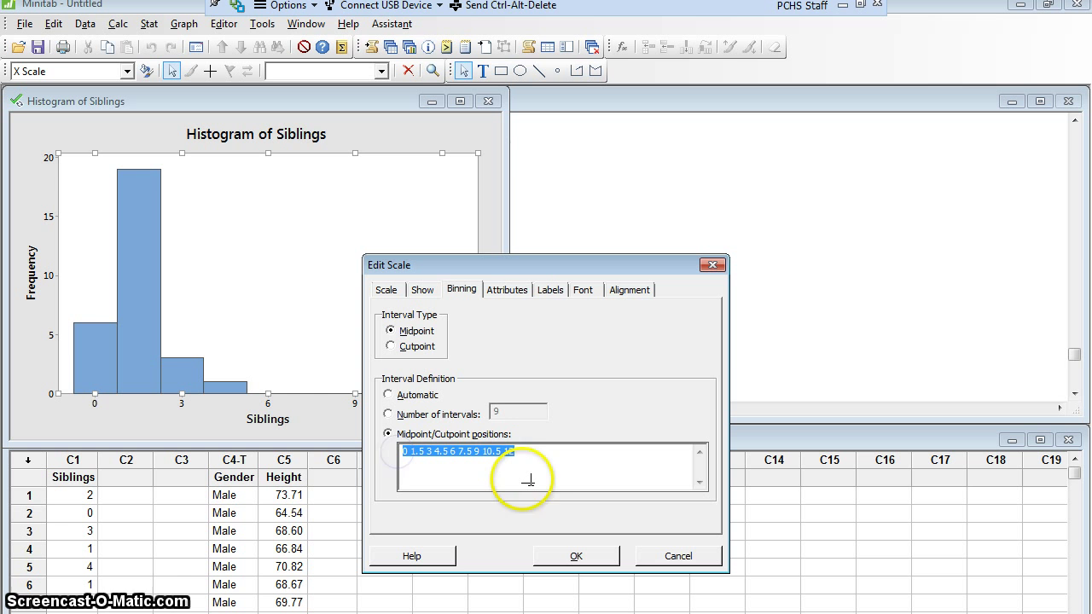
pyautogui.write('12')
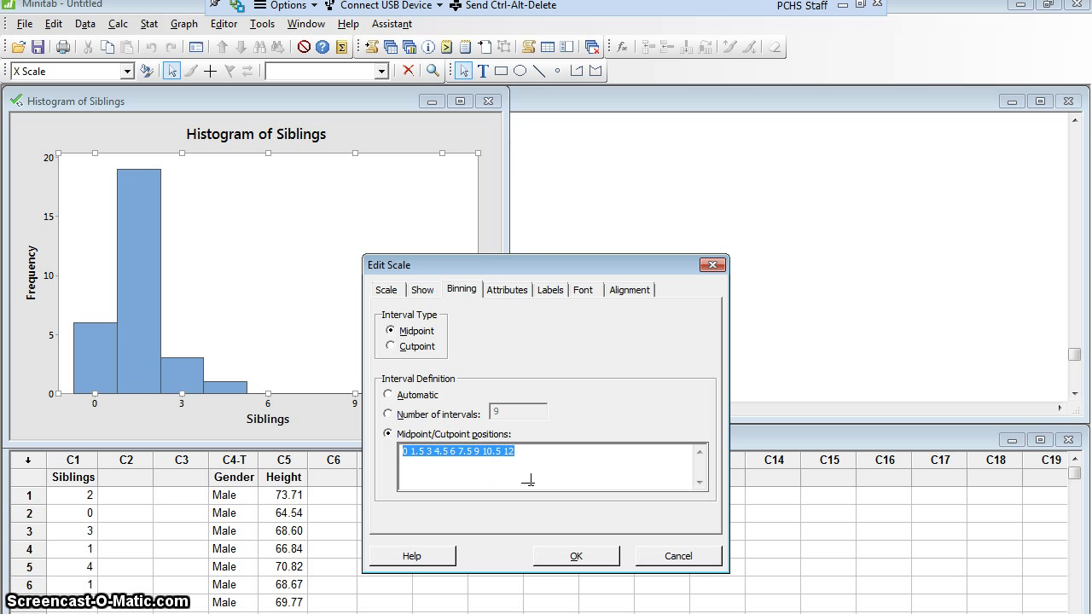
pyautogui.write('0 1 2')
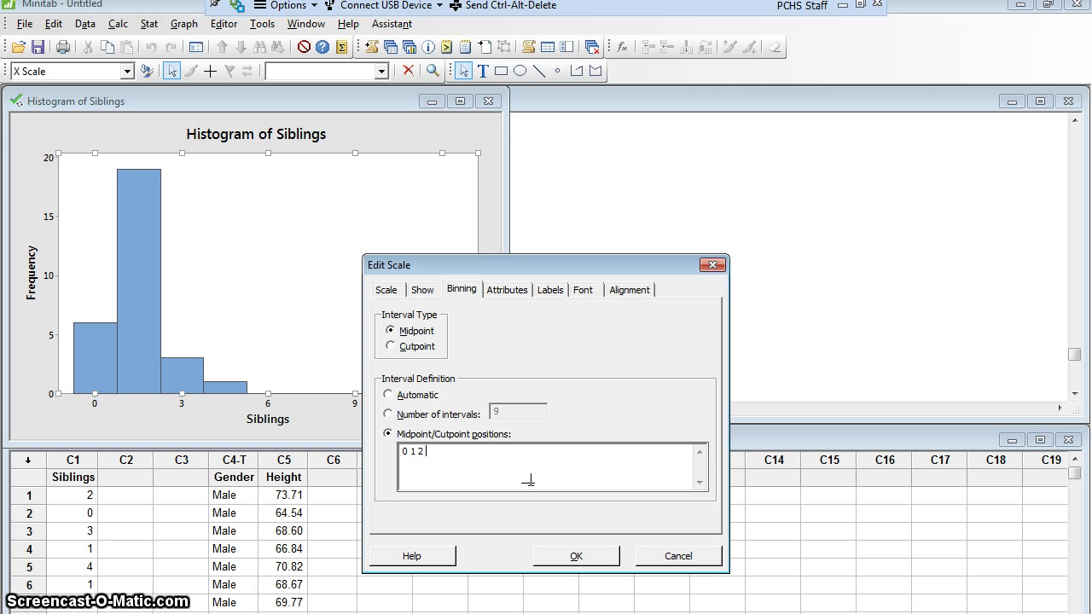
pyautogui.write('3 4 6 7 8')
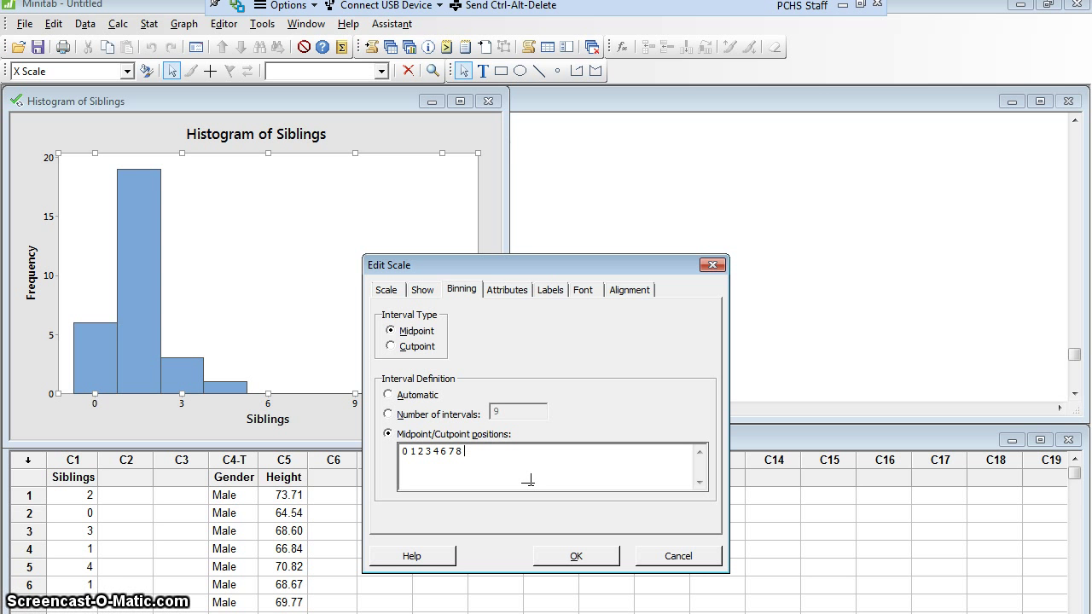
pyautogui.write('9')
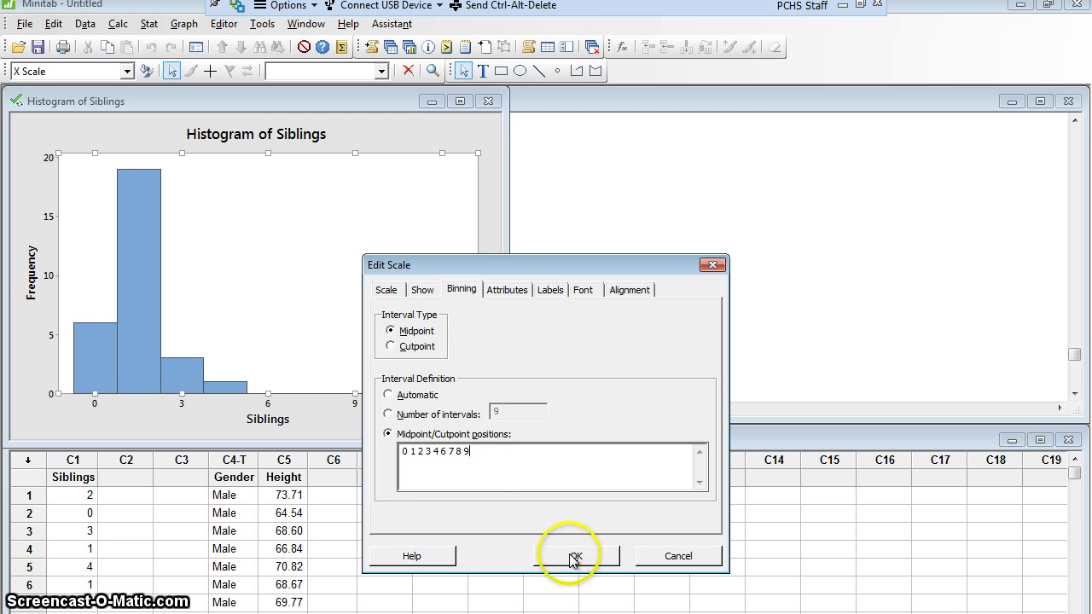
pyautogui.click(576, 556)
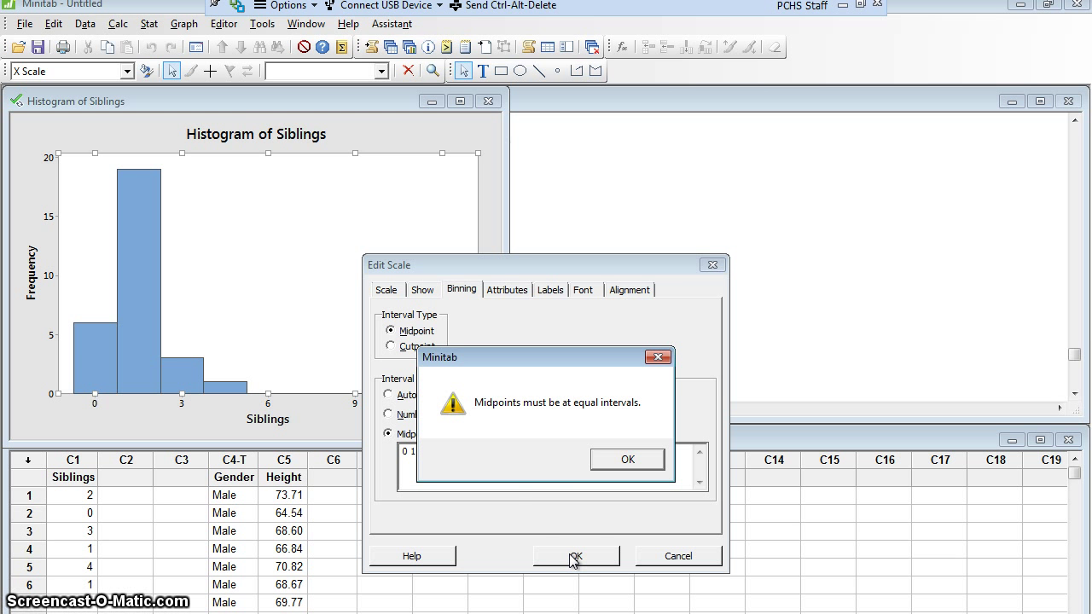
pyautogui.moveTo(523, 433)
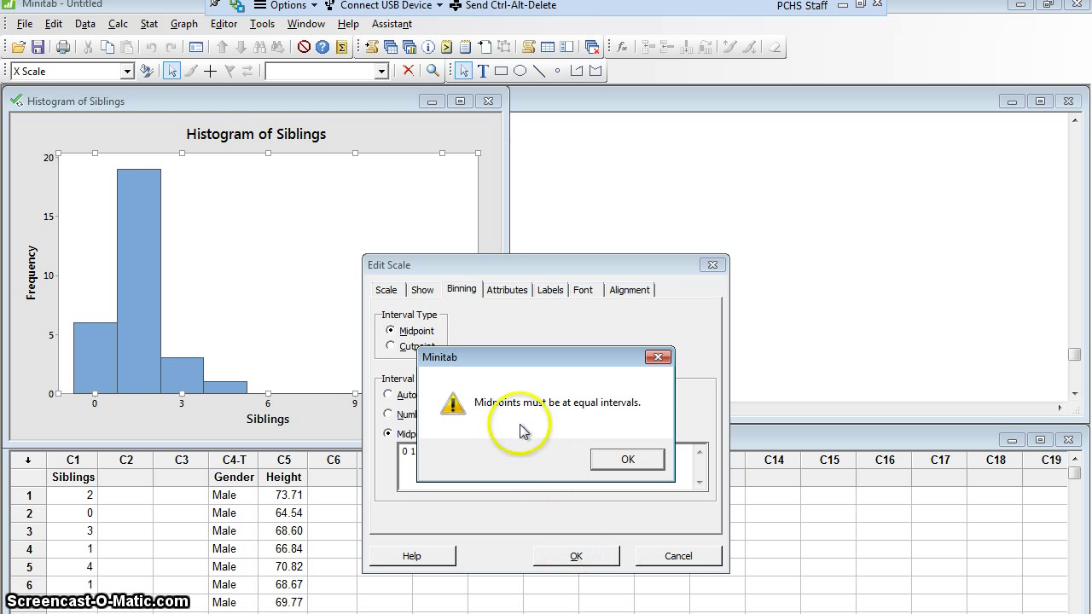
pyautogui.moveTo(606, 414)
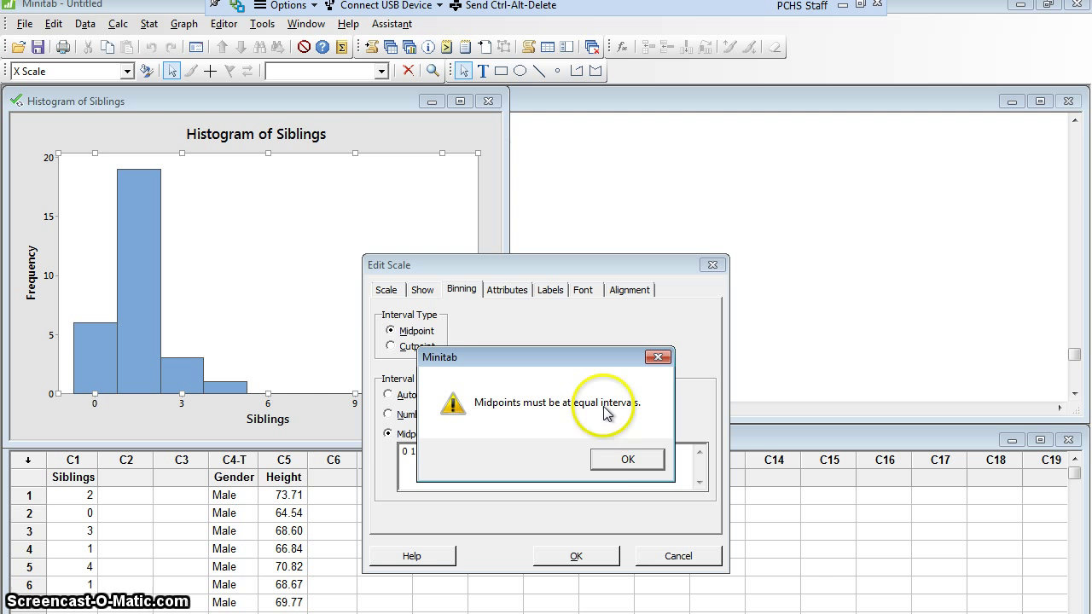
pyautogui.moveTo(614, 425)
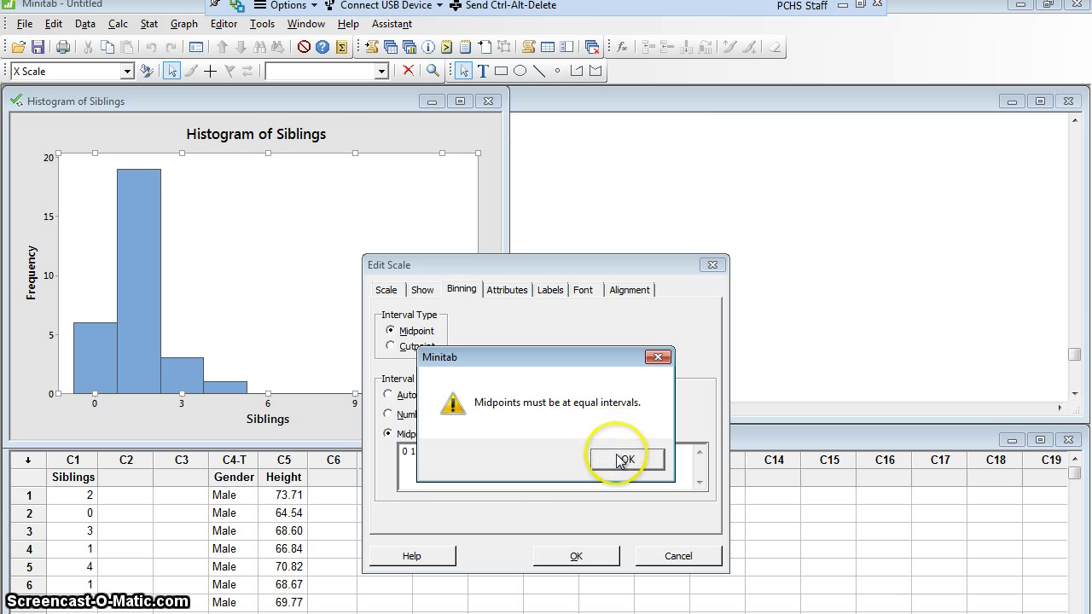
# Step: Dismiss the unequal-midpoints warning and retype midpoints as 0 1 2 3 4 5 6 7 8
pyautogui.click(624, 459)
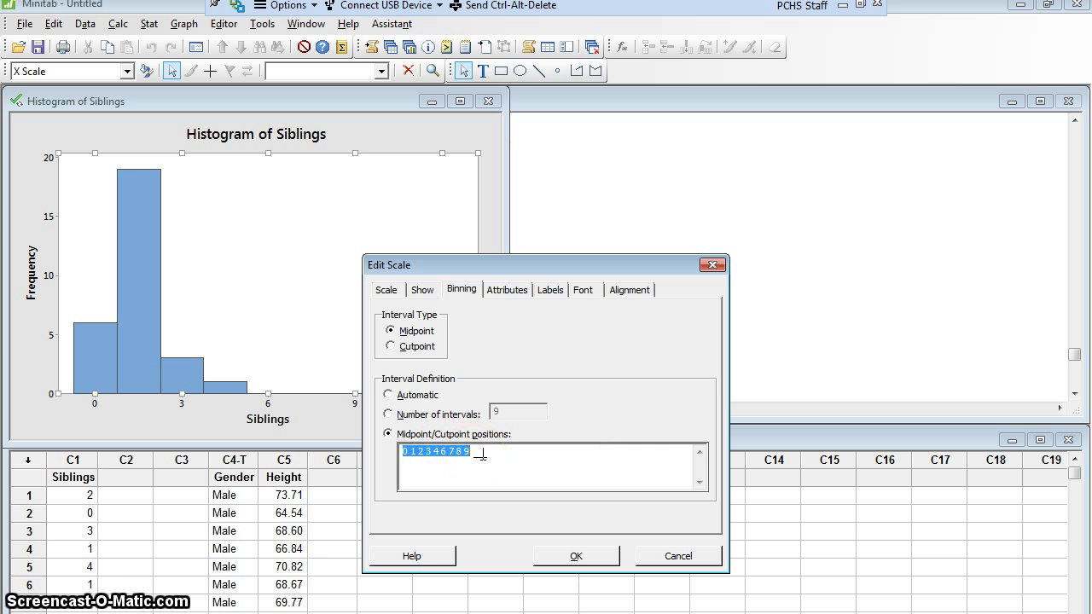
pyautogui.write('0')
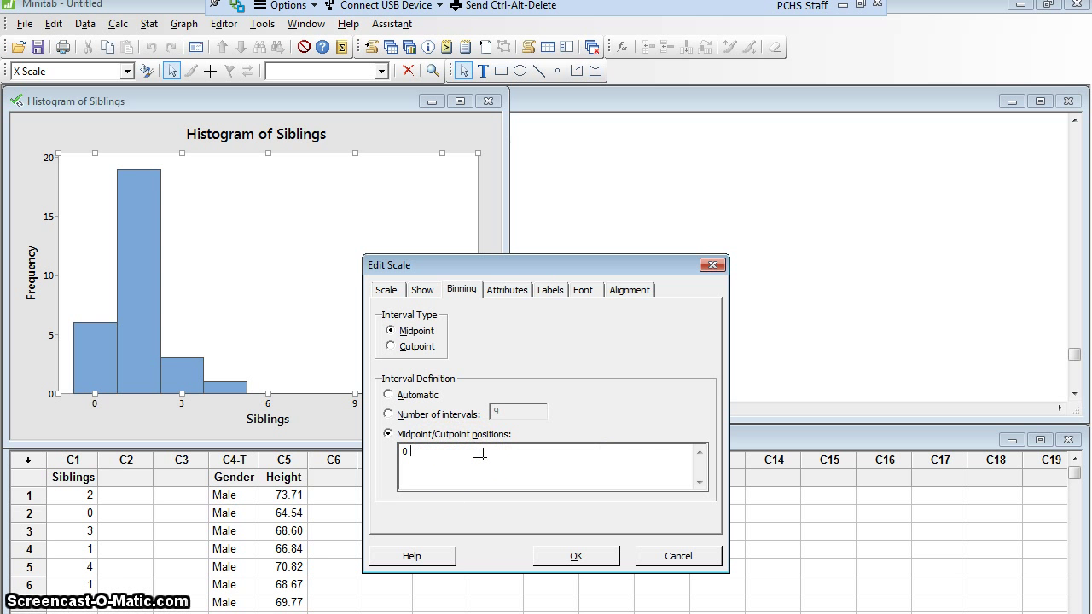
pyautogui.write('1 2 3 4')
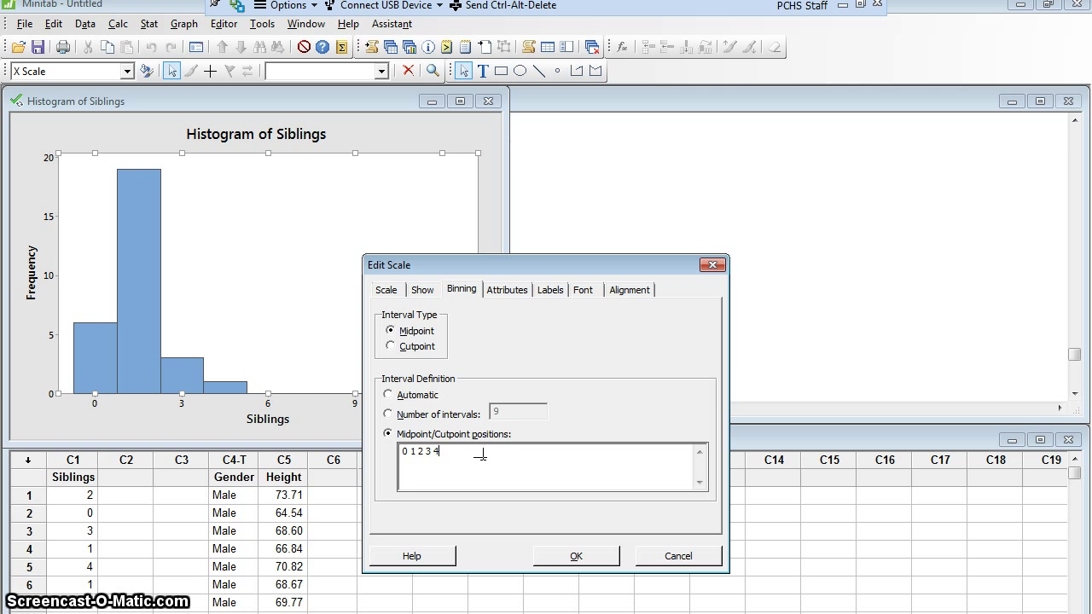
pyautogui.write('5')
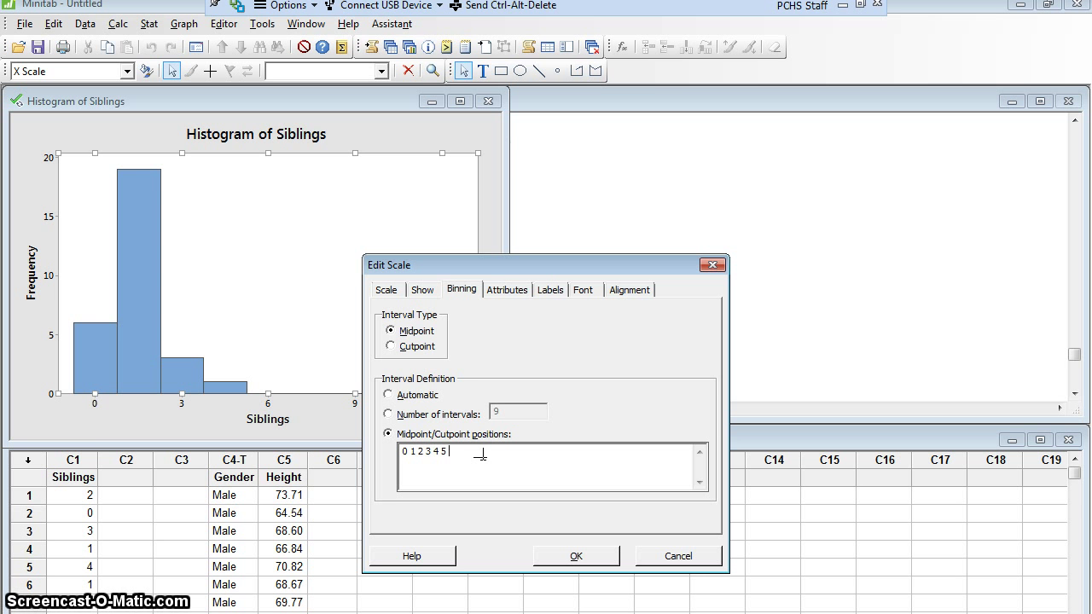
pyautogui.write('6 7 8')
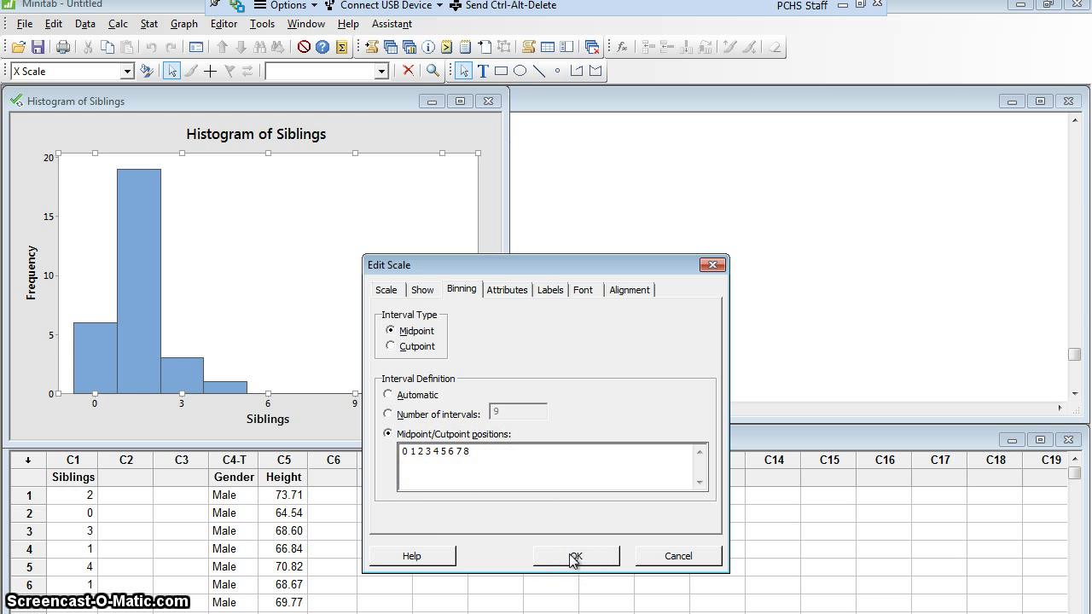
# Step: Apply midpoints 0–8 and accept the bins extended to cover all data
pyautogui.click(576, 555)
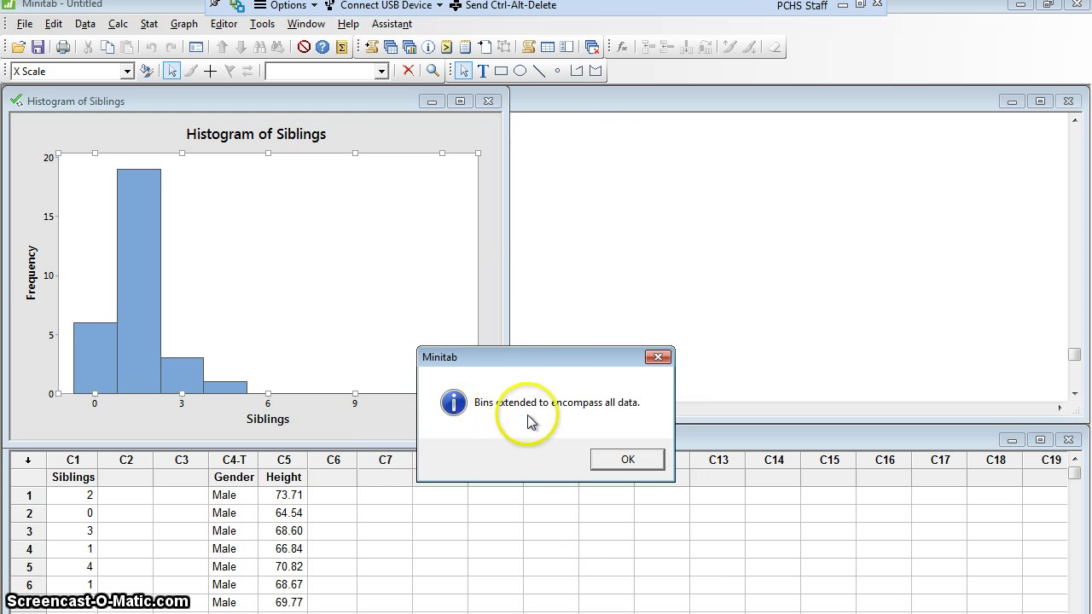
pyautogui.moveTo(649, 427)
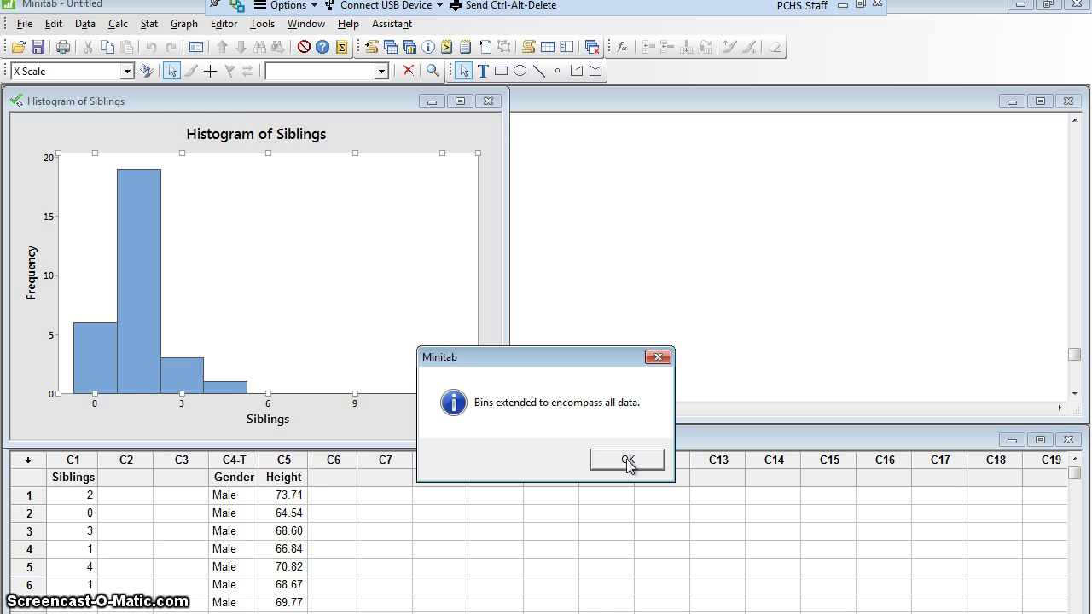
pyautogui.click(627, 459)
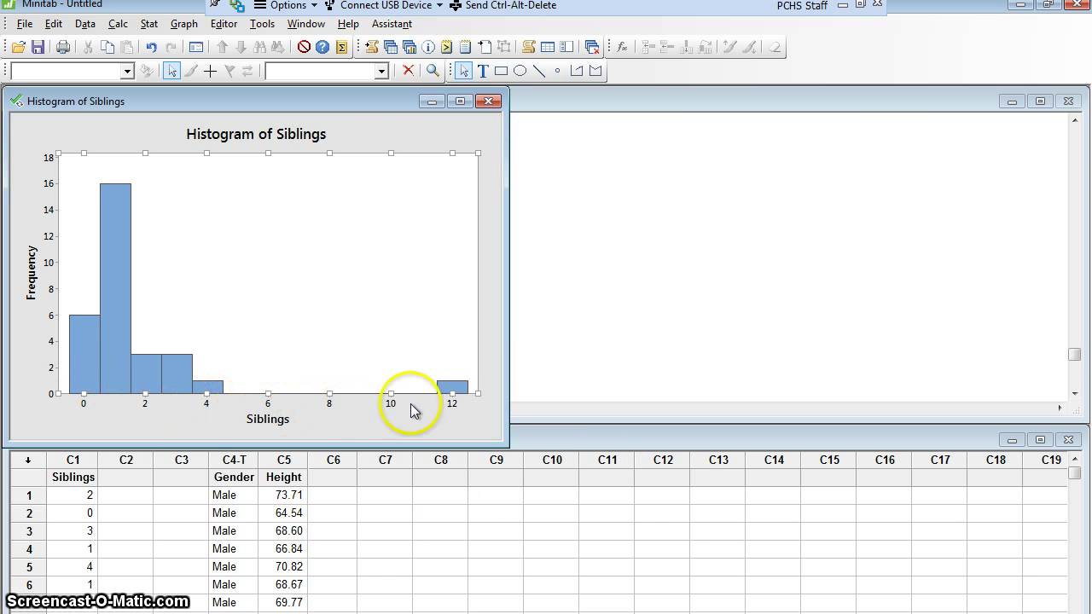
pyautogui.moveTo(294, 411)
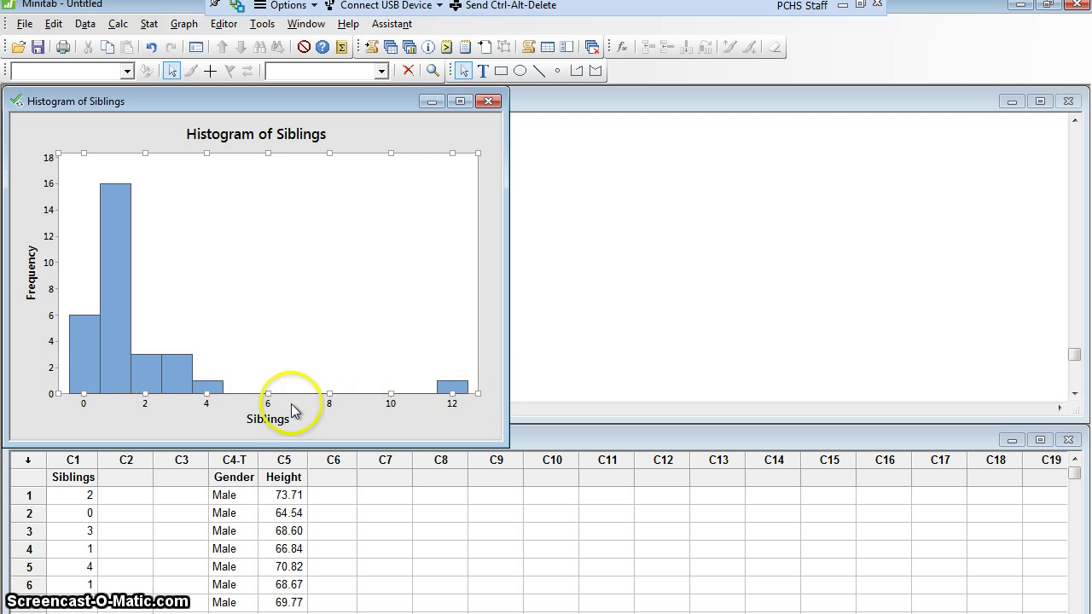
pyautogui.moveTo(452, 421)
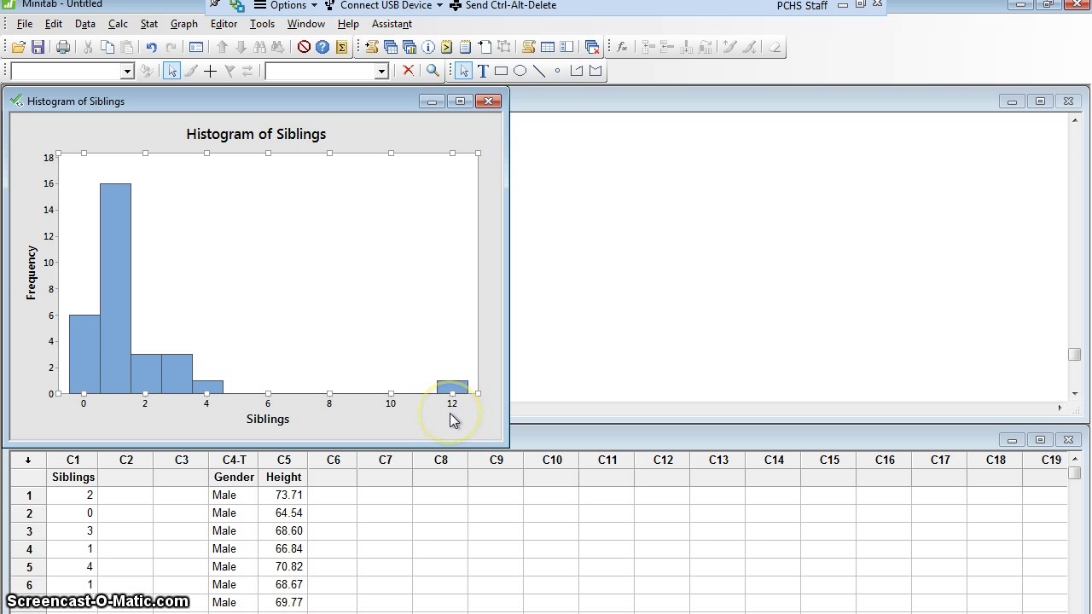
pyautogui.moveTo(453, 421)
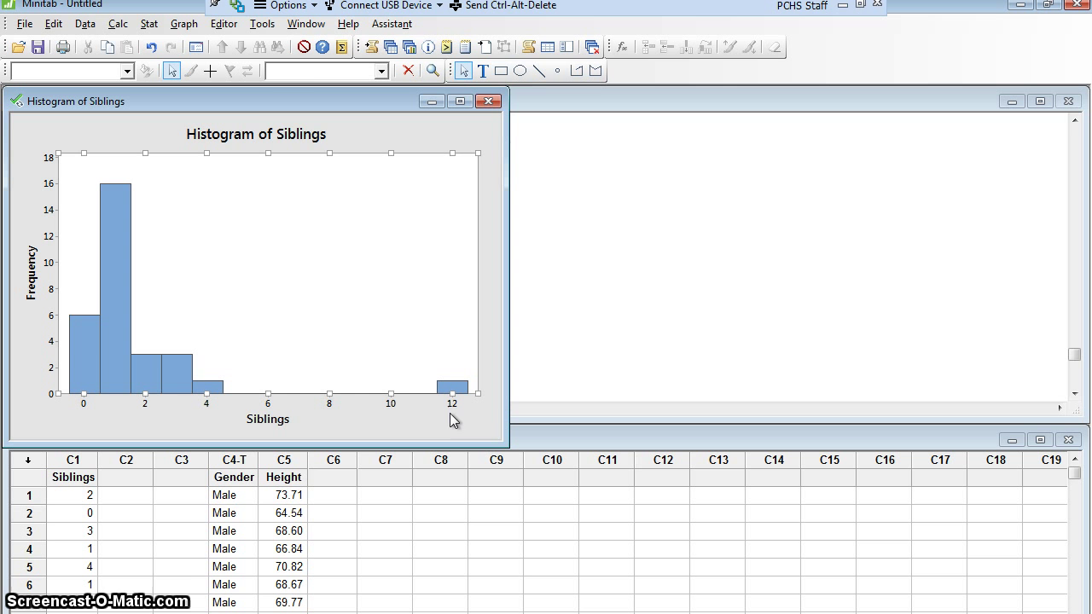
pyautogui.moveTo(286, 141)
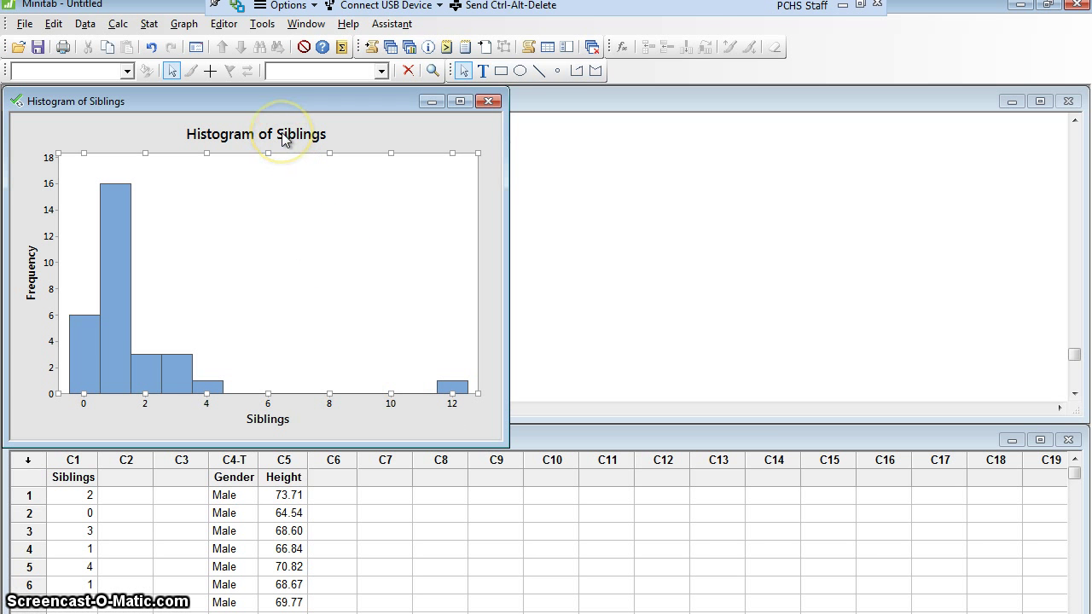
pyautogui.moveTo(284, 137)
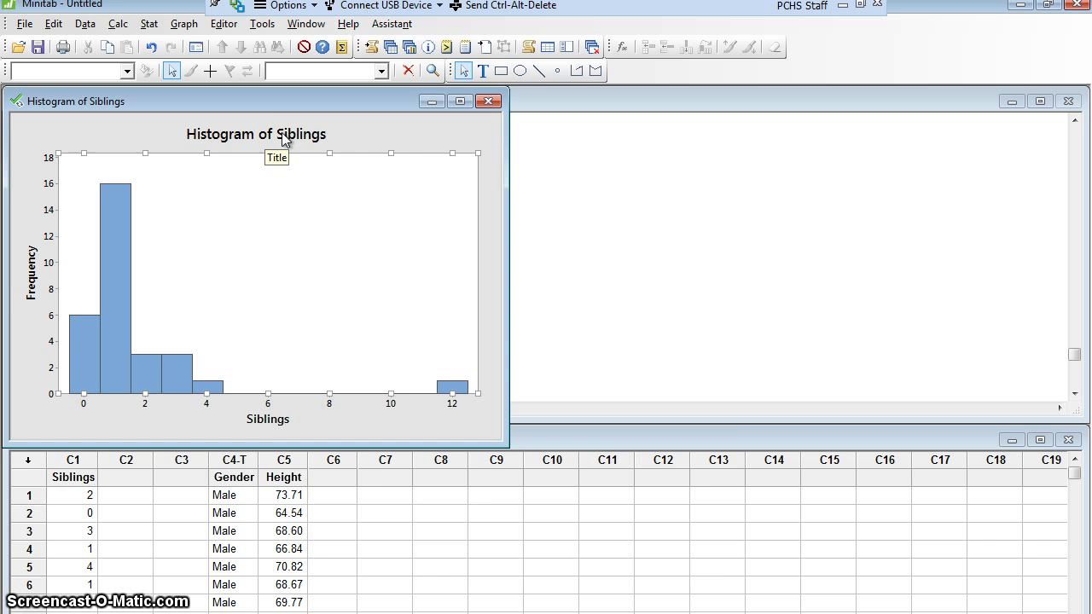
# Step: Change the graph title text to 'Number of Siblings of Statistics Students'
pyautogui.doubleClick(256, 134)
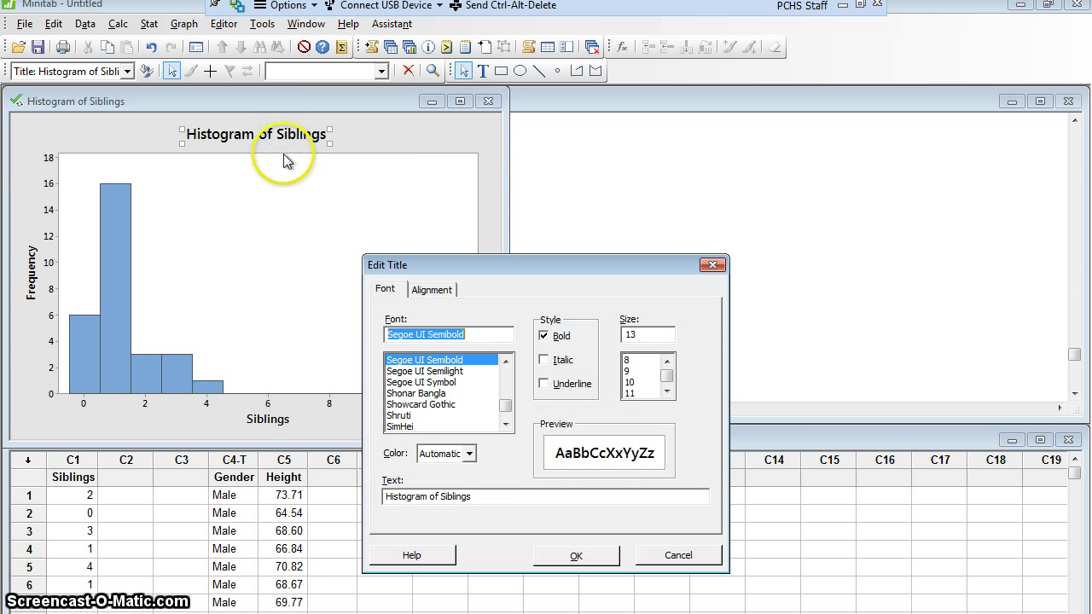
pyautogui.moveTo(322, 271)
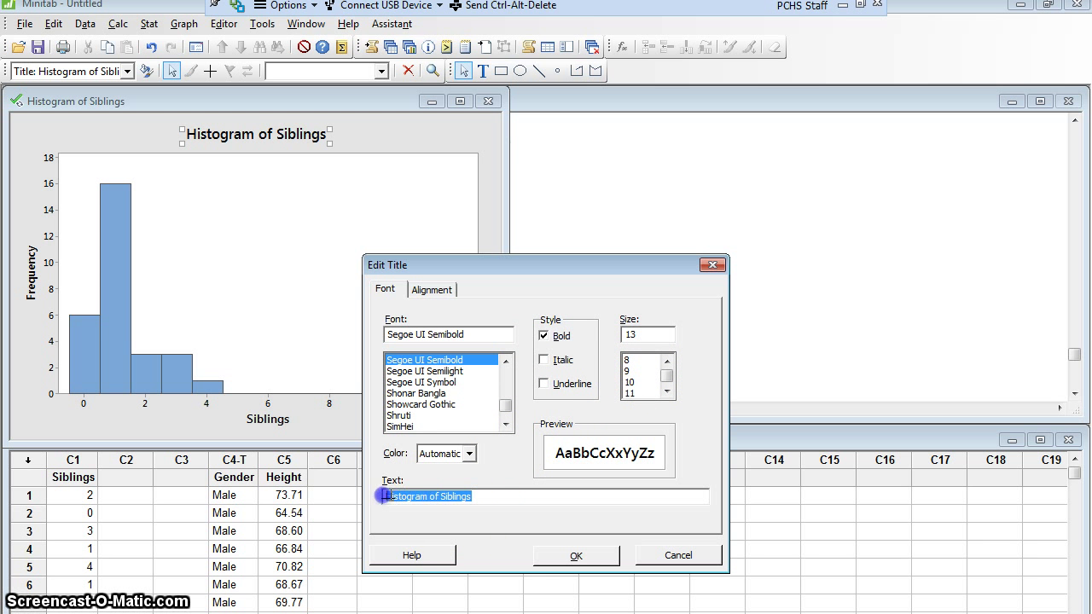
pyautogui.write('Numbe')
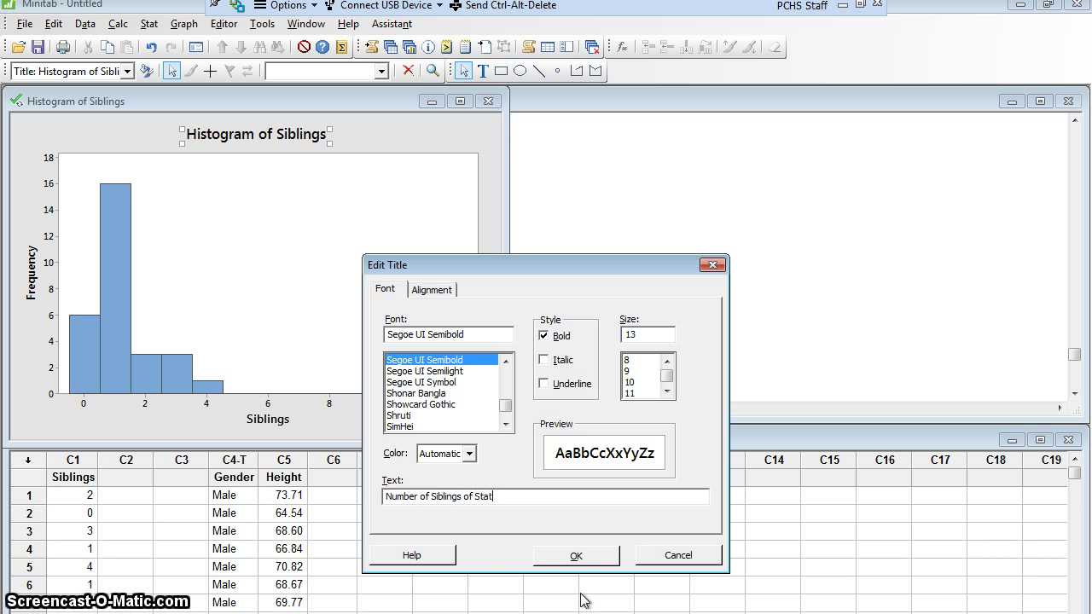
pyautogui.write('sit')
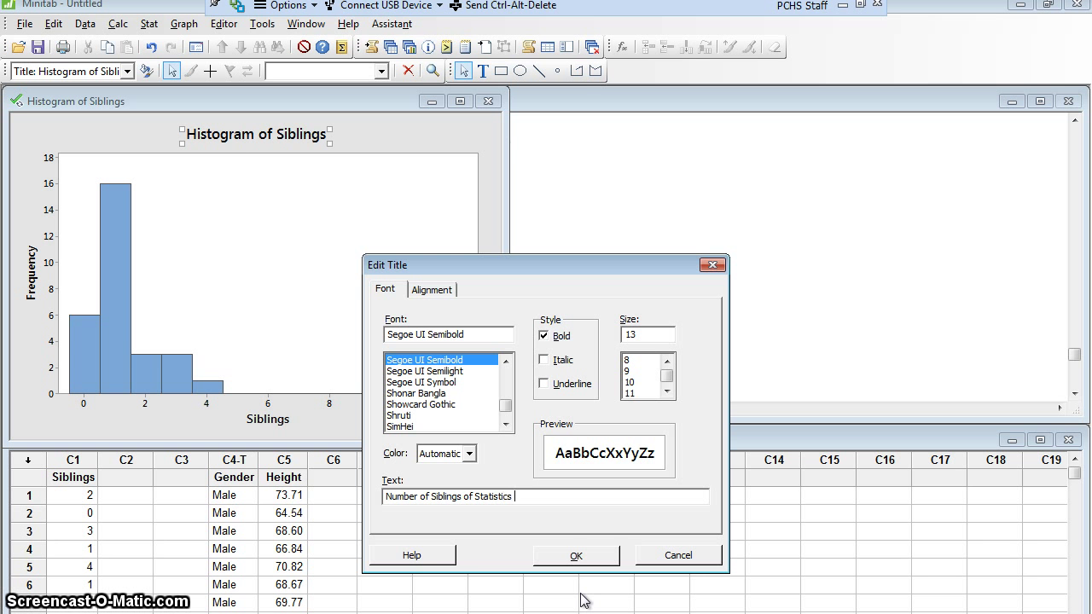
pyautogui.write('Students')
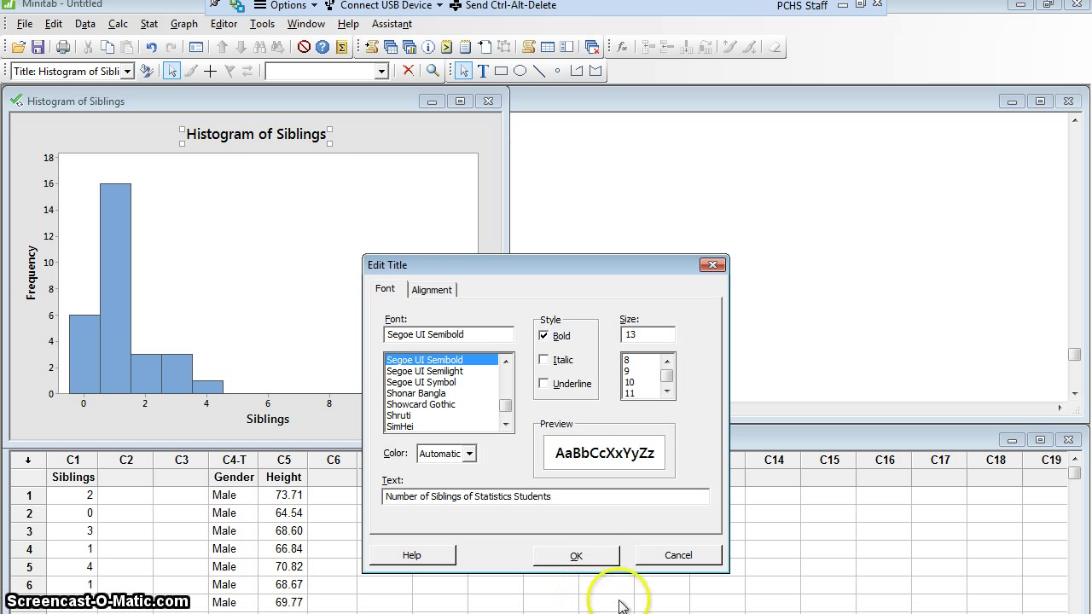
pyautogui.click(575, 555)
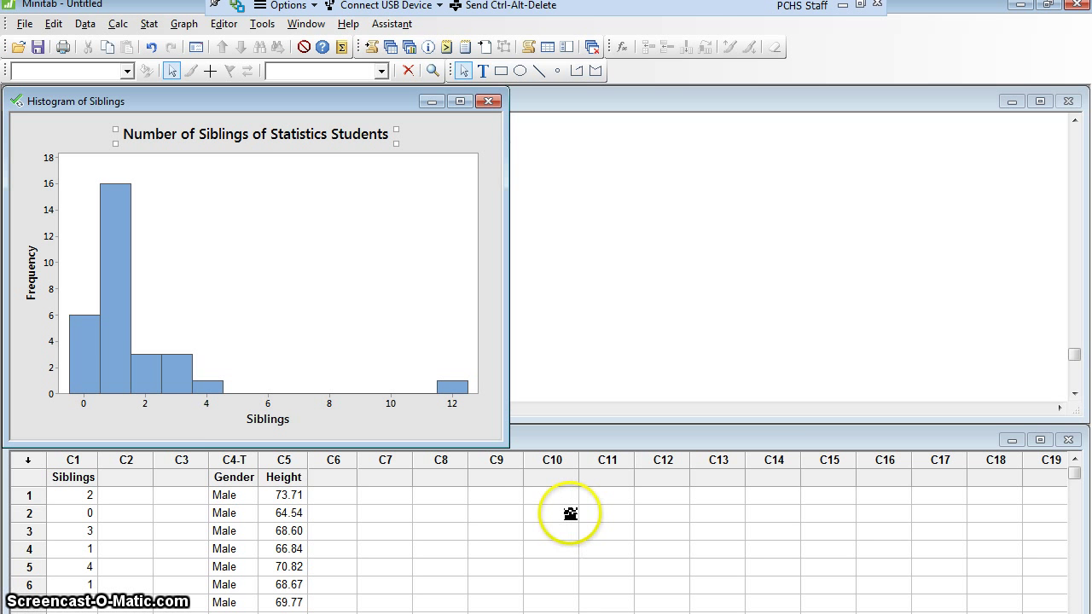
pyautogui.moveTo(422, 450)
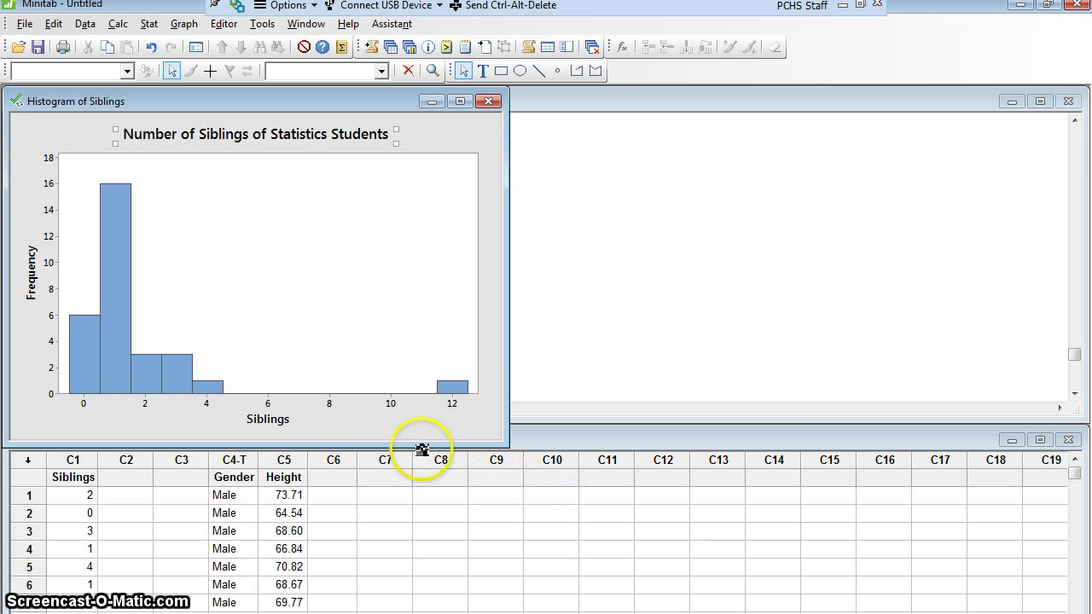
pyautogui.moveTo(268, 419)
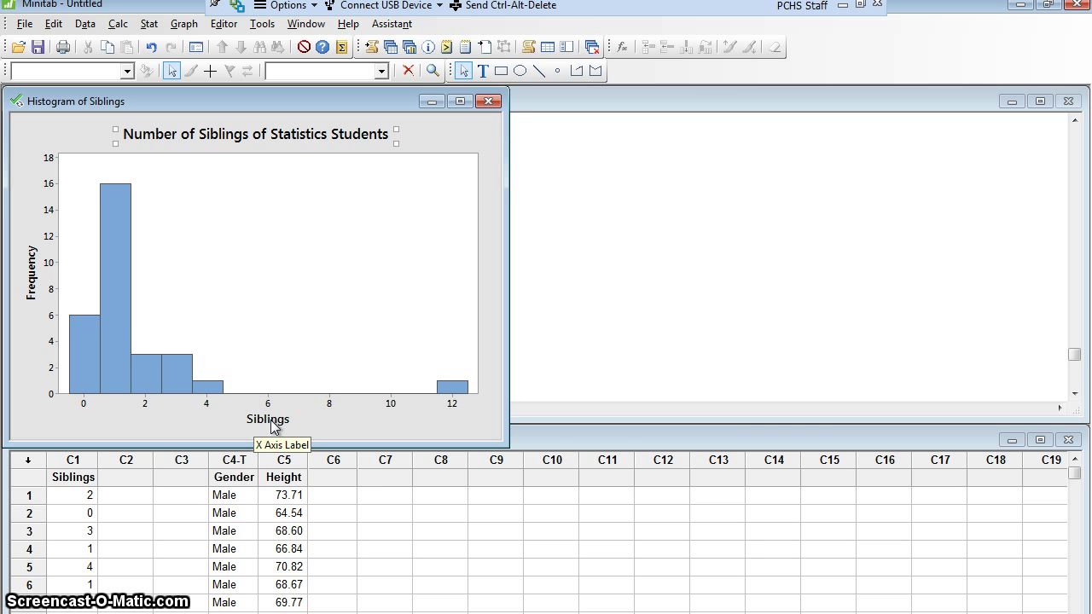
pyautogui.doubleClick(268, 419)
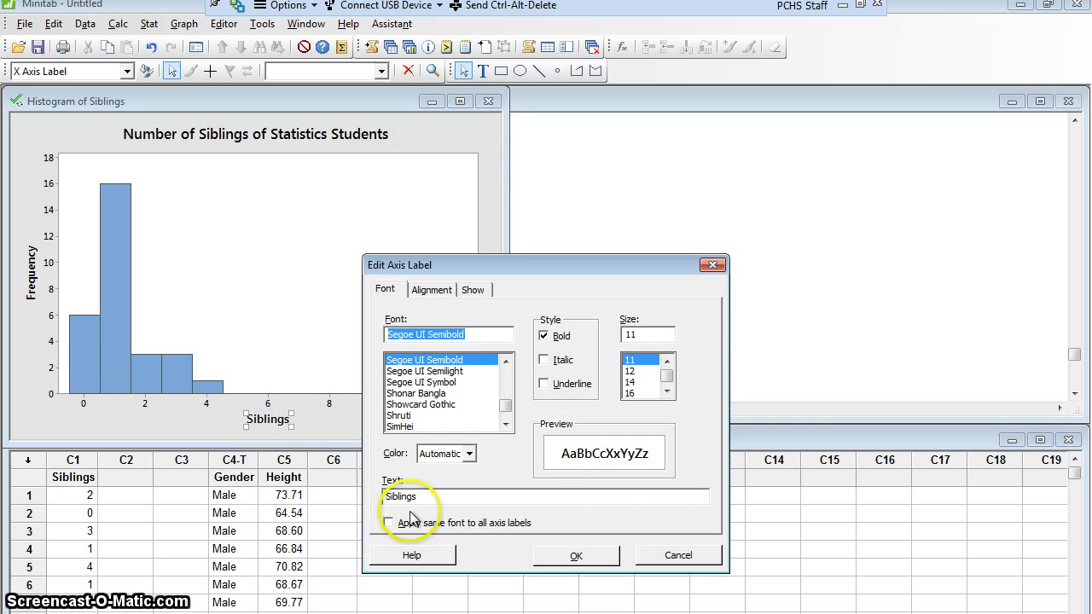
pyautogui.write('Number of')
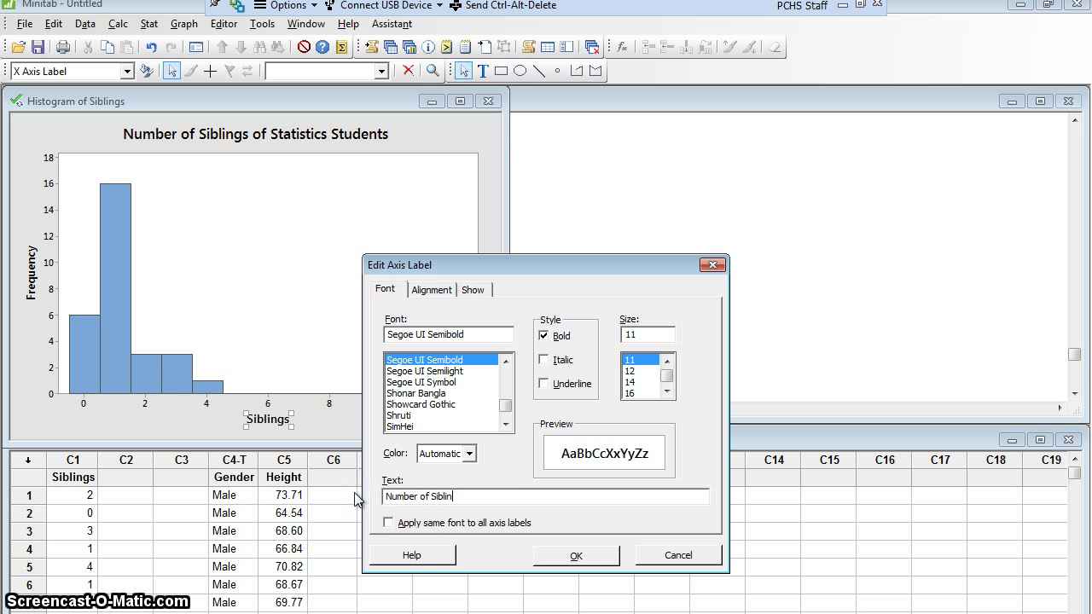
pyautogui.click(576, 555)
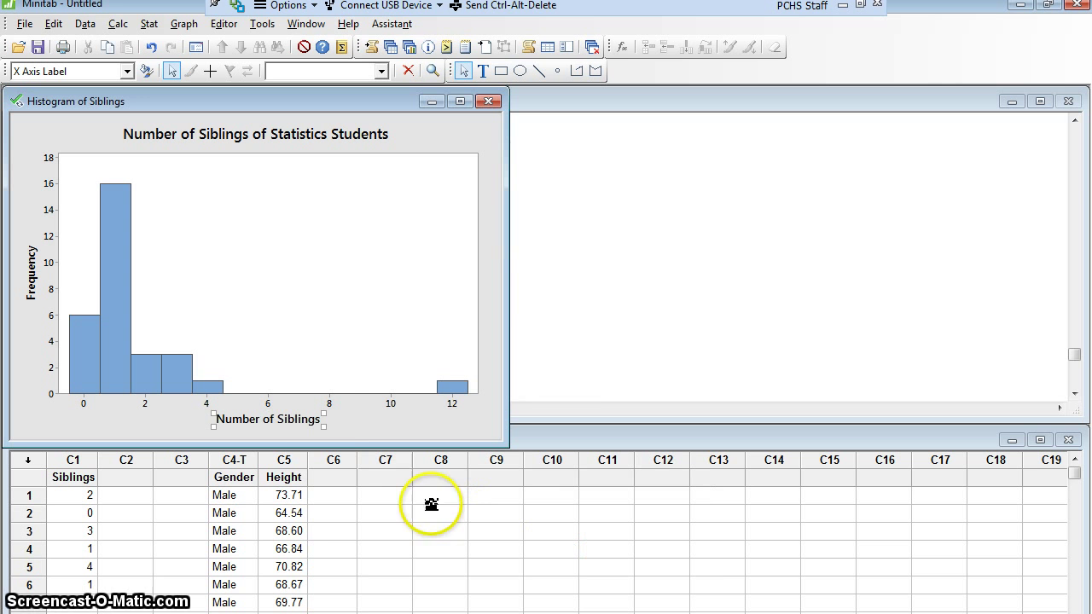
pyautogui.moveTo(403, 495)
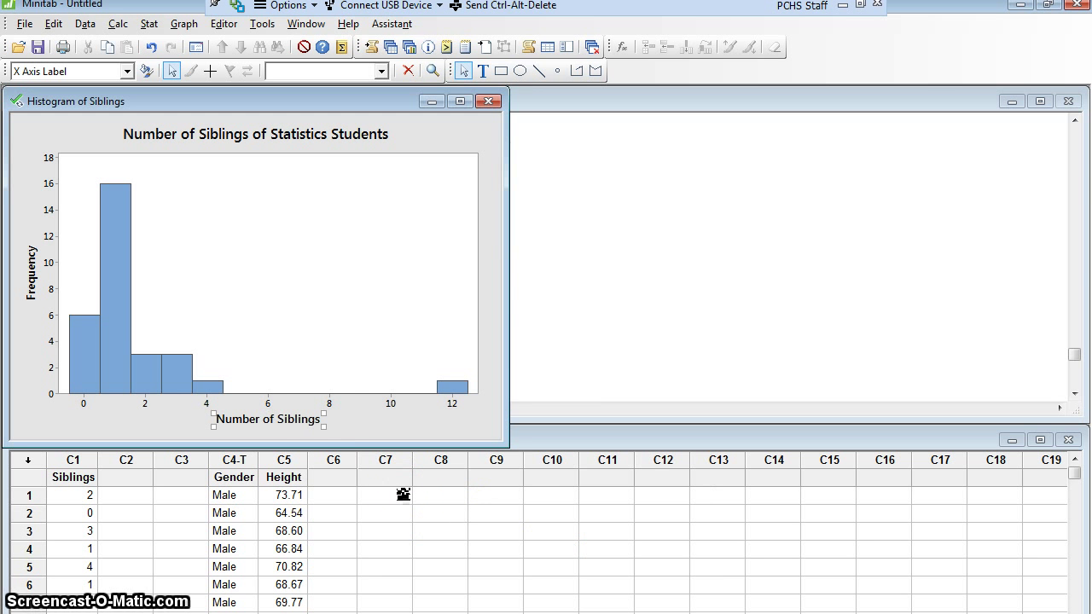
pyautogui.moveTo(220, 329)
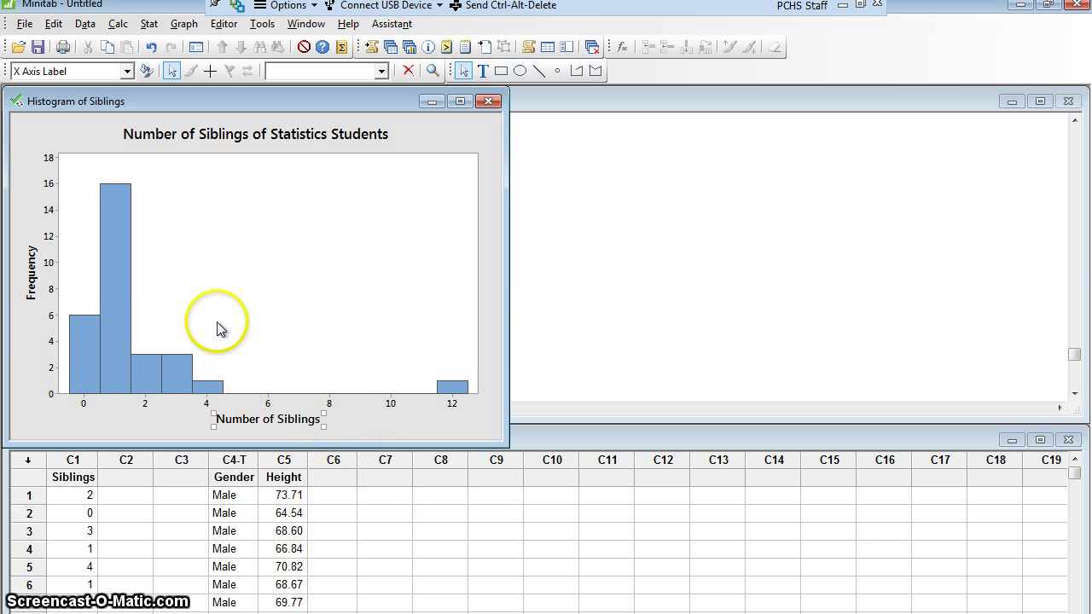
pyautogui.moveTo(309, 367)
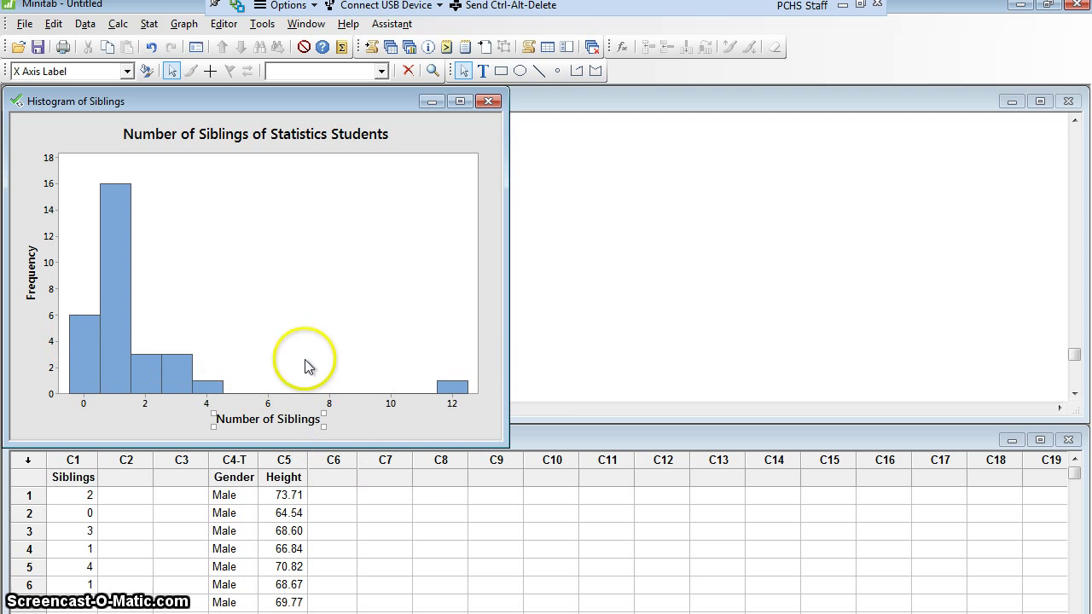
pyautogui.moveTo(456, 388)
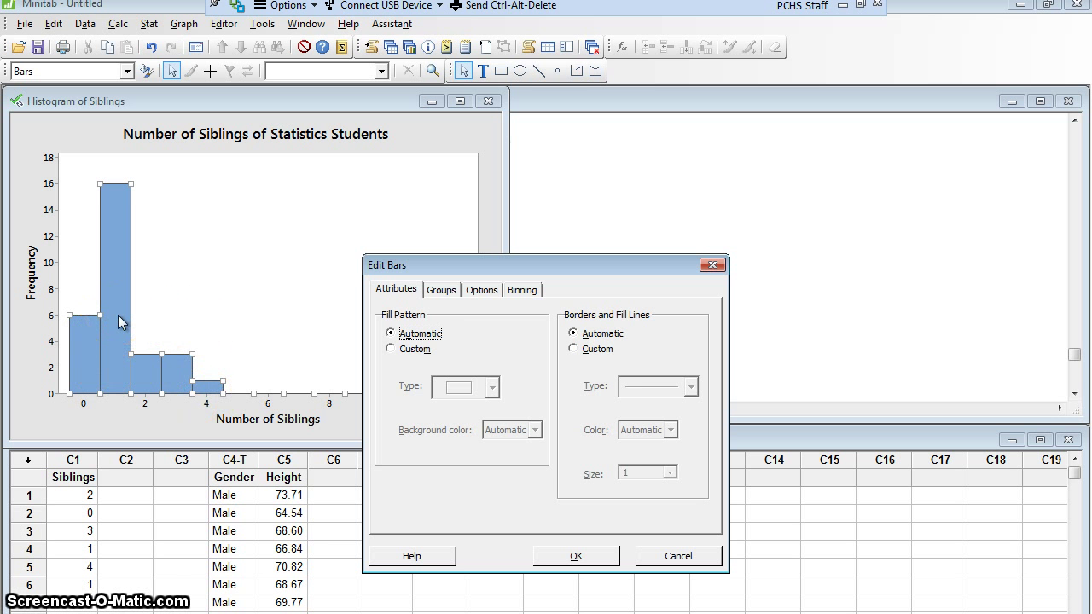
pyautogui.moveTo(361, 354)
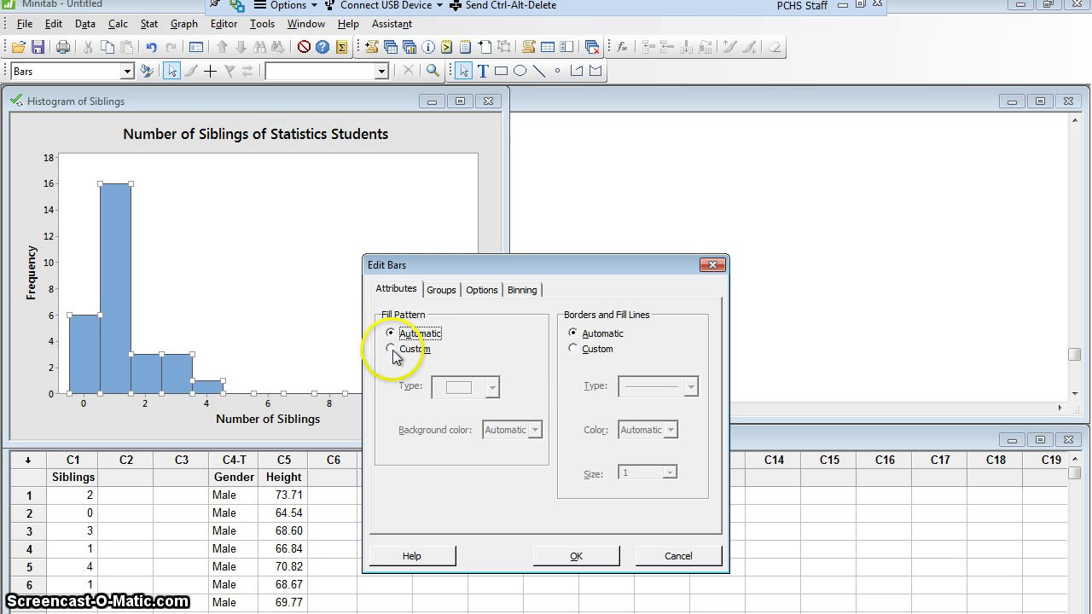
# Step: Give all histogram bars a custom green background fill
pyautogui.click(391, 349)
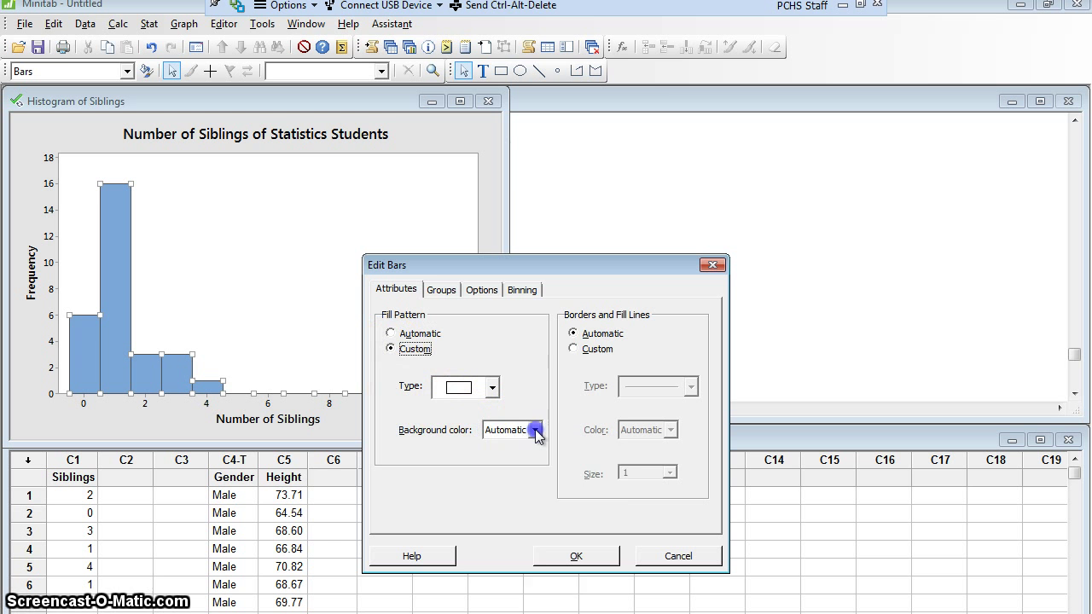
pyautogui.click(535, 429)
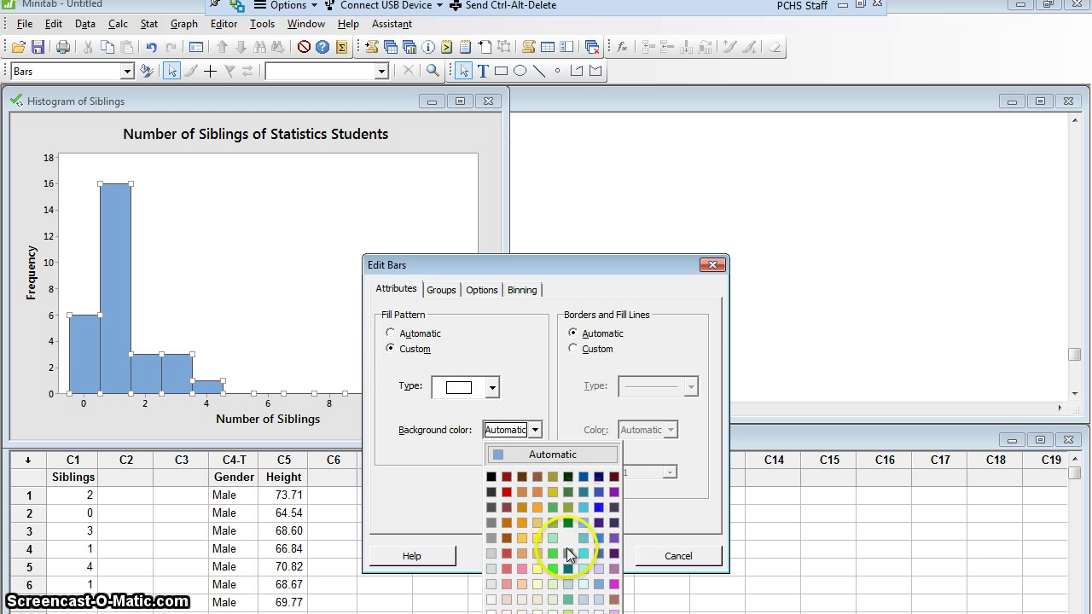
pyautogui.click(553, 553)
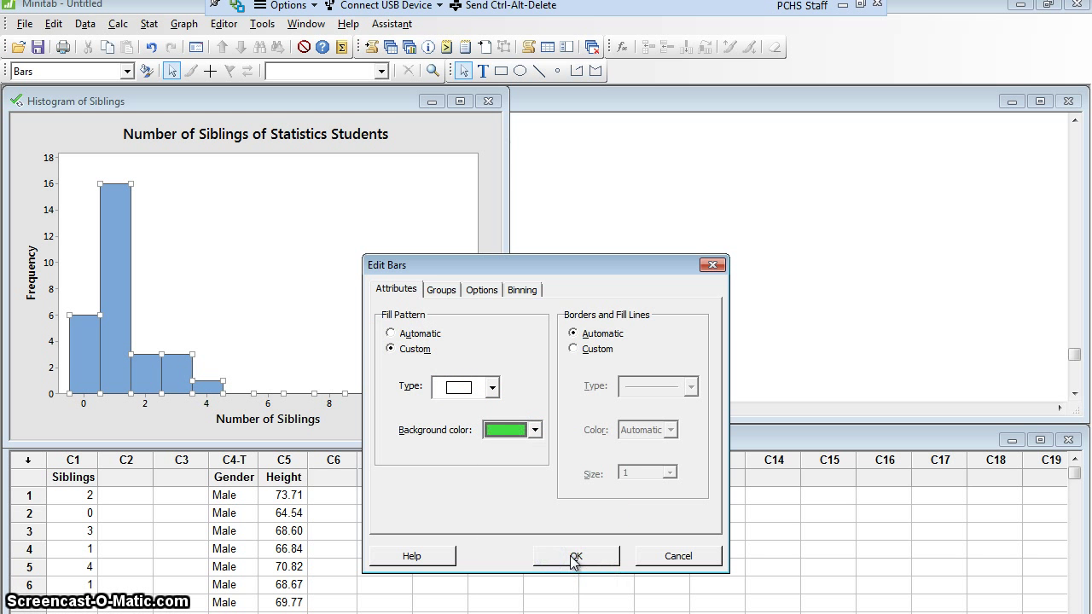
pyautogui.click(576, 555)
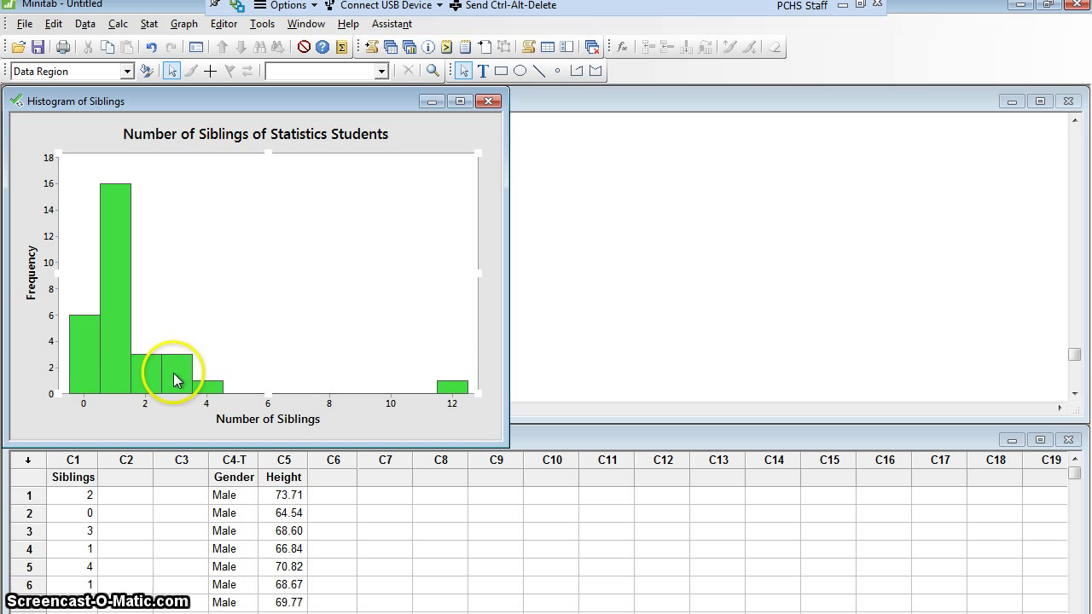
pyautogui.moveTo(216, 344)
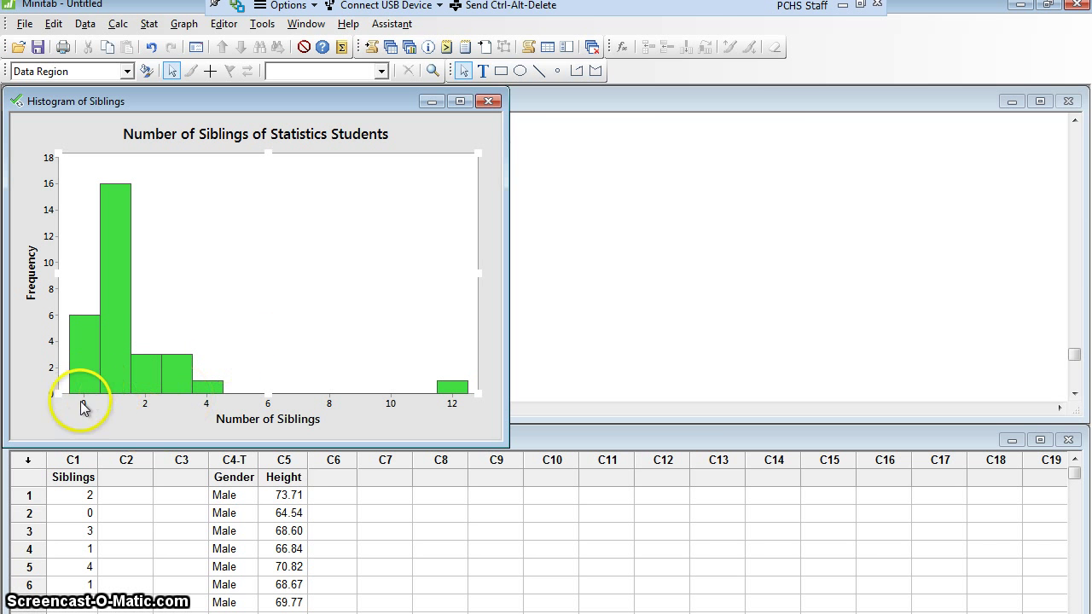
pyautogui.moveTo(92, 358)
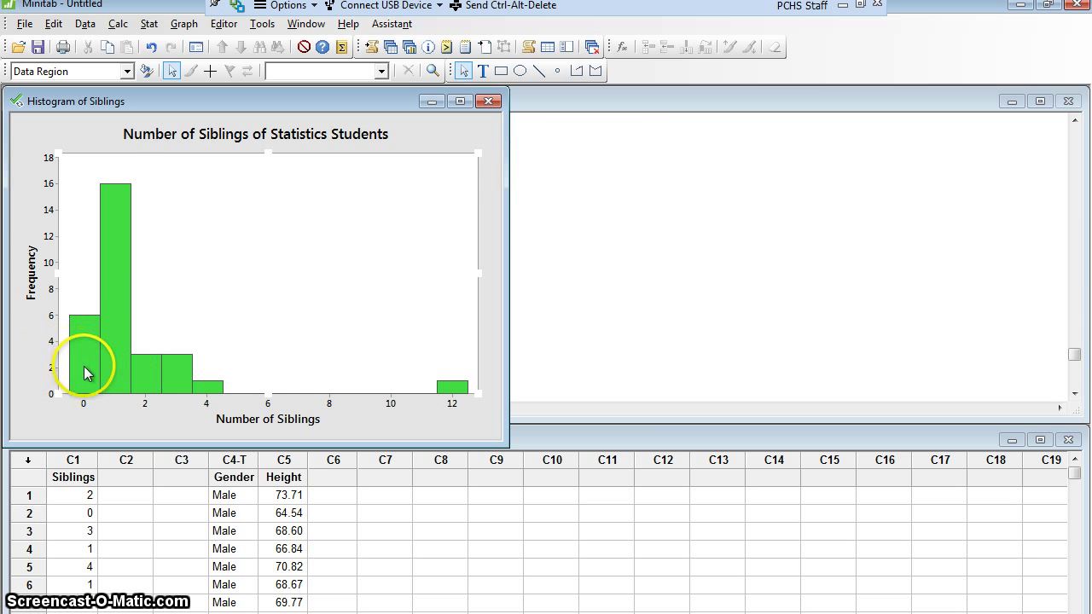
pyautogui.moveTo(86, 367)
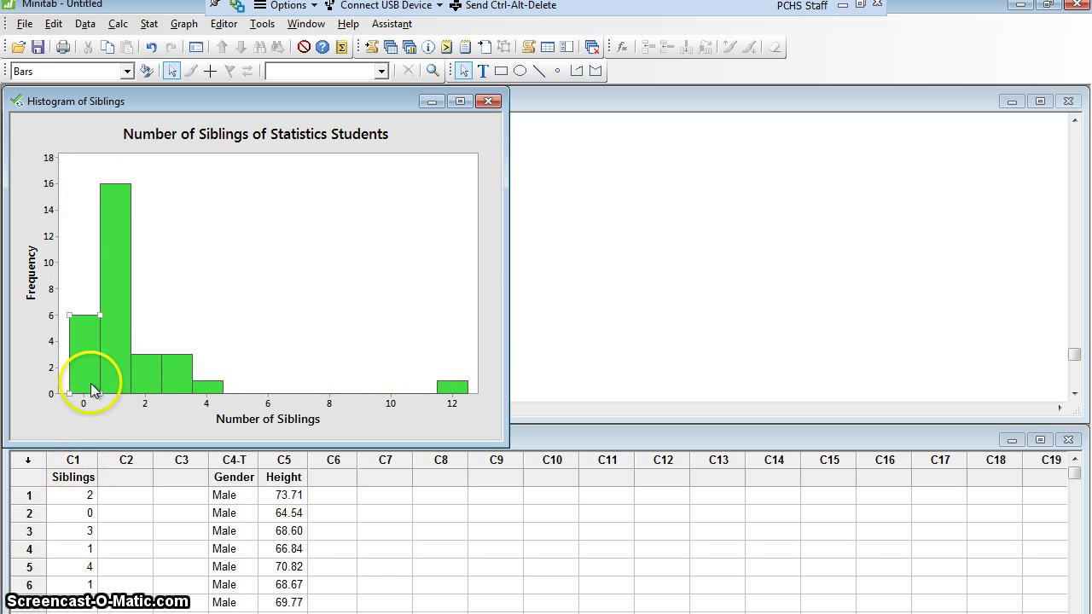
pyautogui.moveTo(85, 372)
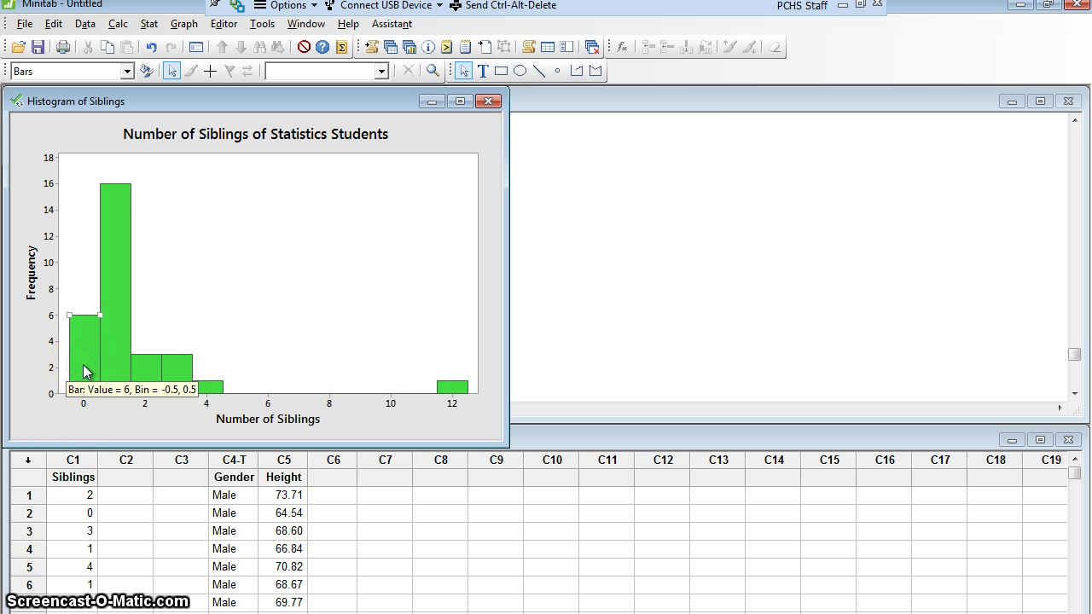
# Step: Open Edit Bars for the zero-siblings bar, switch to Custom fill, and open its colour choices
pyautogui.doubleClick(85, 341)
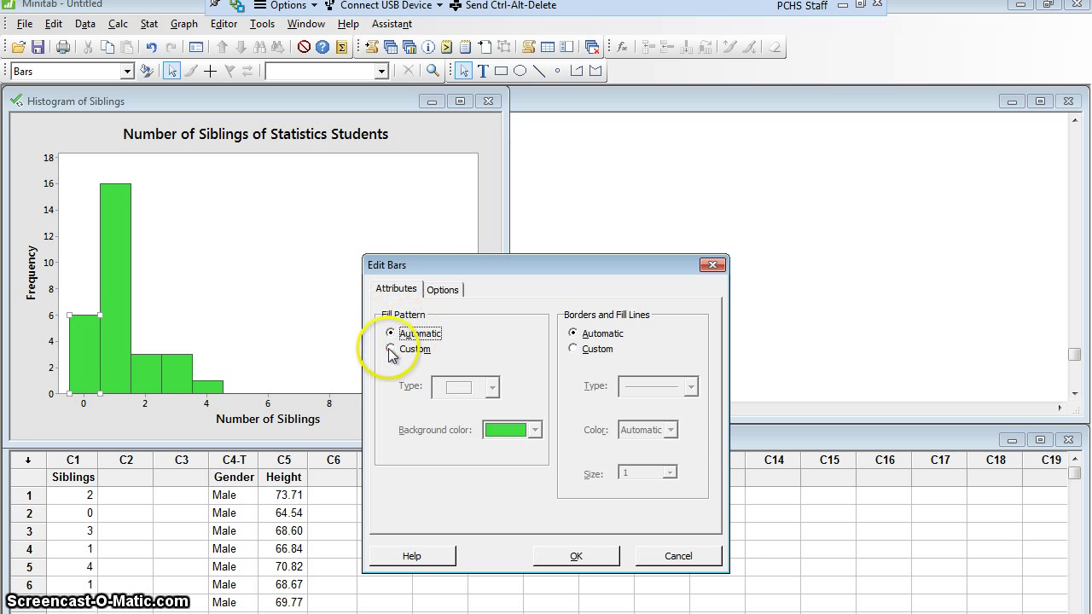
pyautogui.click(390, 348)
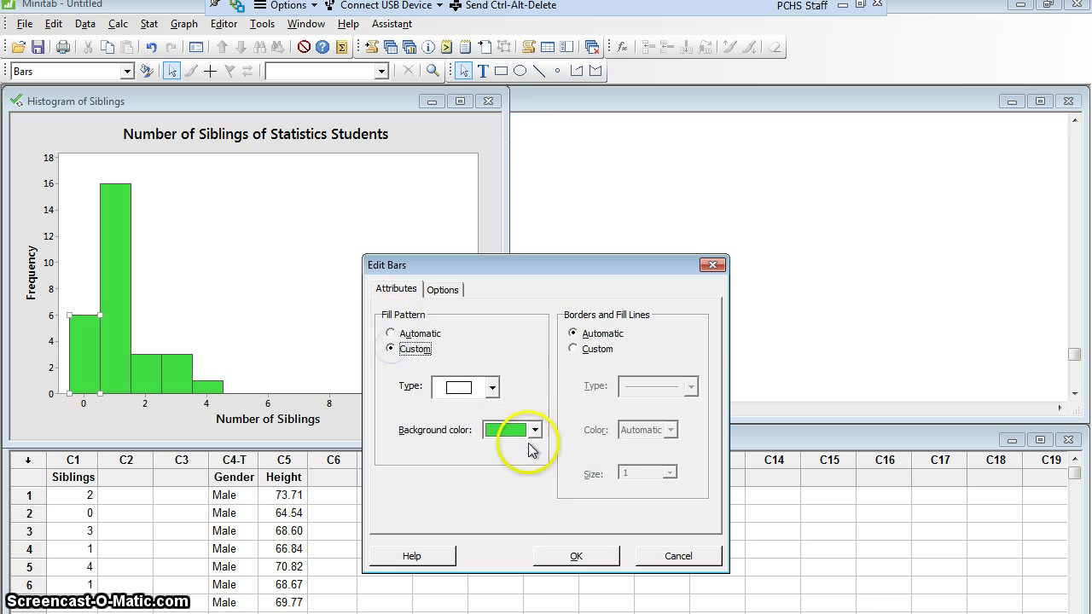
pyautogui.click(534, 429)
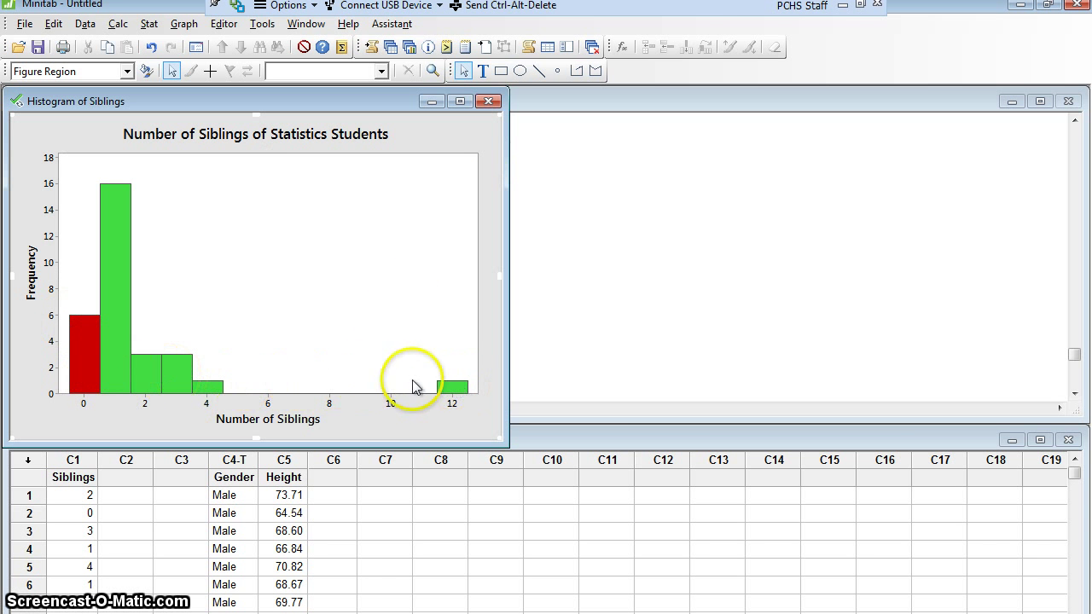
pyautogui.moveTo(516, 383)
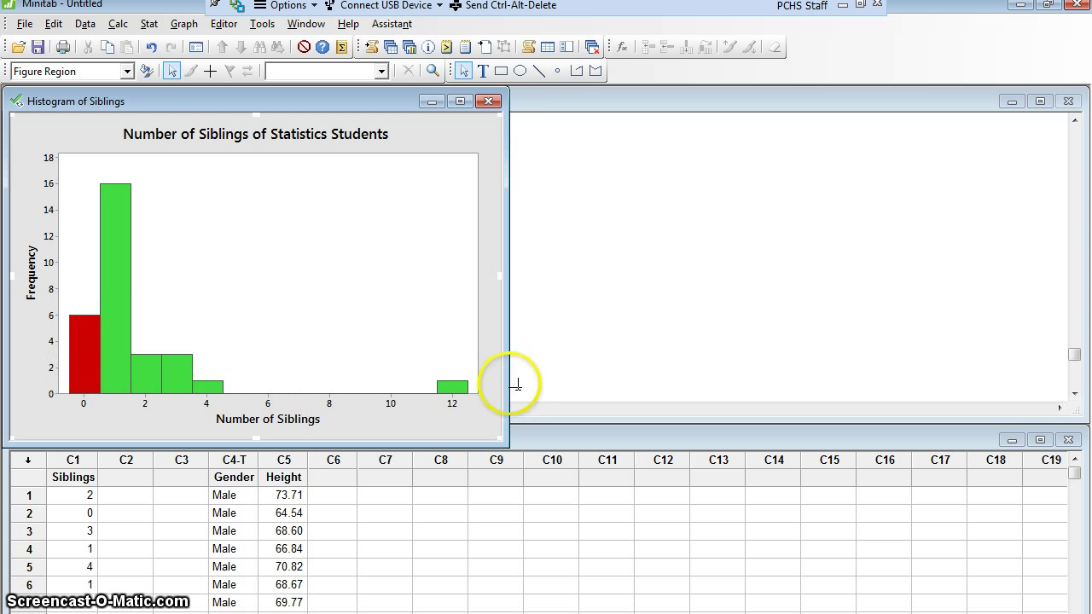
pyautogui.moveTo(286, 378)
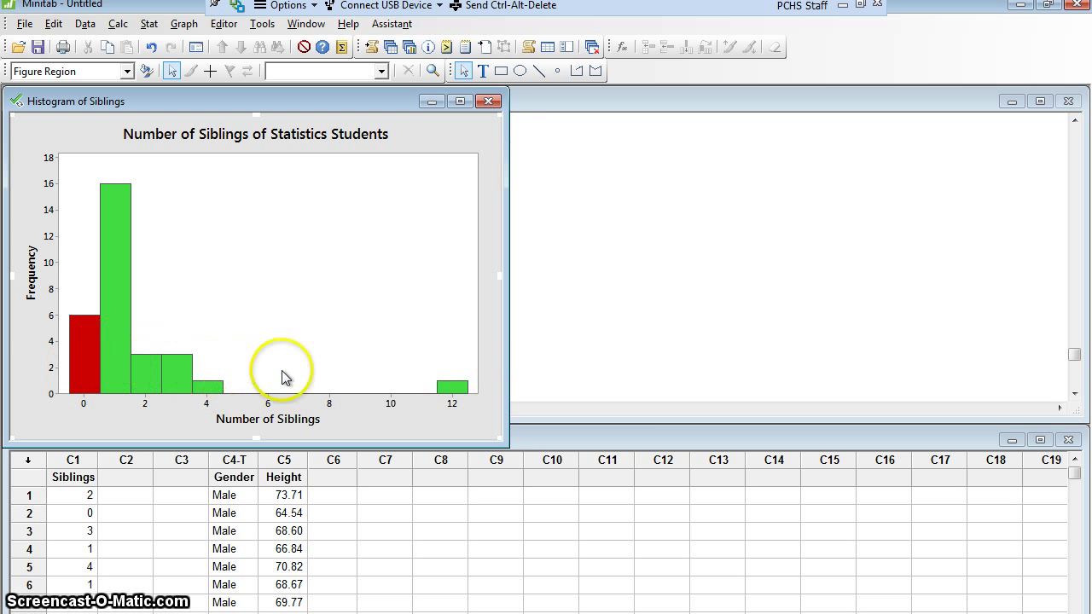
pyautogui.moveTo(442, 373)
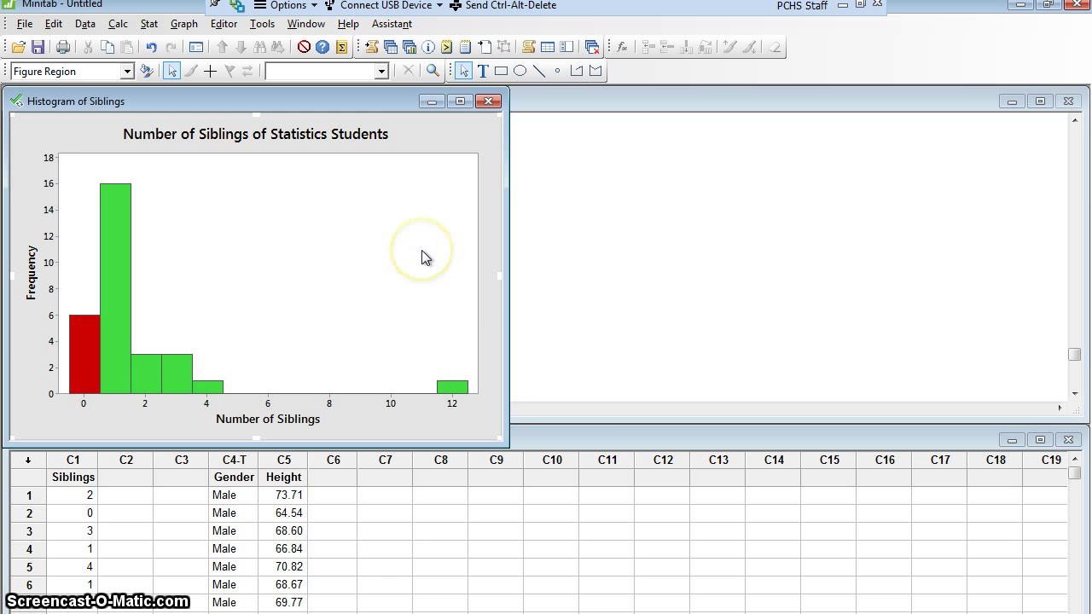
pyautogui.moveTo(425, 258)
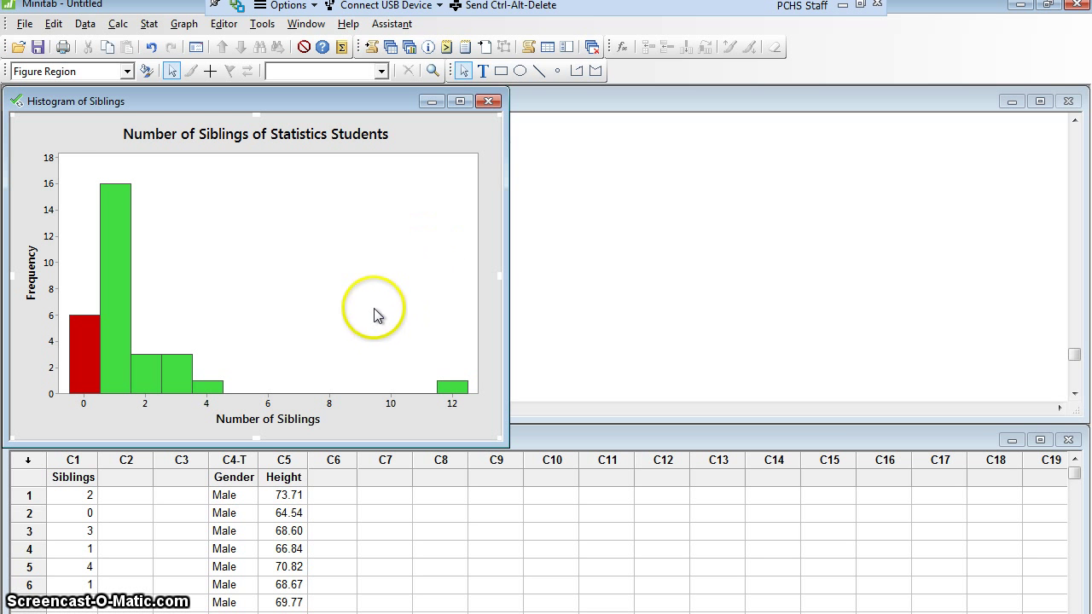
pyautogui.moveTo(244, 300)
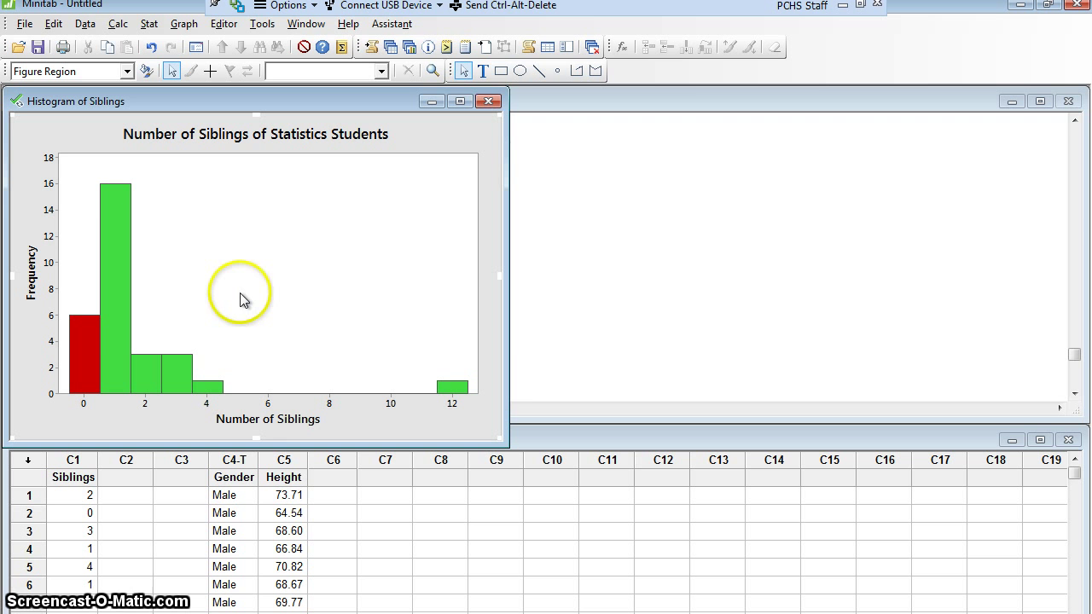
pyautogui.moveTo(238, 288)
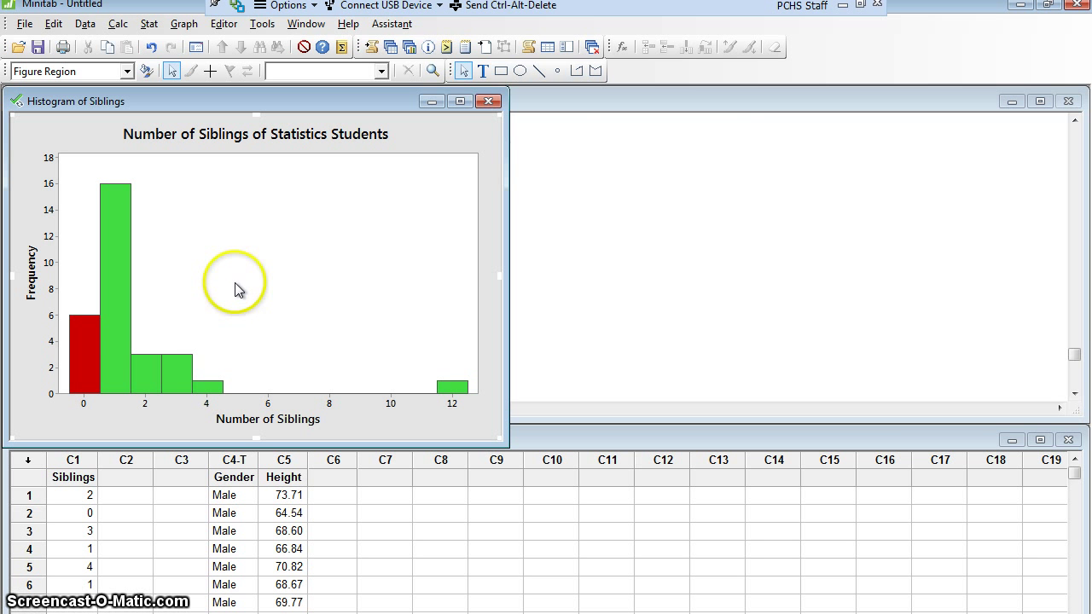
pyautogui.moveTo(85, 273)
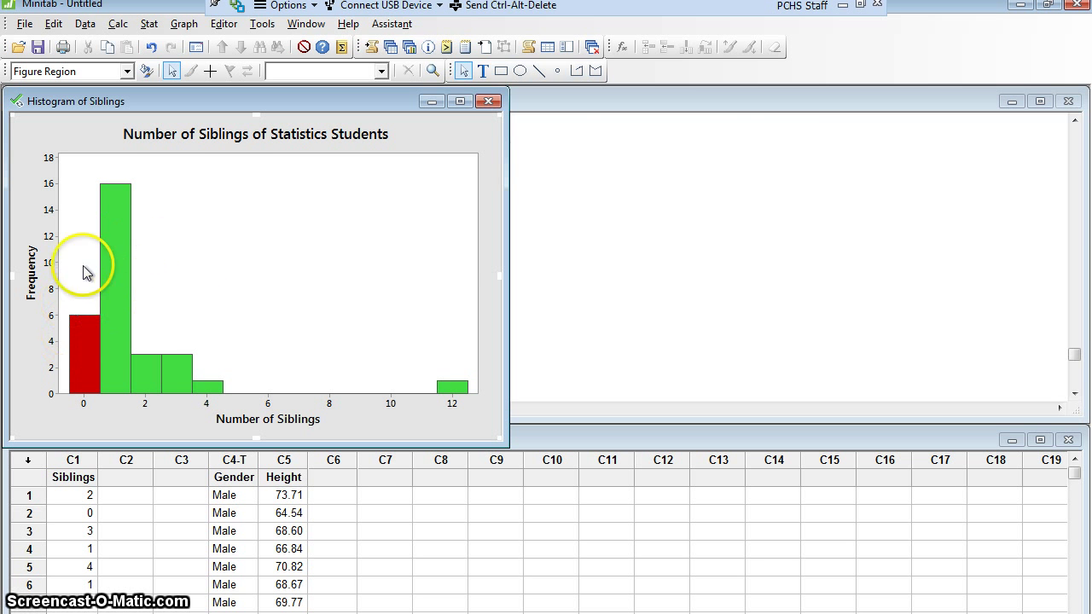
pyautogui.moveTo(460, 365)
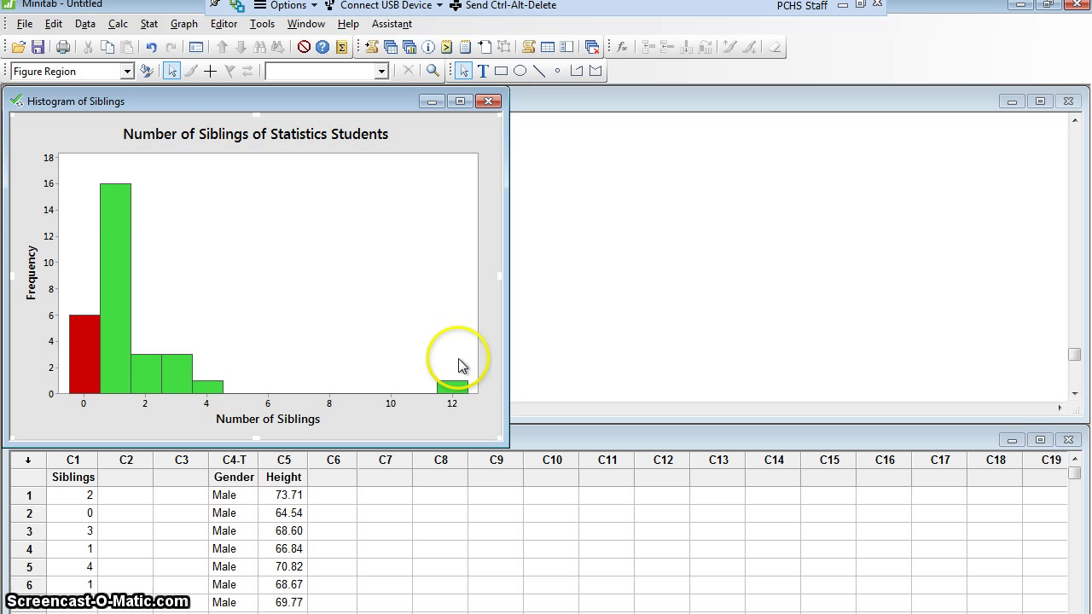
pyautogui.moveTo(315, 213)
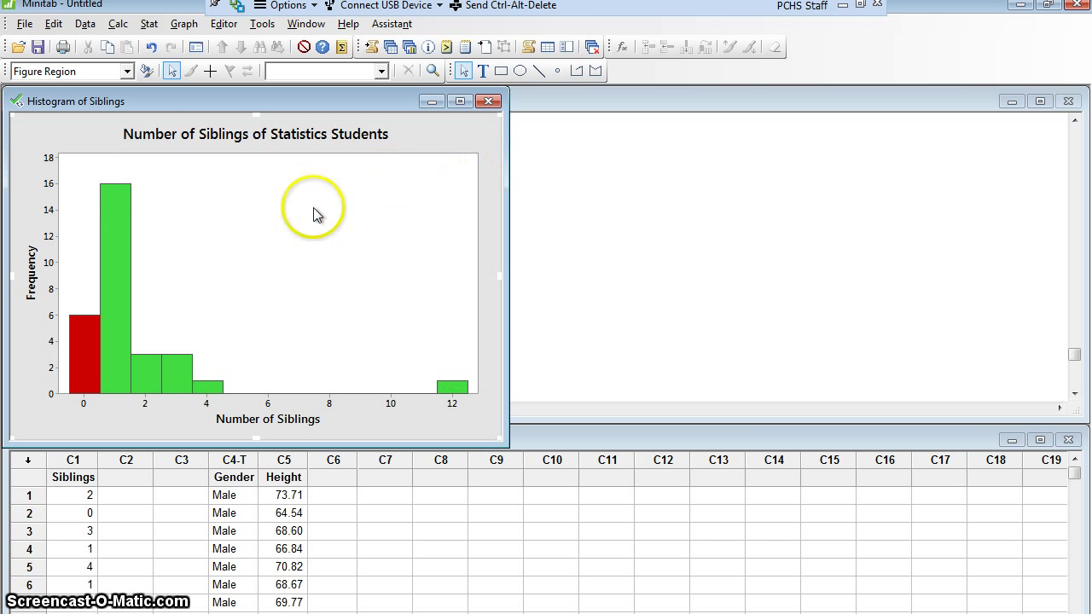
pyautogui.moveTo(237, 231)
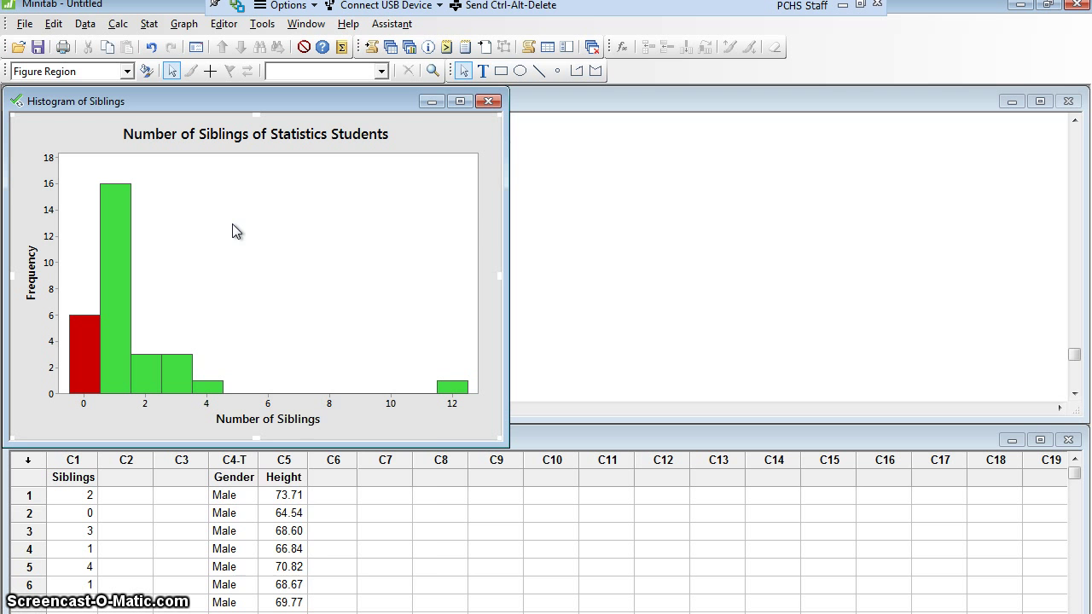
# Step: Add y-value data labels showing each bar's frequency
pyautogui.rightClick(237, 232)
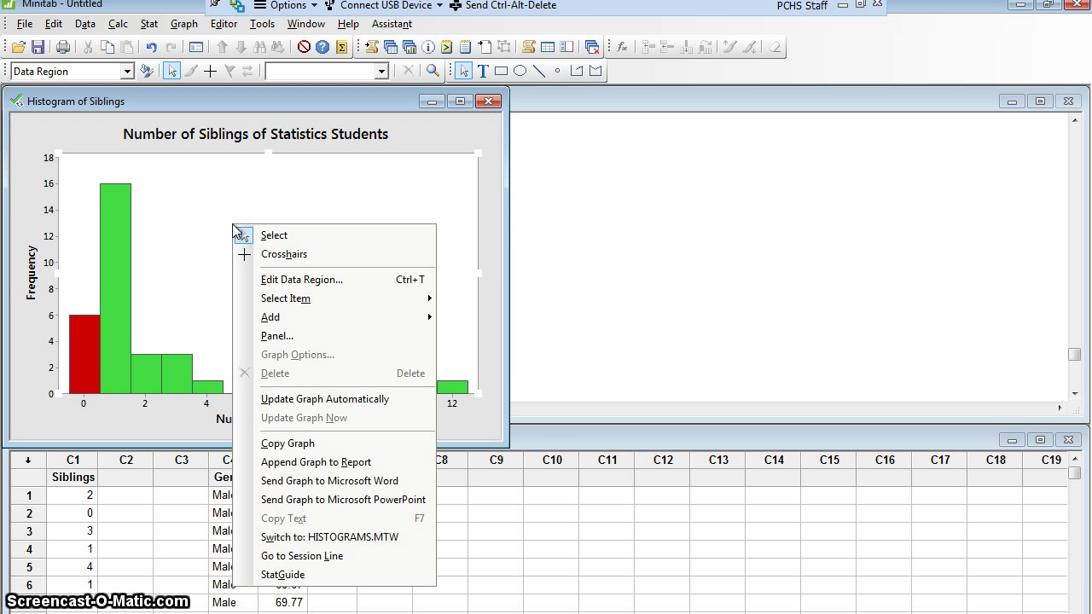
pyautogui.moveTo(282, 318)
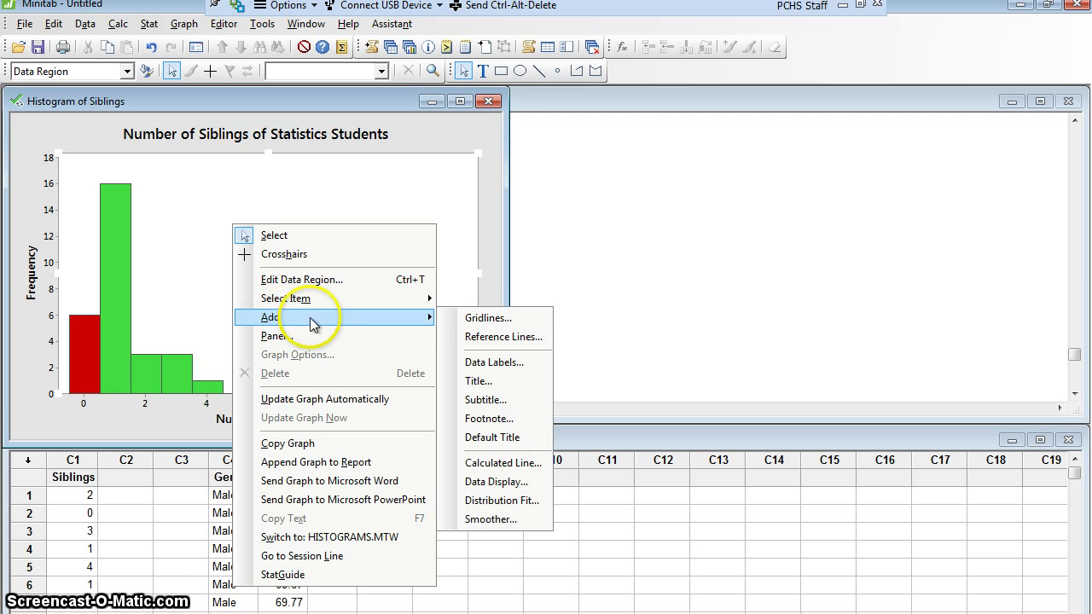
pyautogui.moveTo(493, 362)
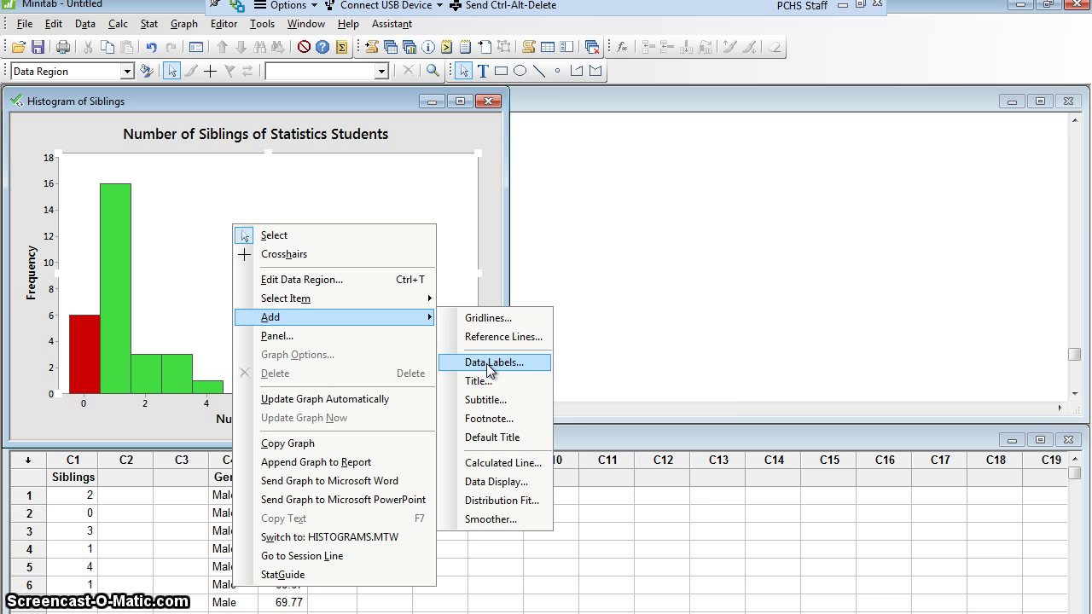
pyautogui.click(495, 363)
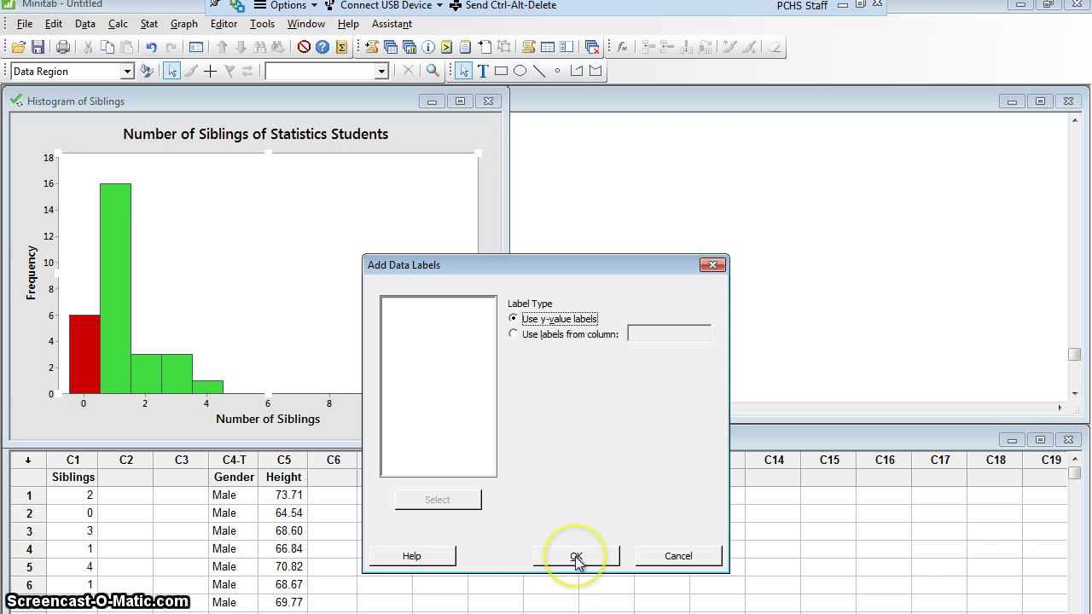
pyautogui.click(577, 556)
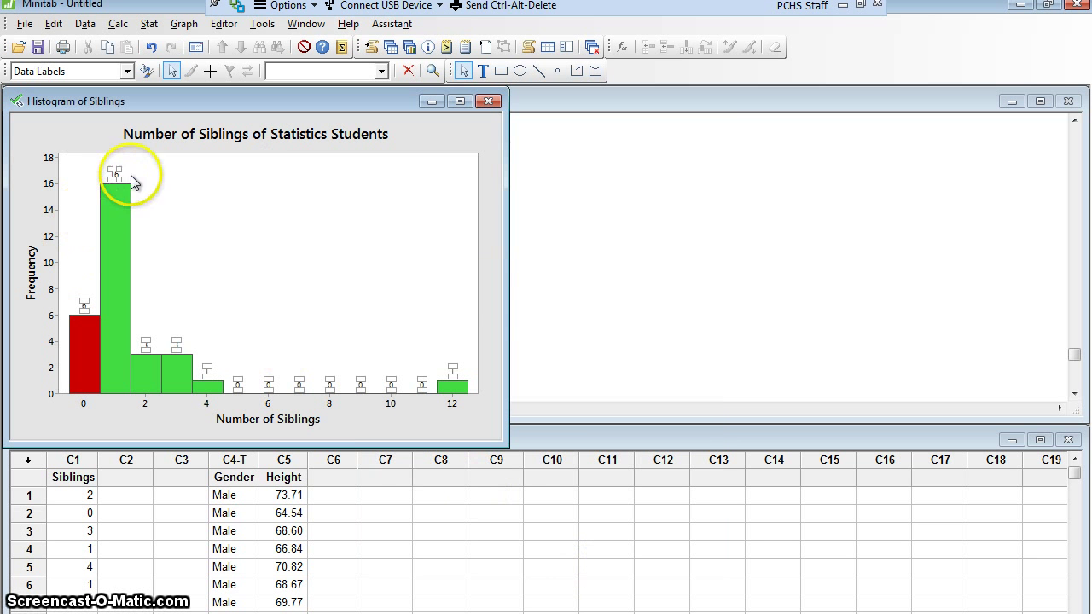
pyautogui.moveTo(491, 222)
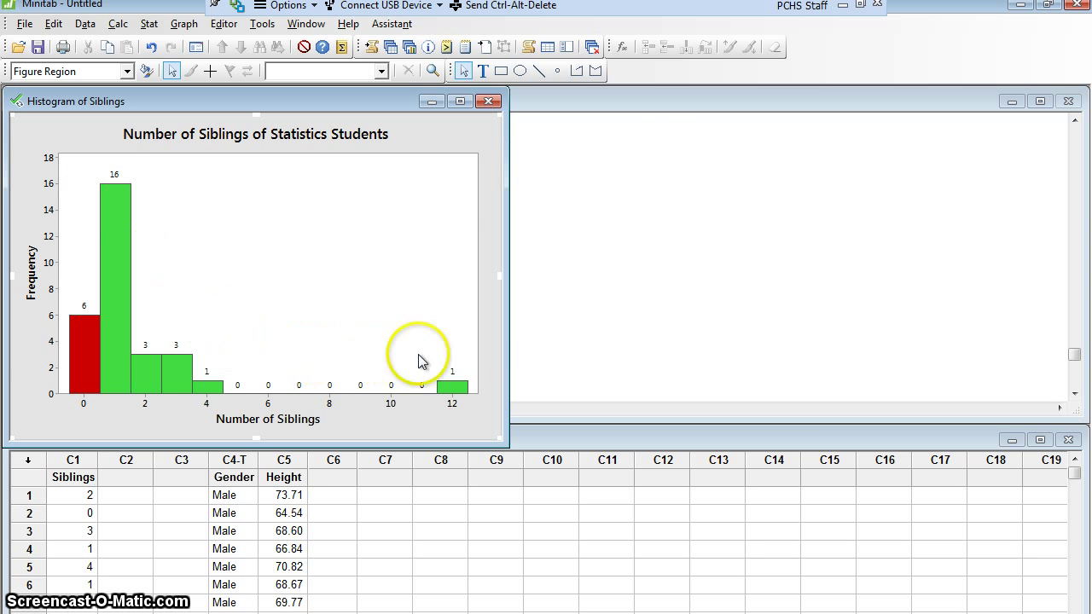
pyautogui.moveTo(393, 233)
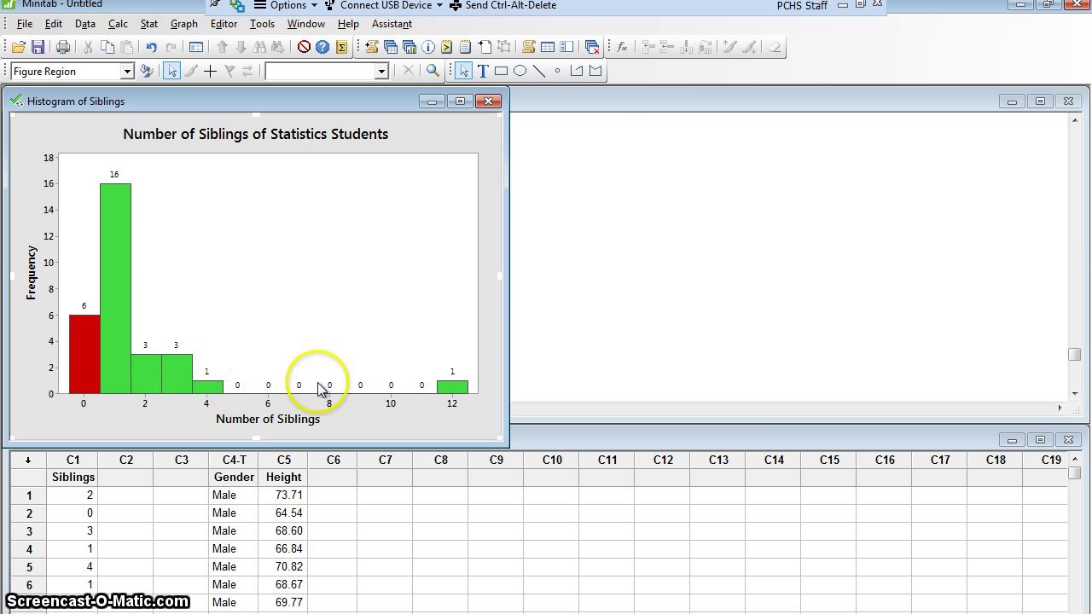
pyautogui.moveTo(222, 186)
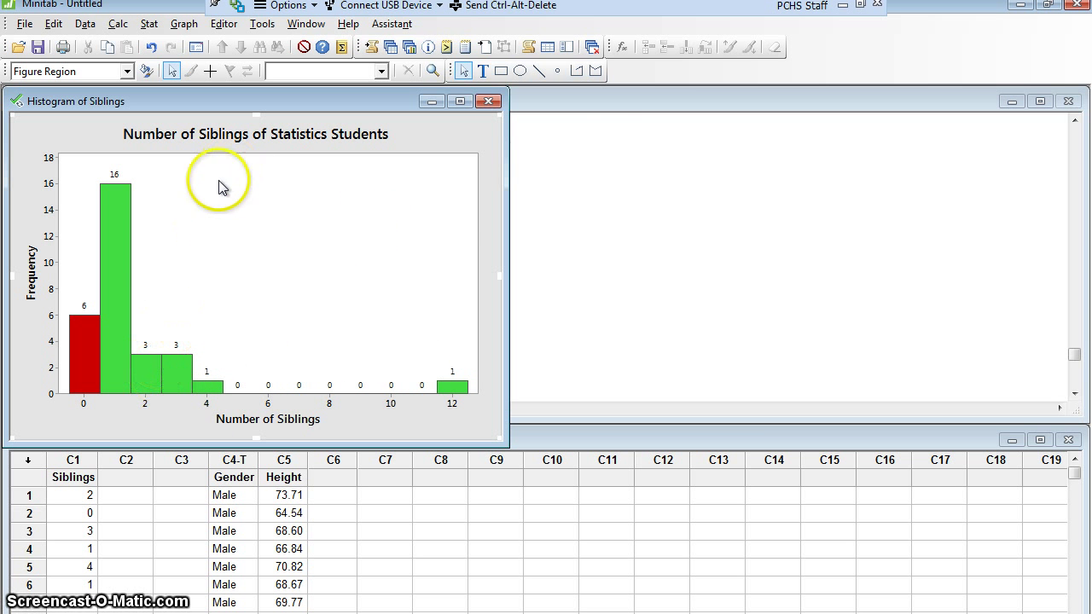
pyautogui.moveTo(266, 160)
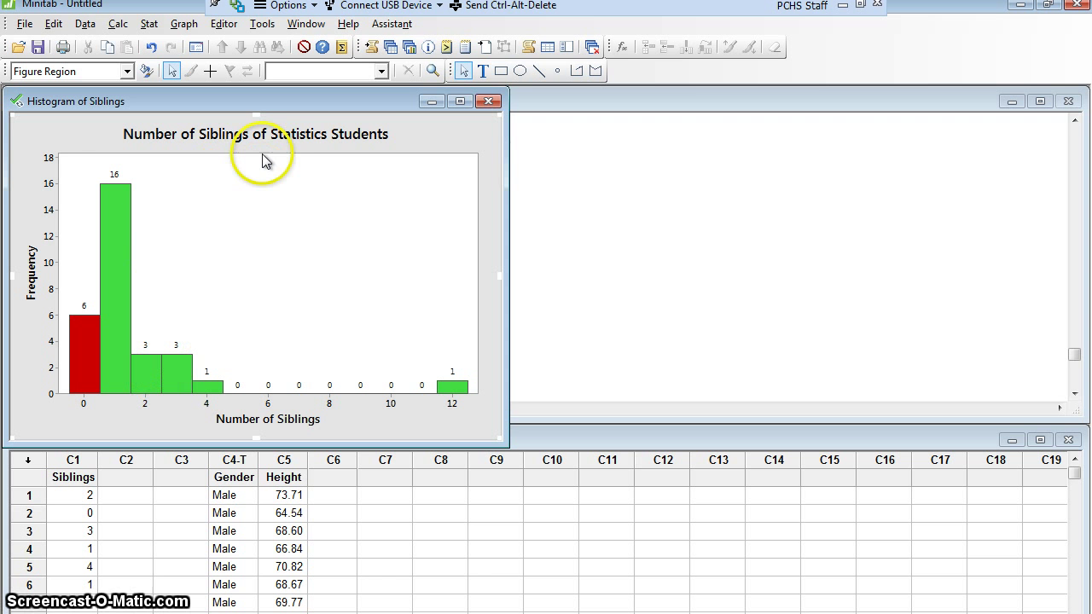
pyautogui.moveTo(260, 188)
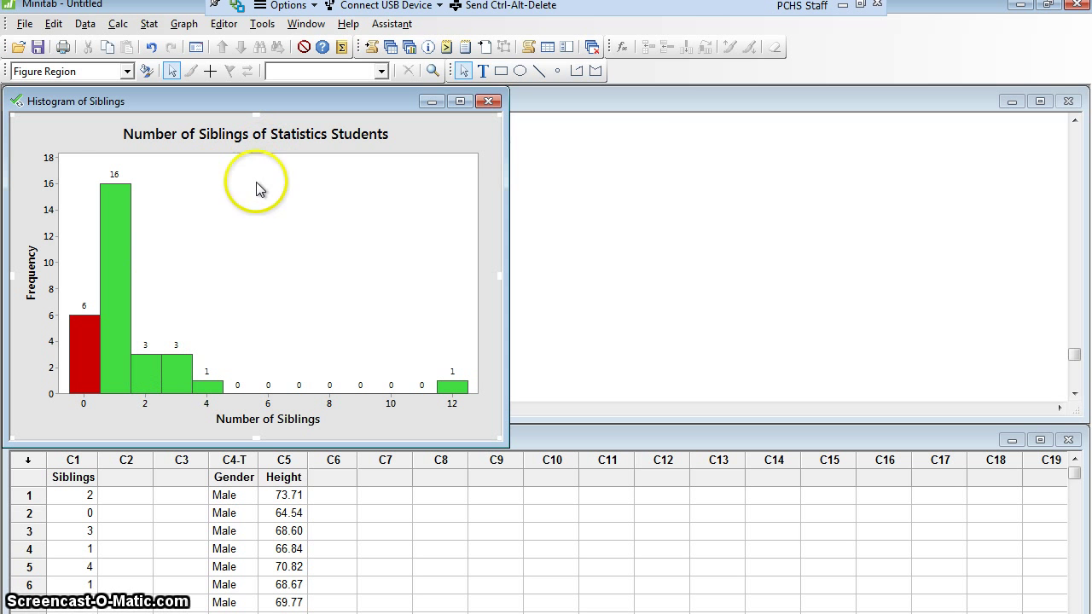
pyautogui.moveTo(408, 141)
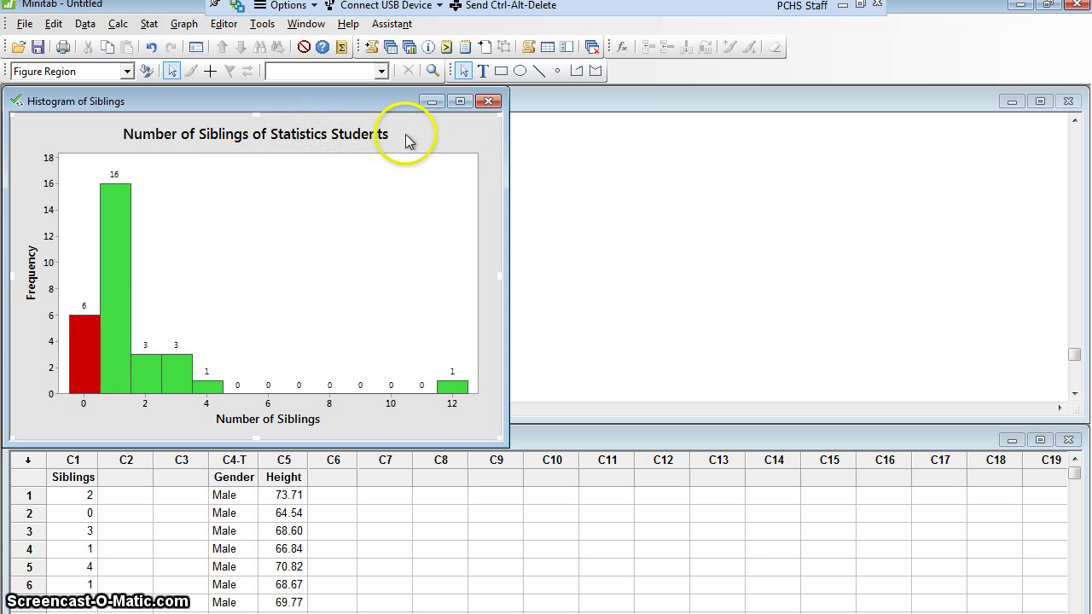
pyautogui.moveTo(275, 151)
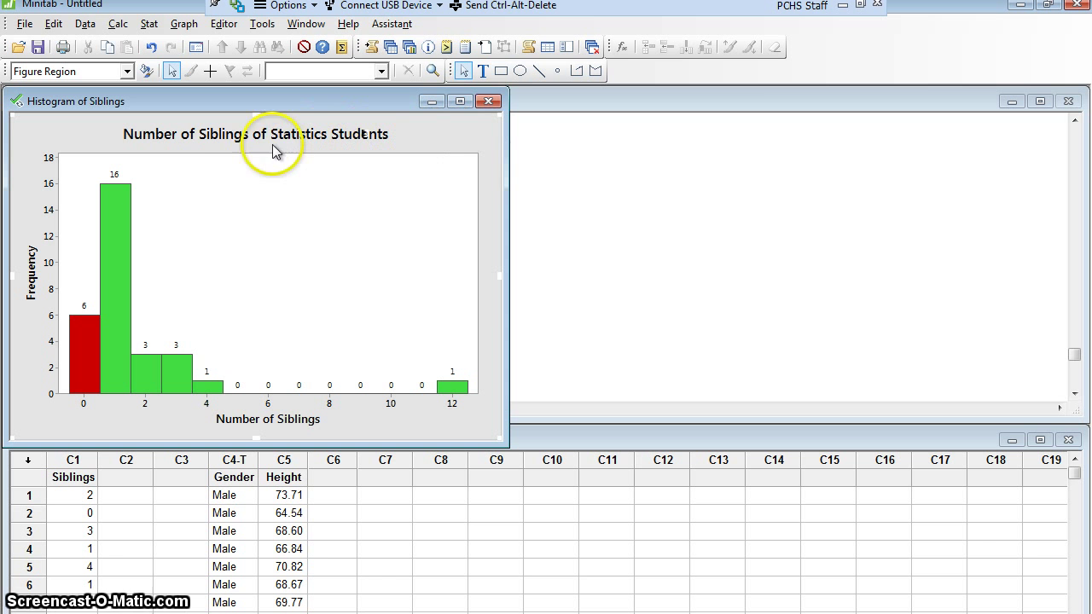
pyautogui.moveTo(264, 153)
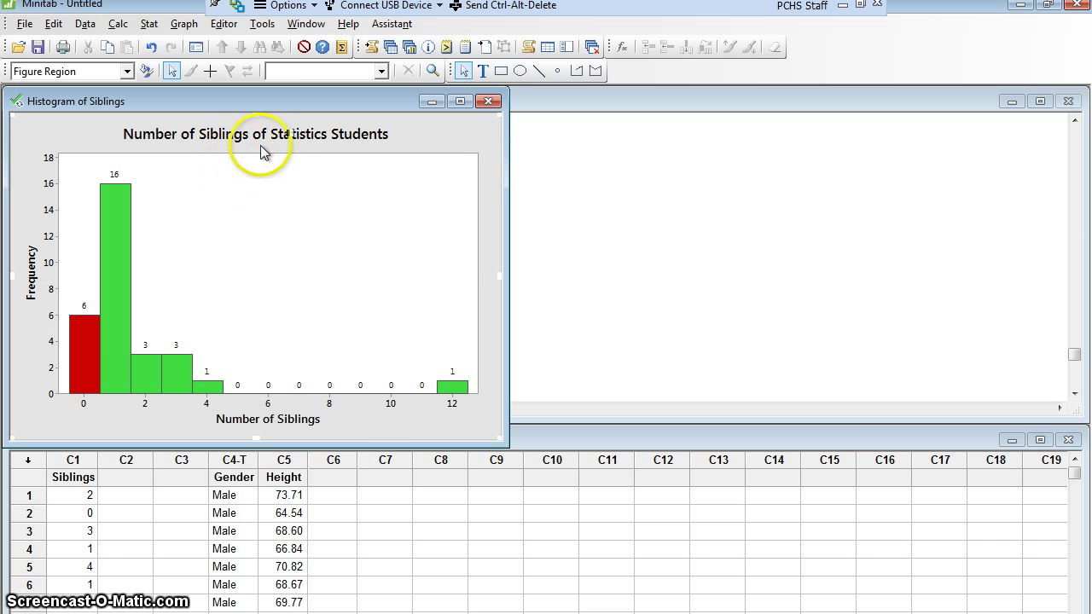
pyautogui.moveTo(262, 215)
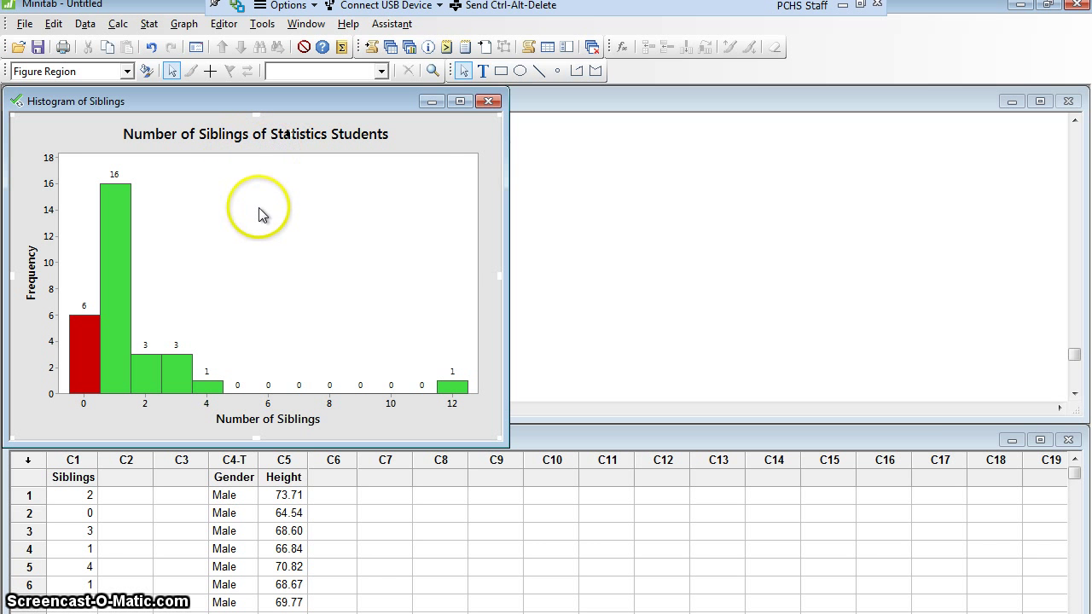
# Step: Add the subtitle 'n = 30' beneath the Siblings histogram's title
pyautogui.rightClick(262, 214)
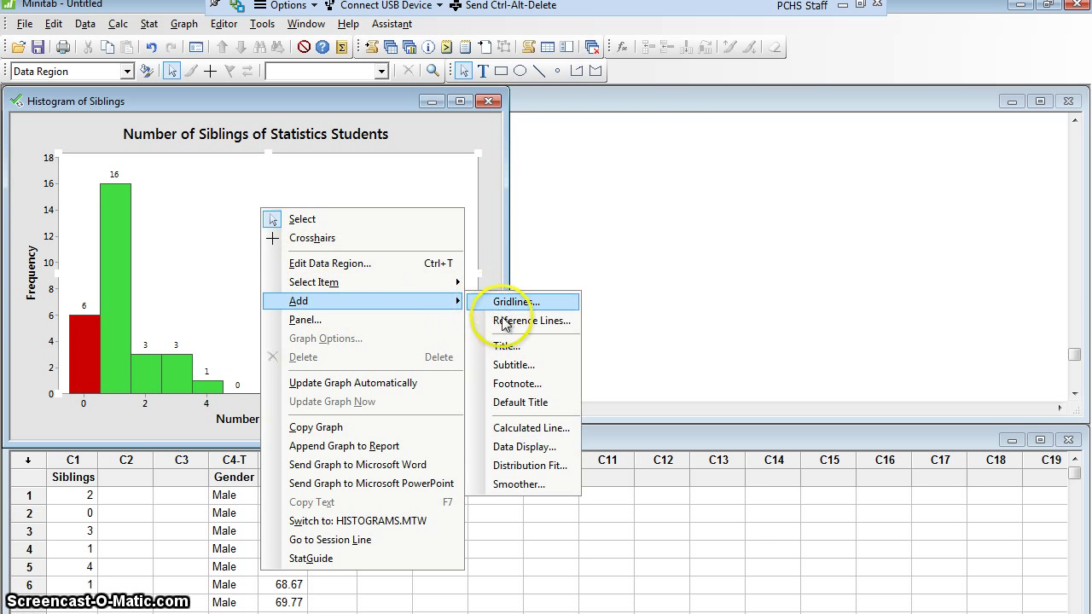
pyautogui.click(513, 365)
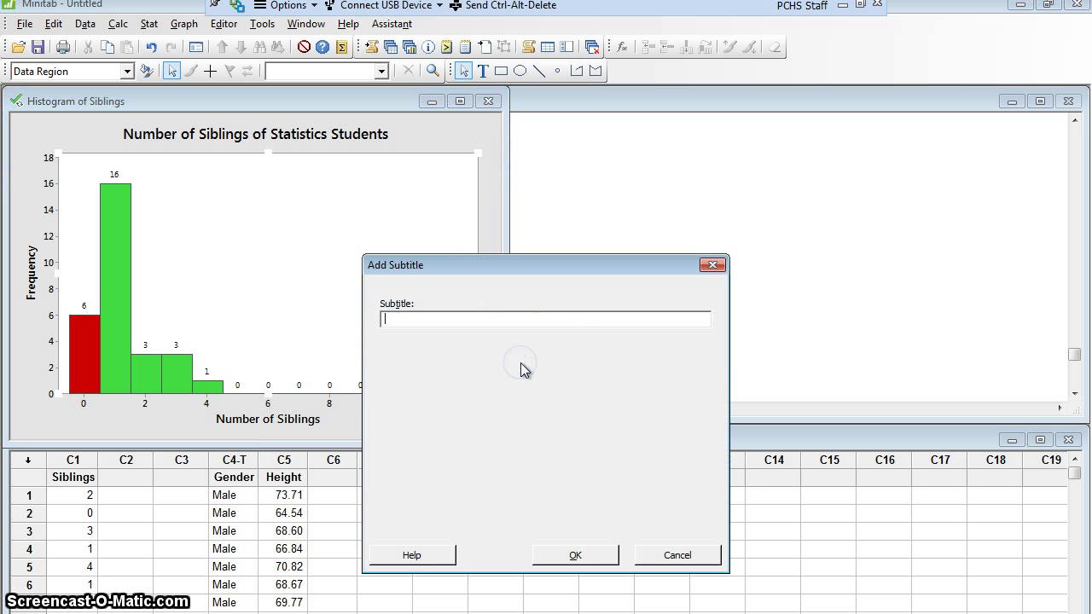
pyautogui.write('n = 30')
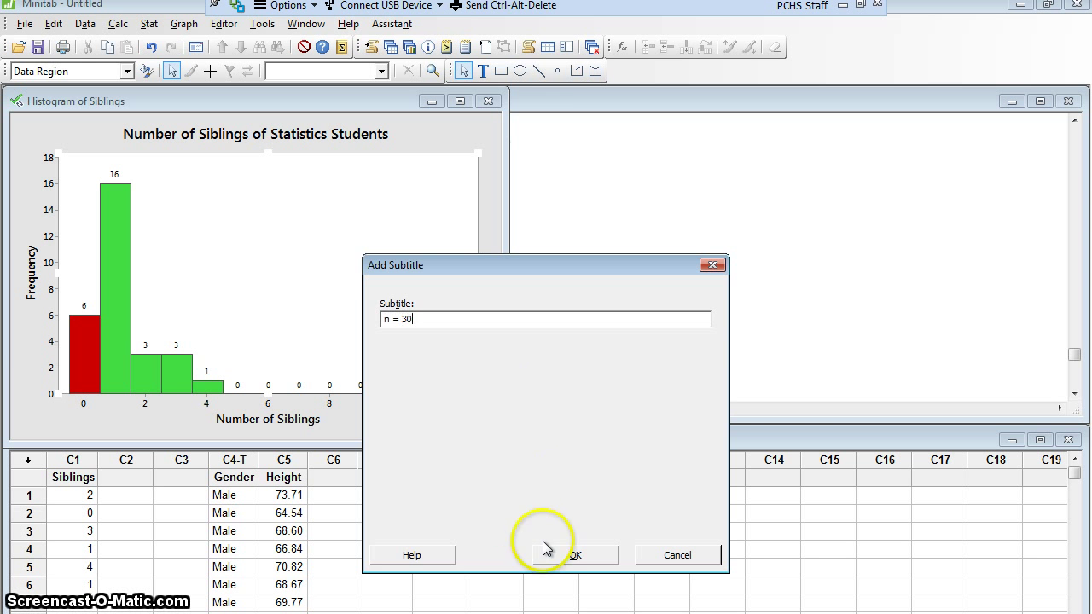
pyautogui.click(576, 555)
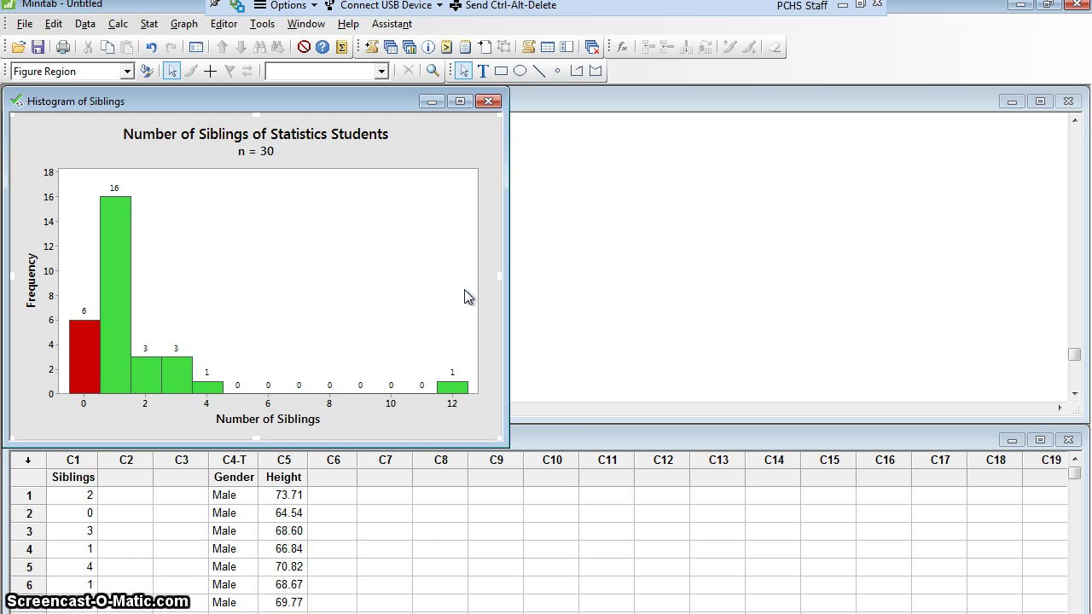
pyautogui.moveTo(421, 282)
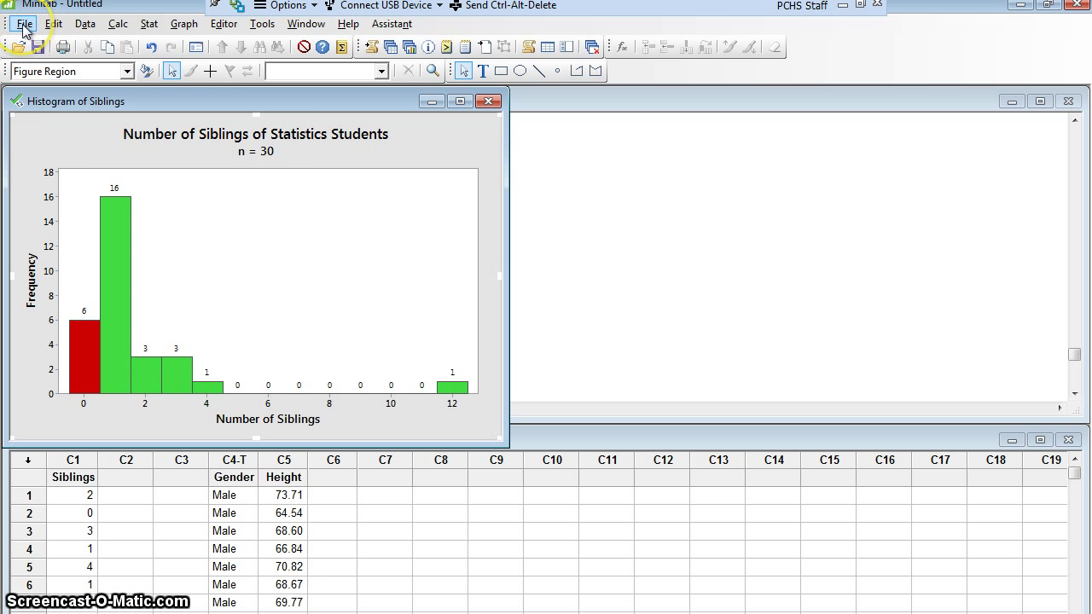
pyautogui.click(23, 23)
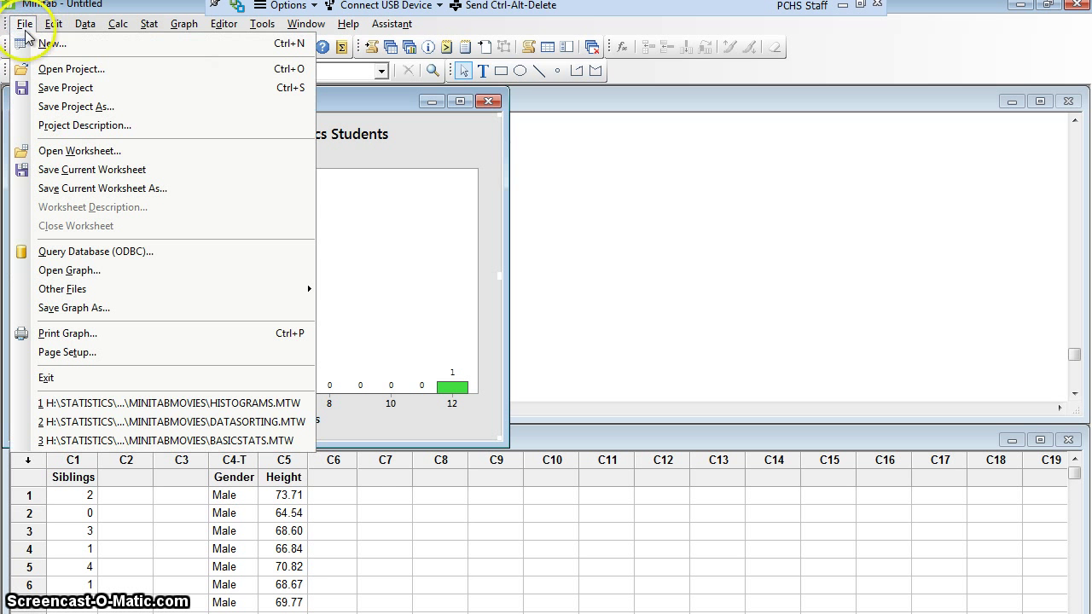
pyautogui.moveTo(76, 307)
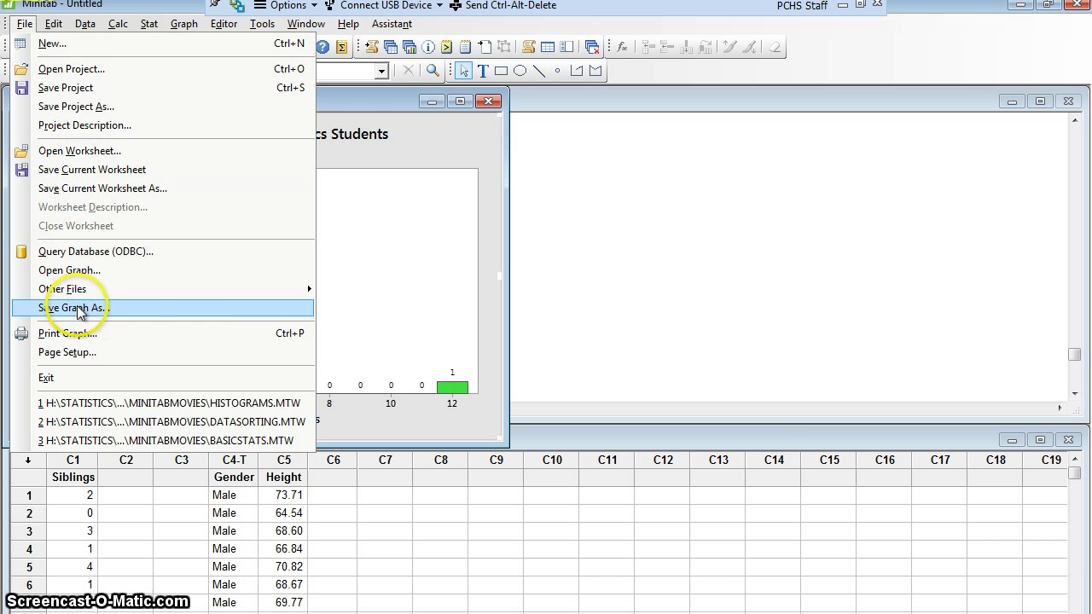
pyautogui.moveTo(77, 308)
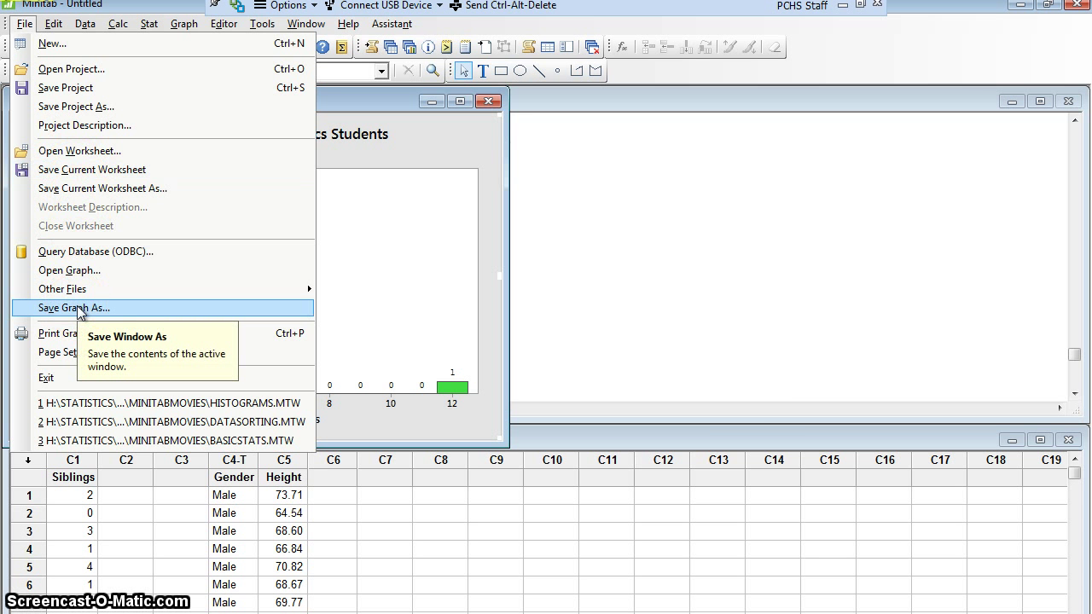
pyautogui.click(75, 308)
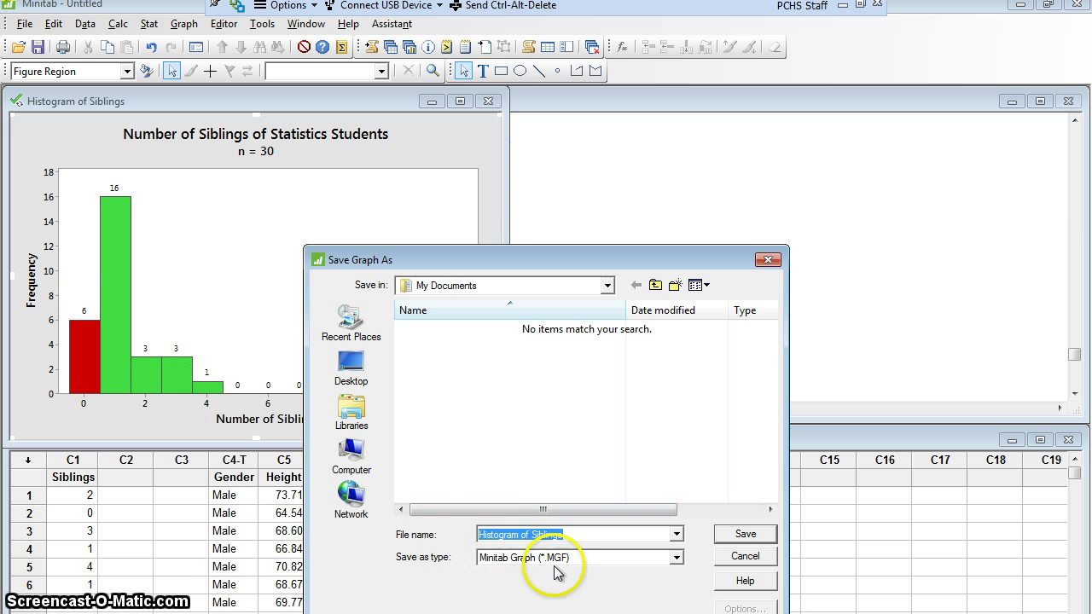
pyautogui.moveTo(571, 569)
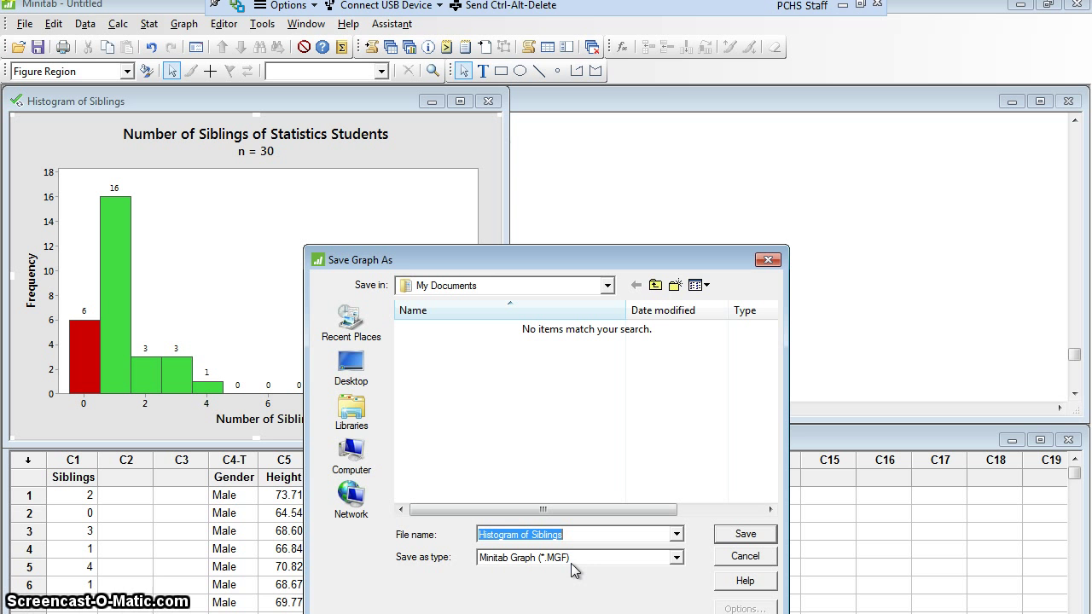
pyautogui.moveTo(602, 566)
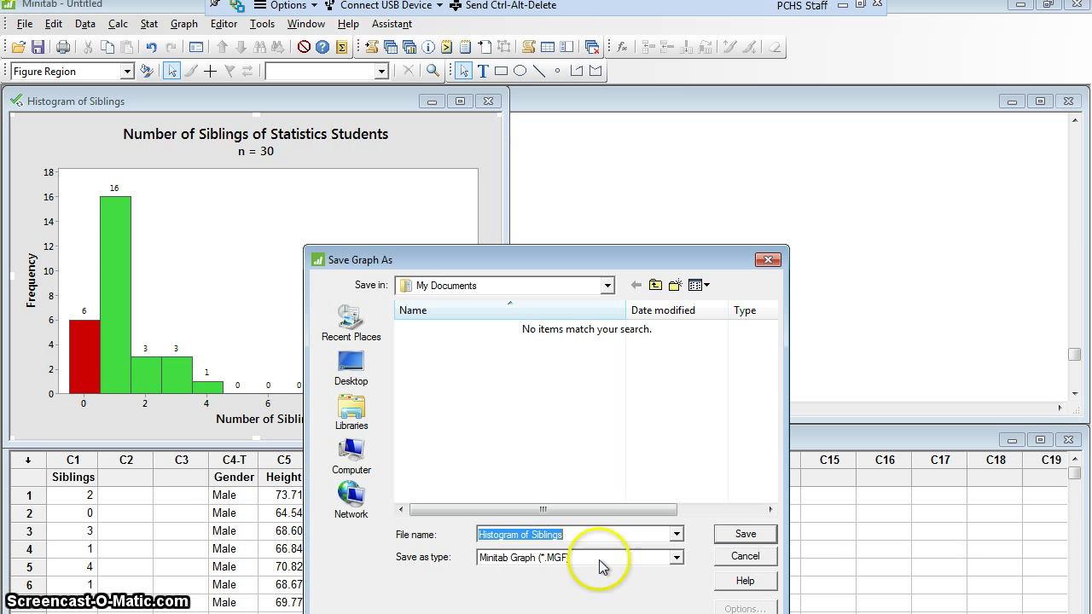
pyautogui.click(677, 558)
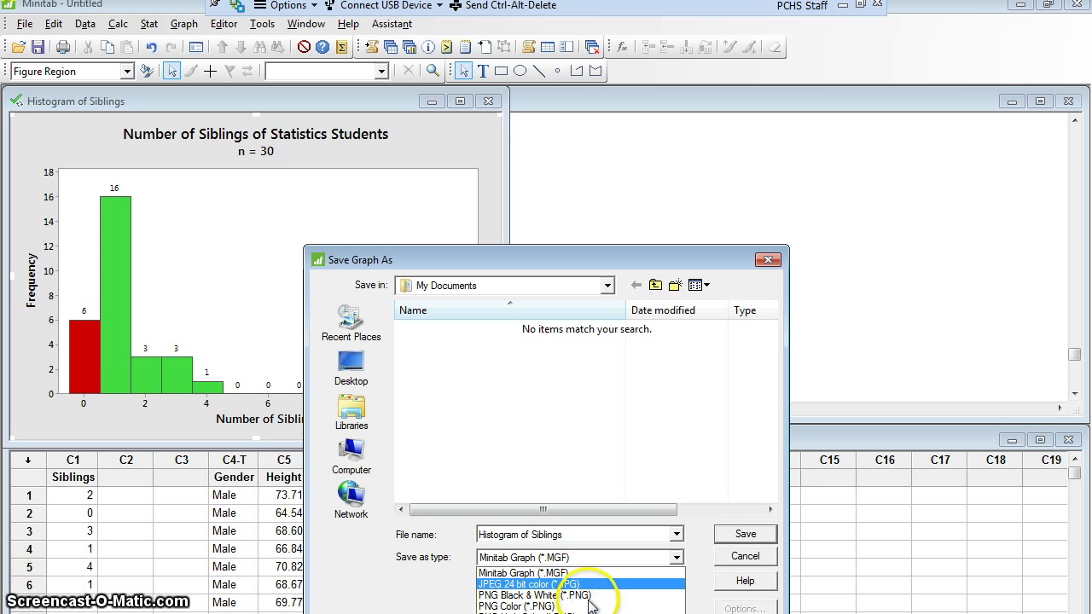
pyautogui.moveTo(585, 594)
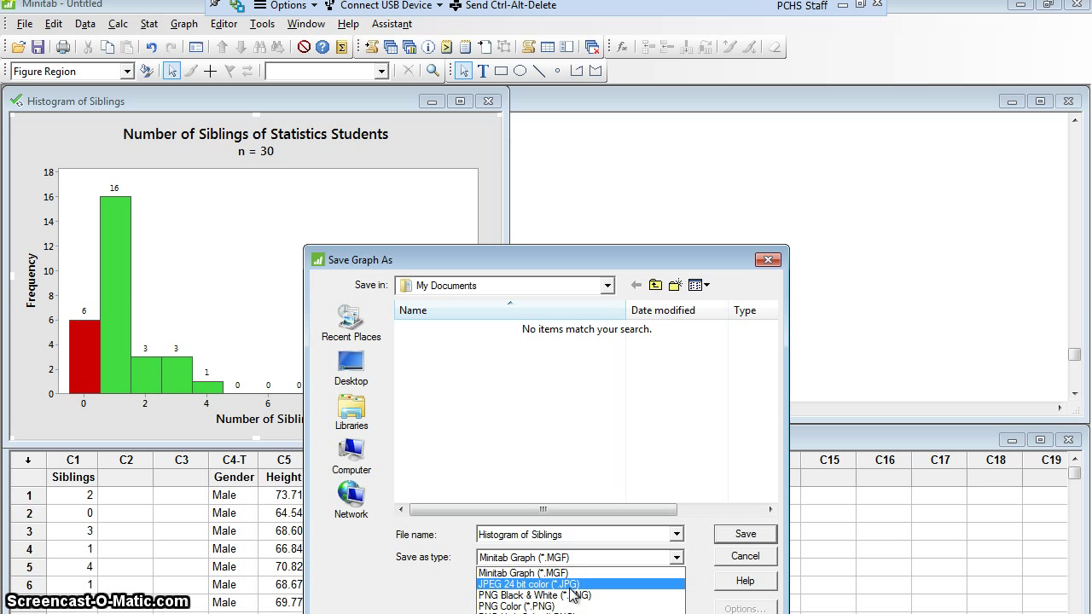
pyautogui.click(529, 584)
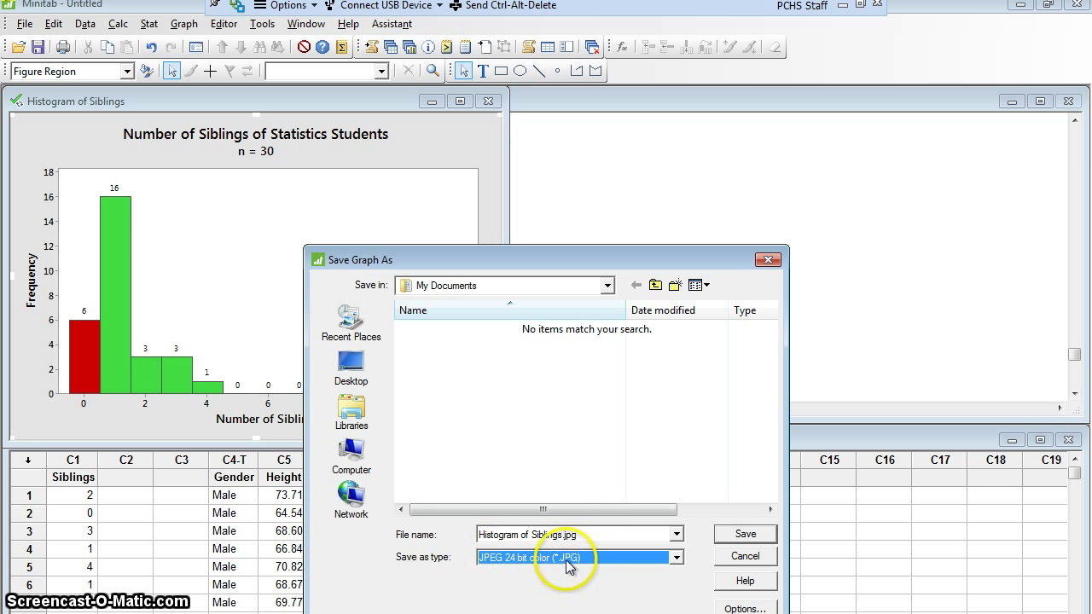
pyautogui.moveTo(578, 535)
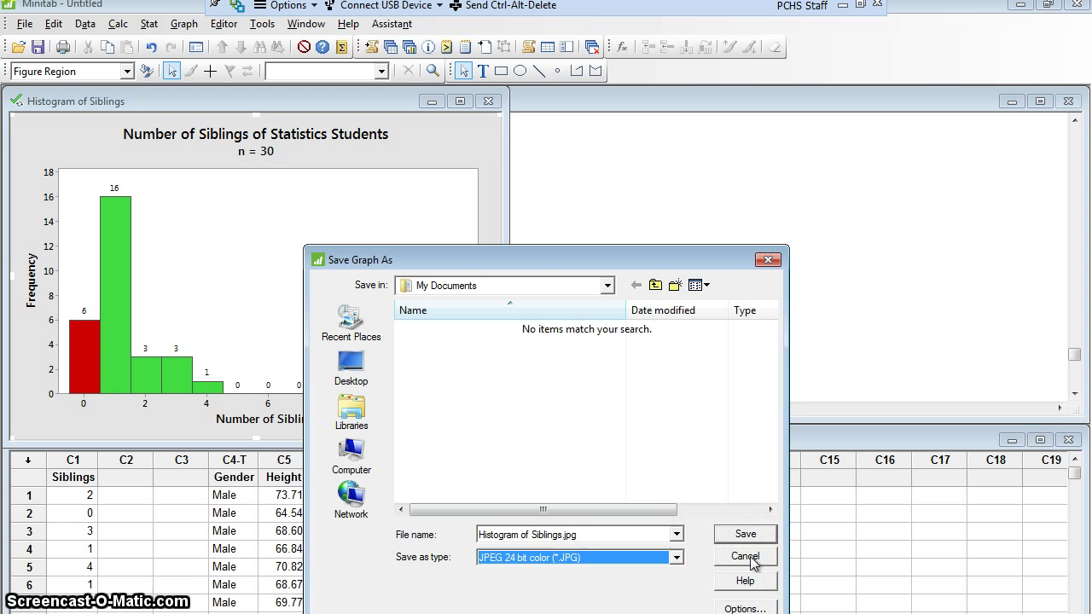
pyautogui.click(744, 556)
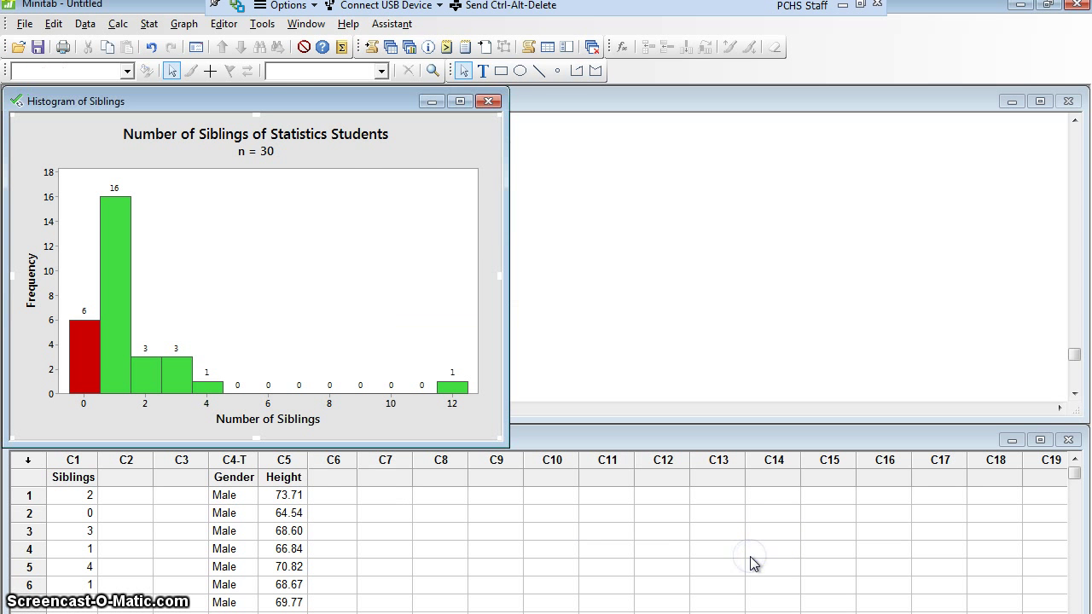
pyautogui.moveTo(301, 114)
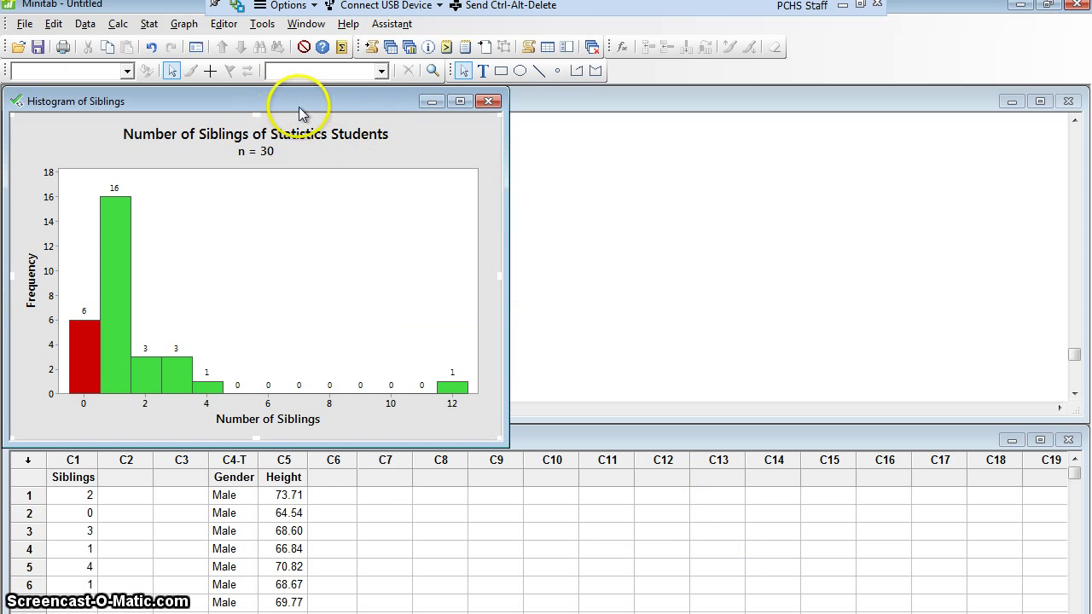
pyautogui.moveTo(535, 441)
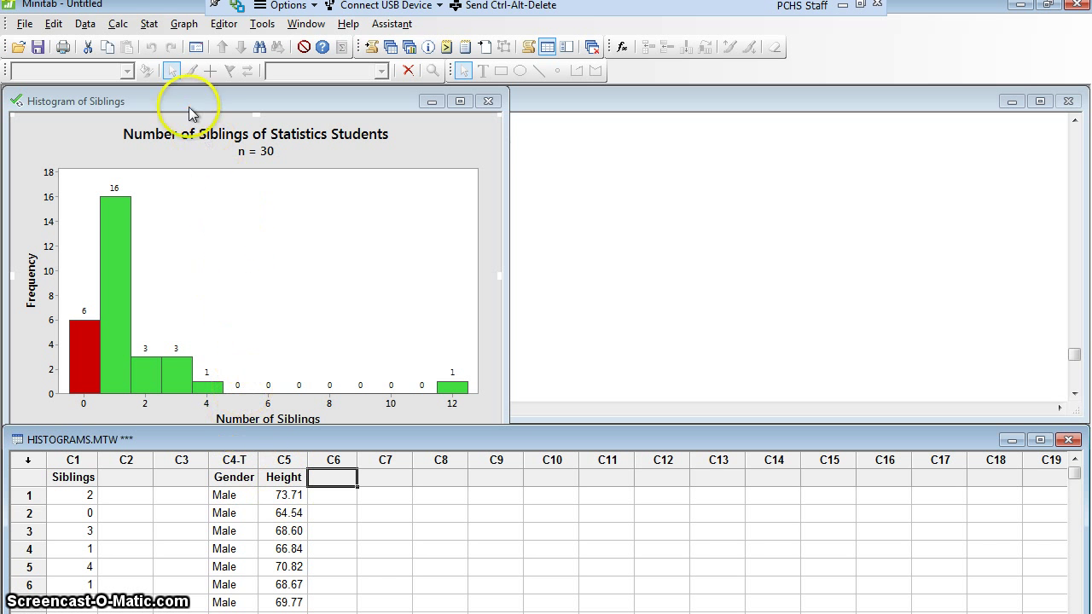
# Step: Start a new simple histogram with Height as the graph variable replacing Siblings
pyautogui.click(184, 23)
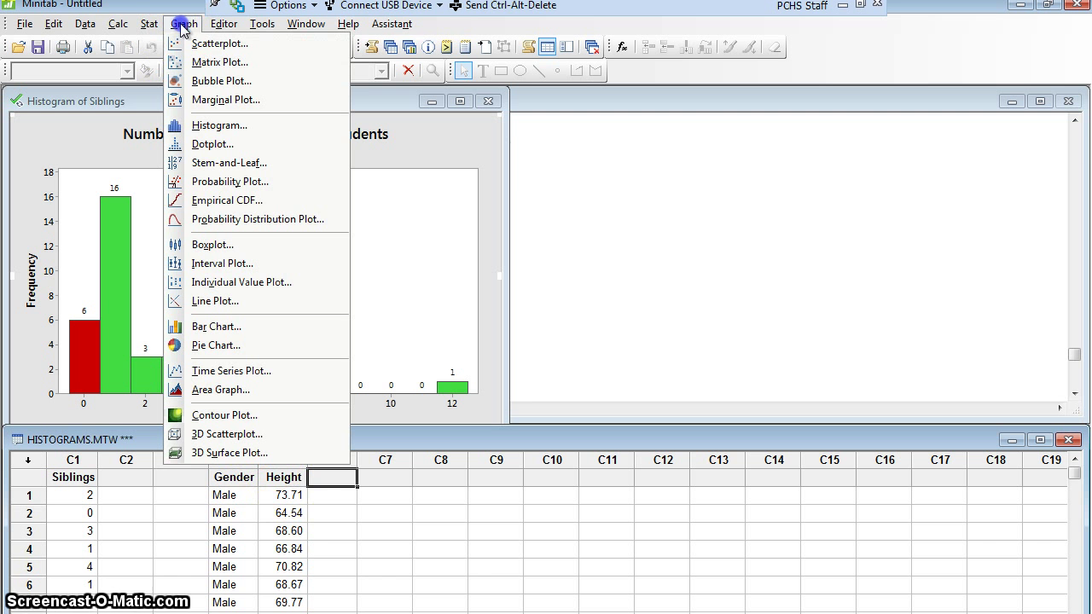
pyautogui.moveTo(218, 126)
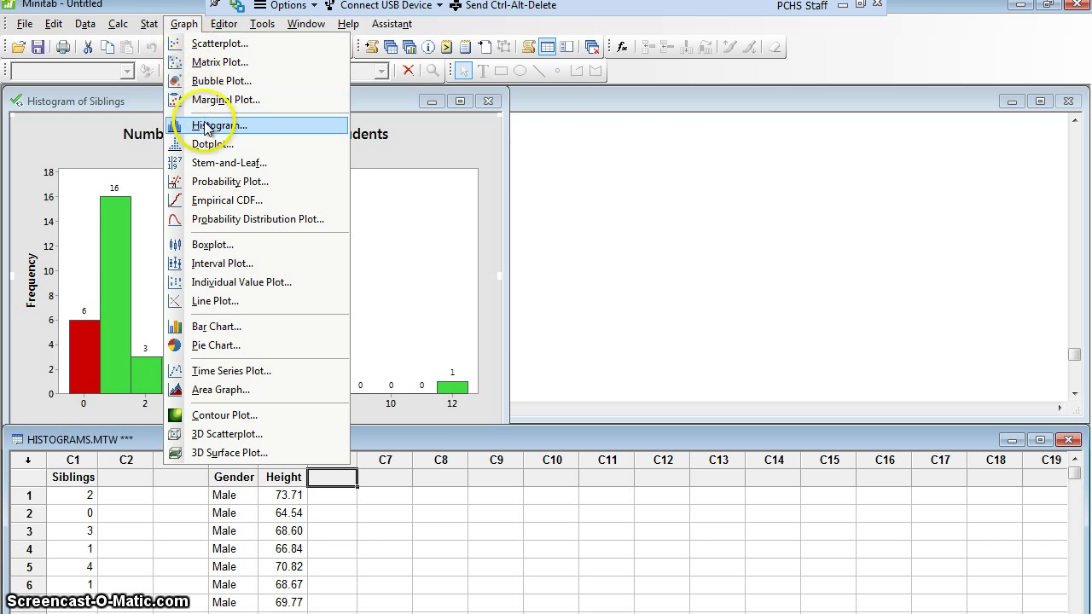
pyautogui.click(218, 126)
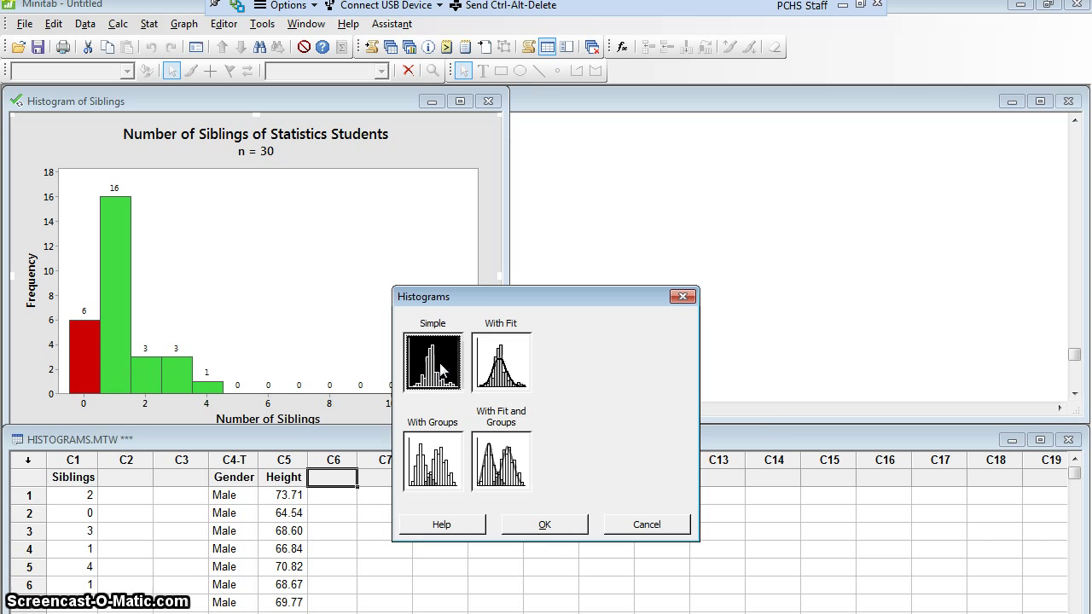
pyautogui.click(543, 524)
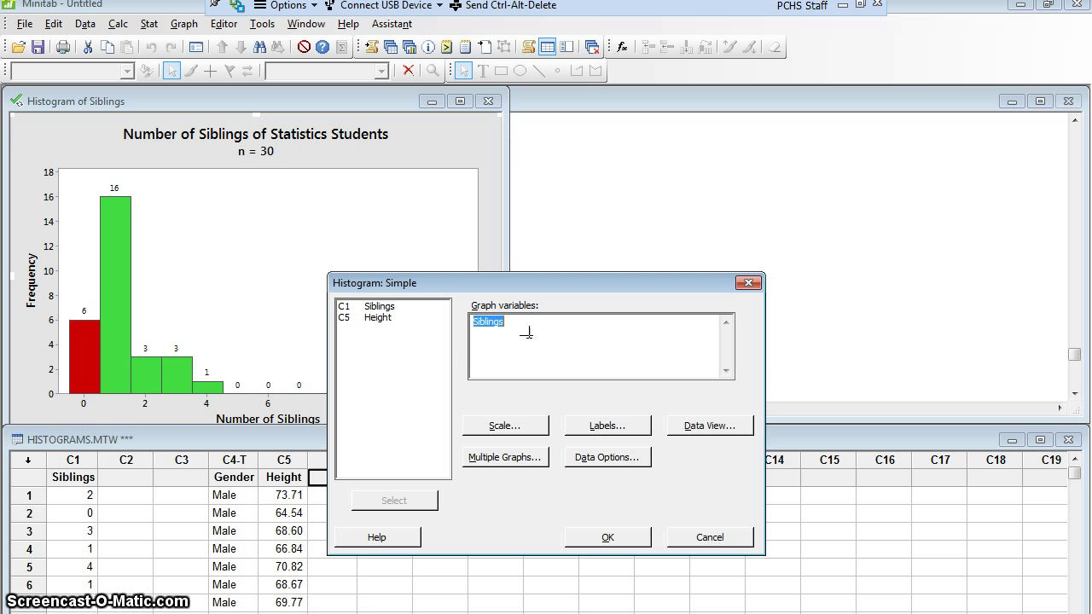
pyautogui.moveTo(379, 325)
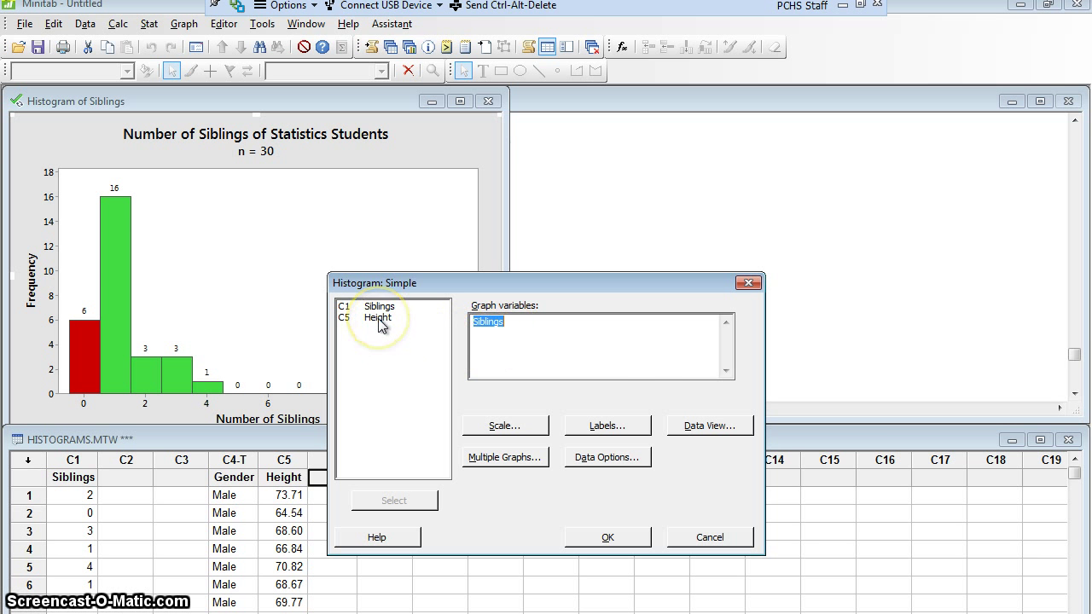
pyautogui.doubleClick(378, 318)
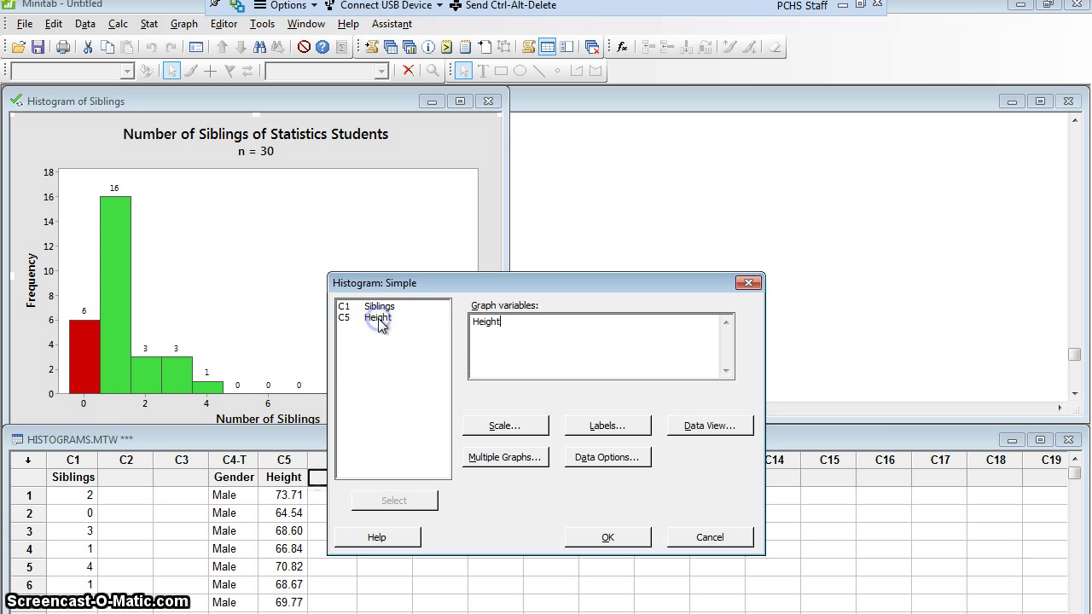
pyautogui.moveTo(670, 396)
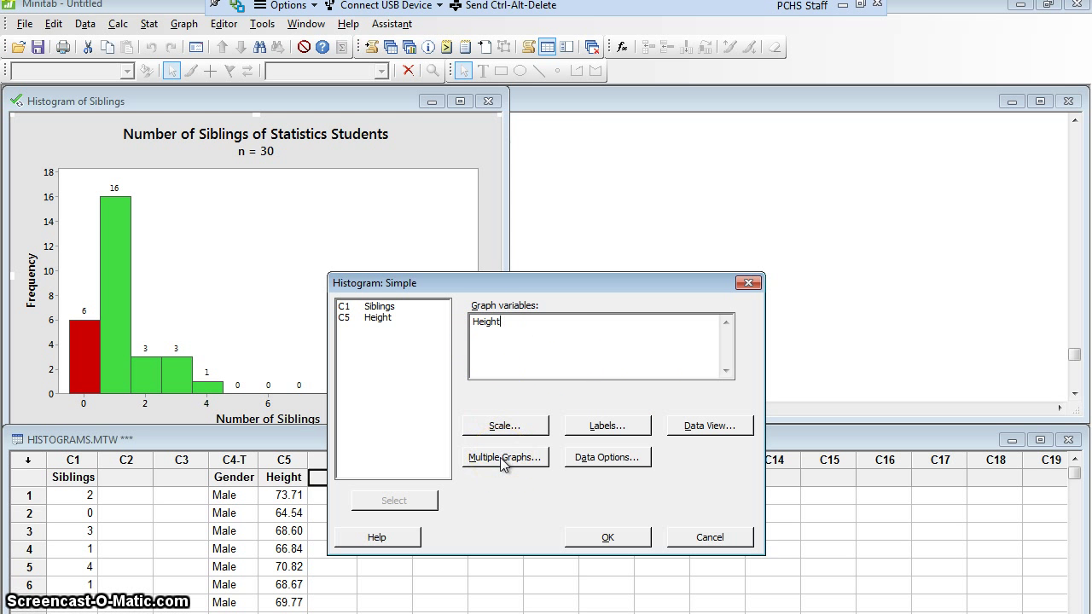
# Step: Panel the Height histogram by Gender into separate Female and Male panels and create it
pyautogui.click(504, 457)
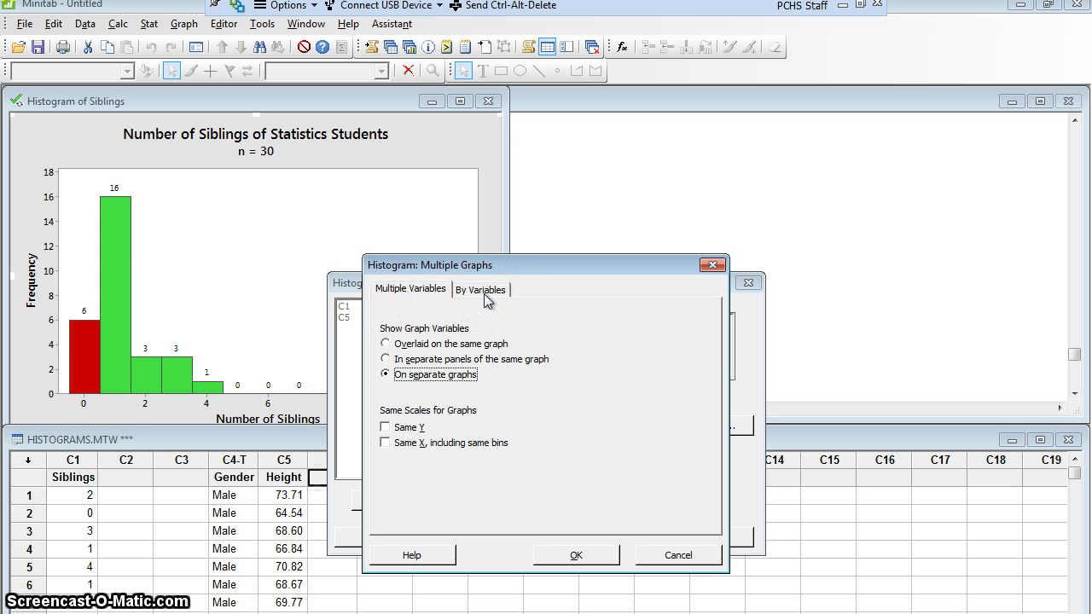
pyautogui.click(480, 289)
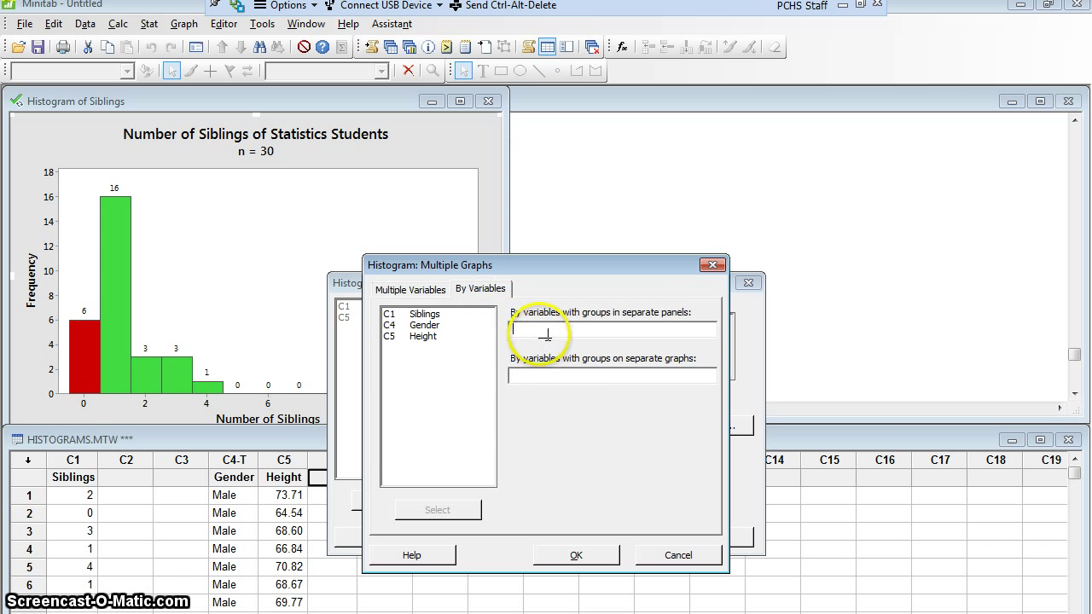
pyautogui.moveTo(657, 328)
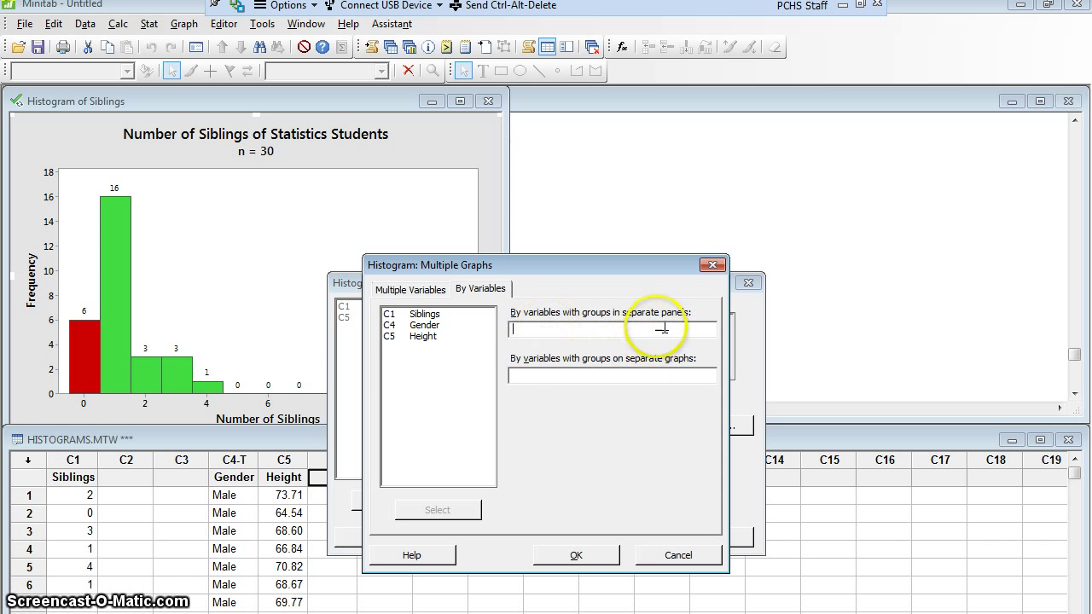
pyautogui.moveTo(648, 333)
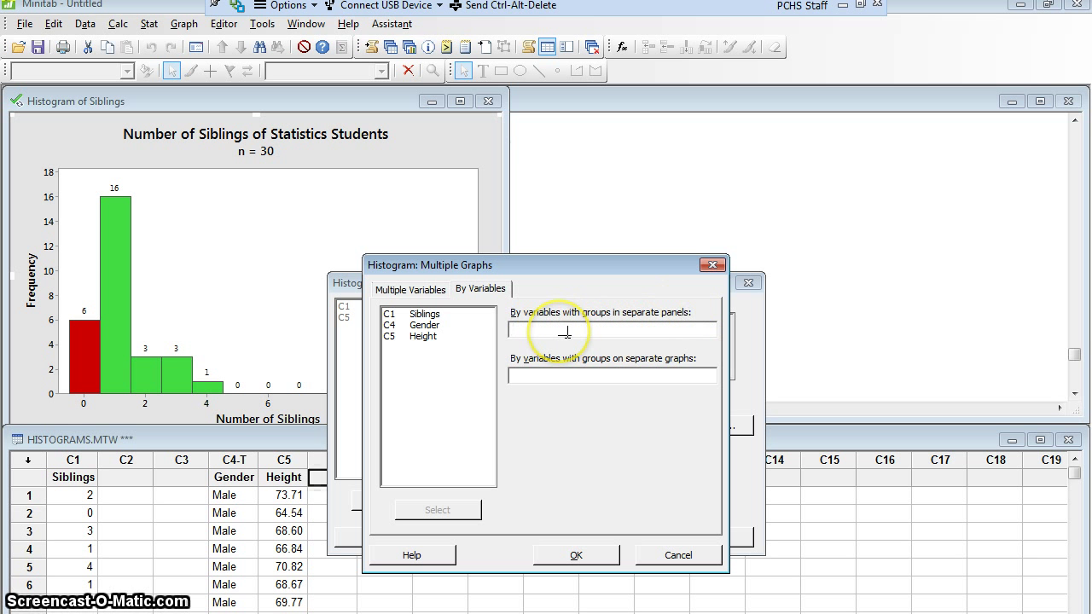
pyautogui.moveTo(681, 376)
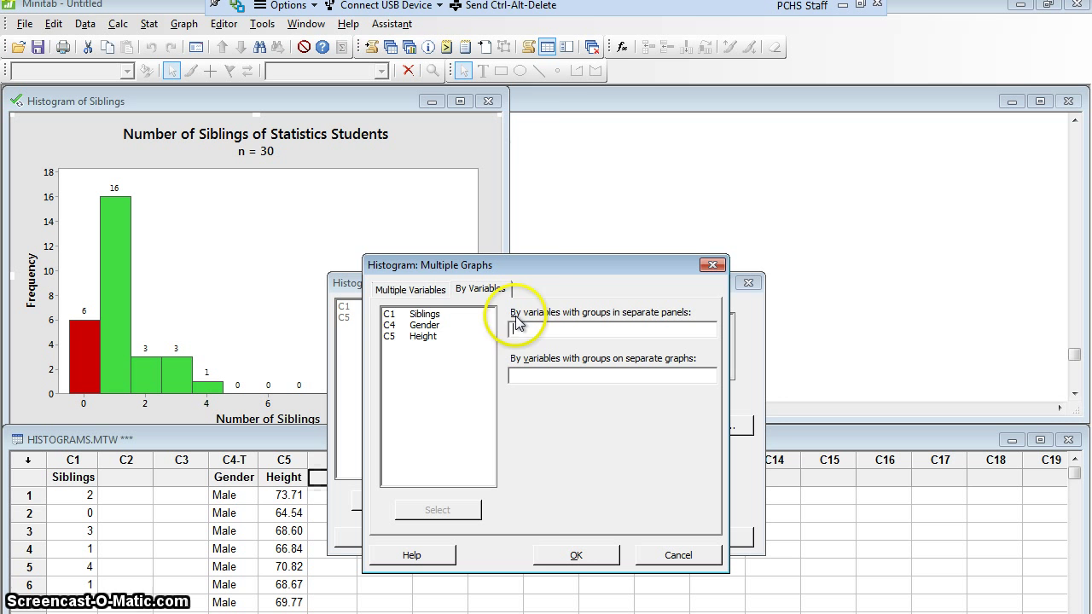
pyautogui.click(424, 325)
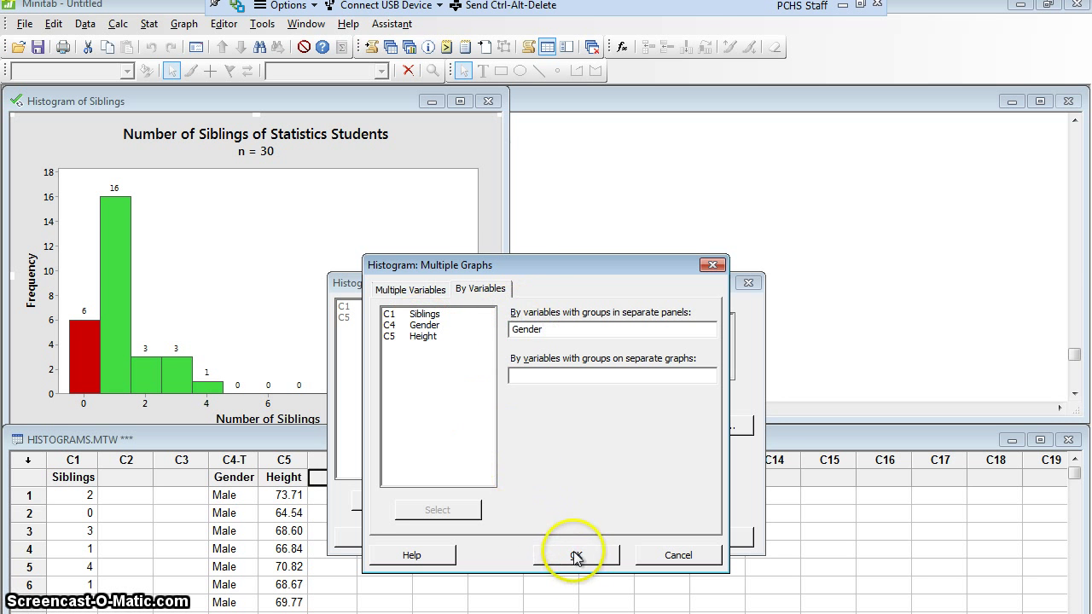
pyautogui.click(576, 554)
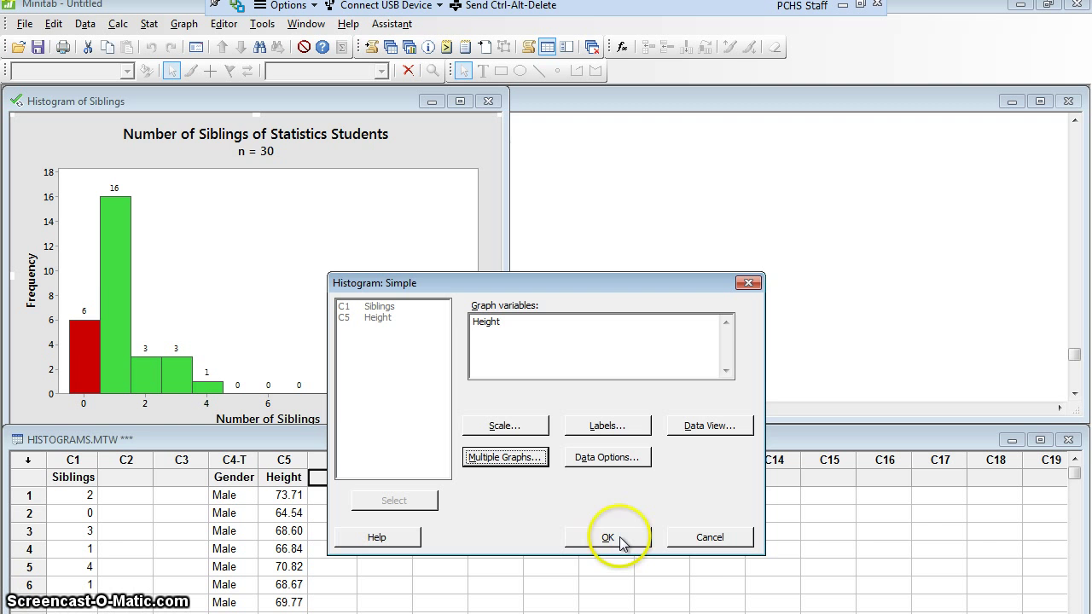
pyautogui.click(607, 537)
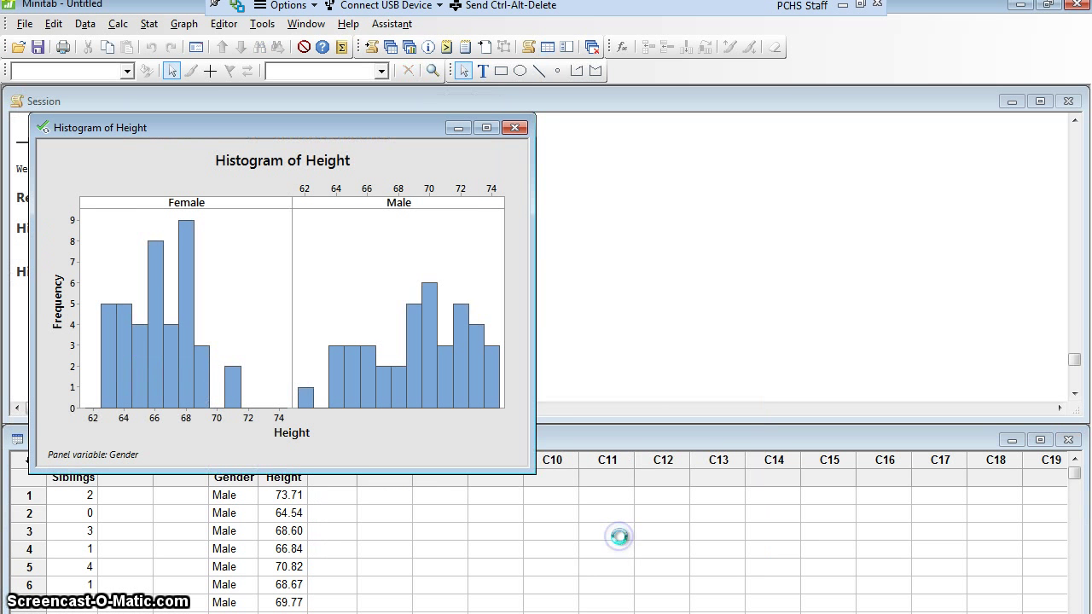
pyautogui.moveTo(115, 350)
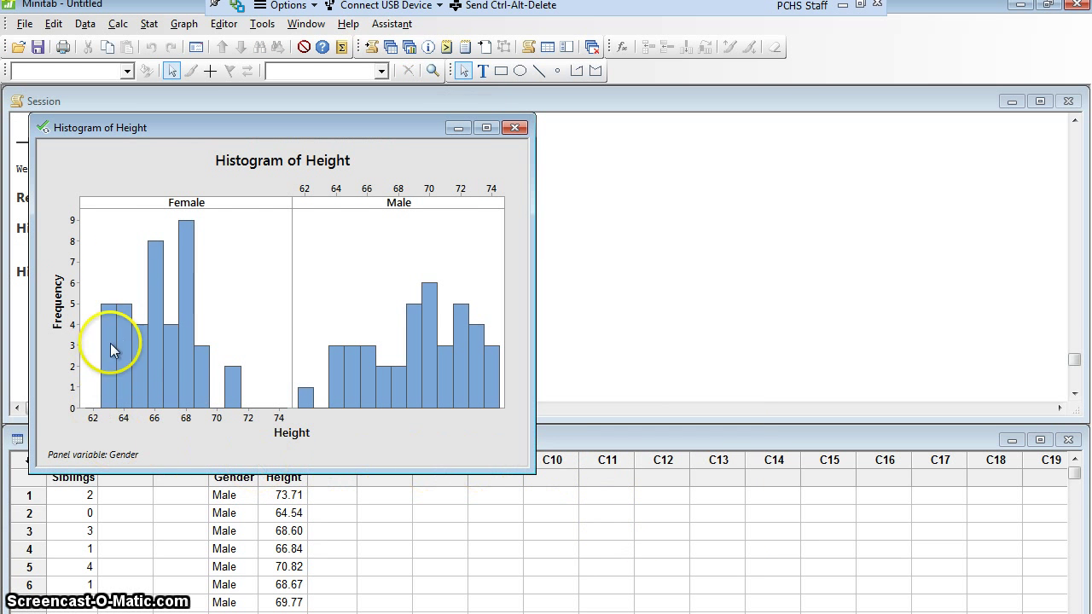
pyautogui.moveTo(175, 418)
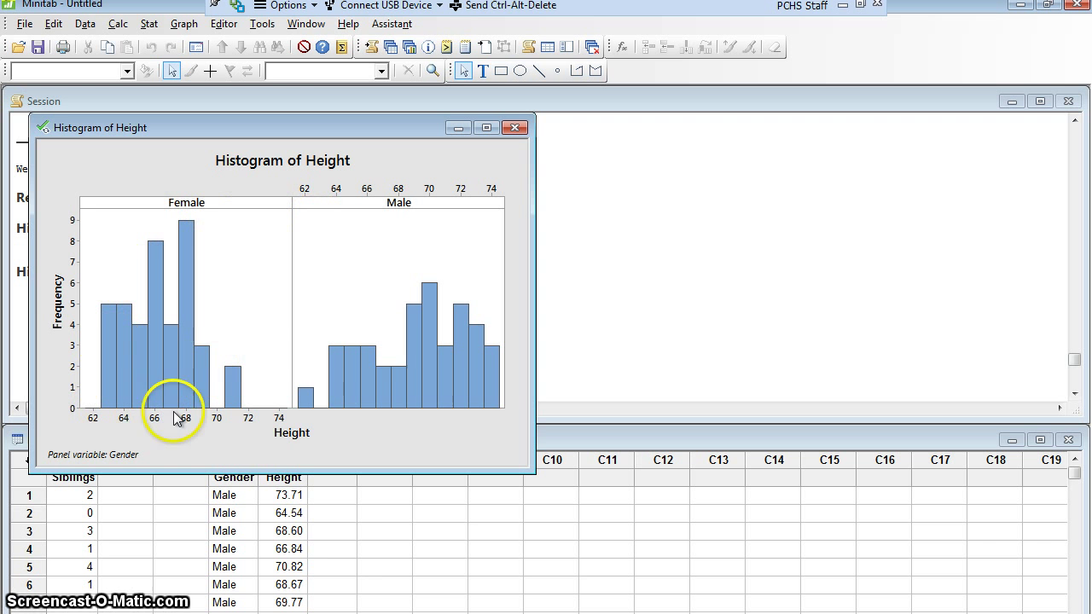
pyautogui.moveTo(53, 347)
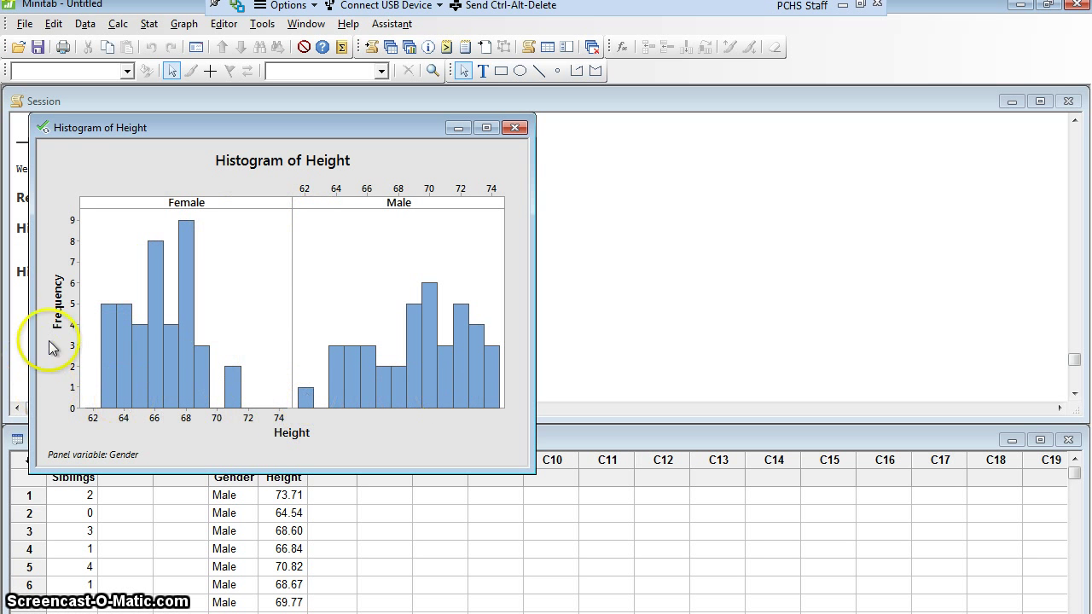
pyautogui.moveTo(305, 405)
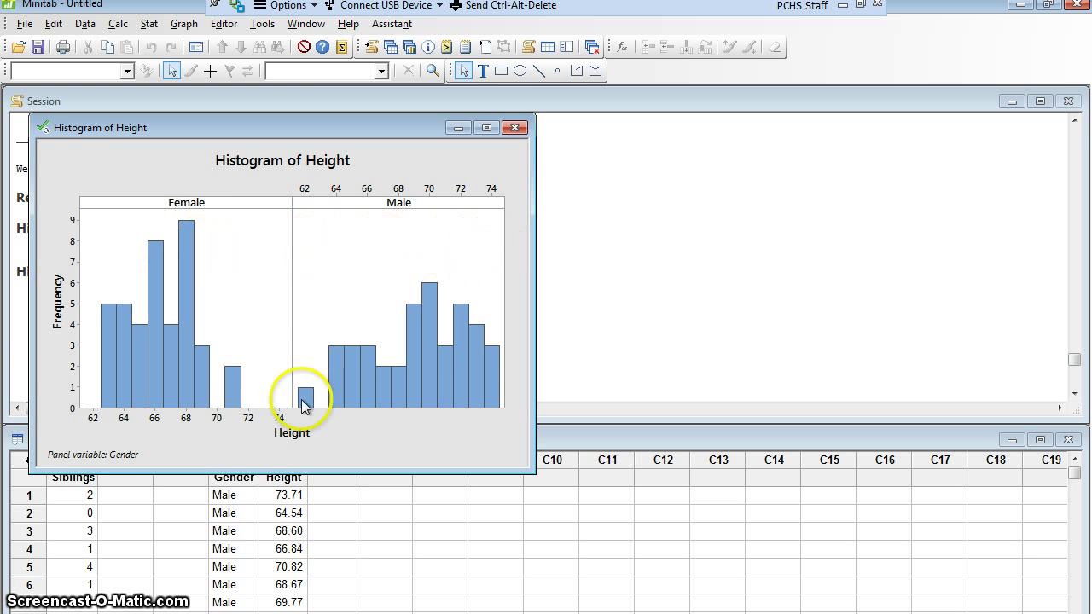
pyautogui.moveTo(267, 426)
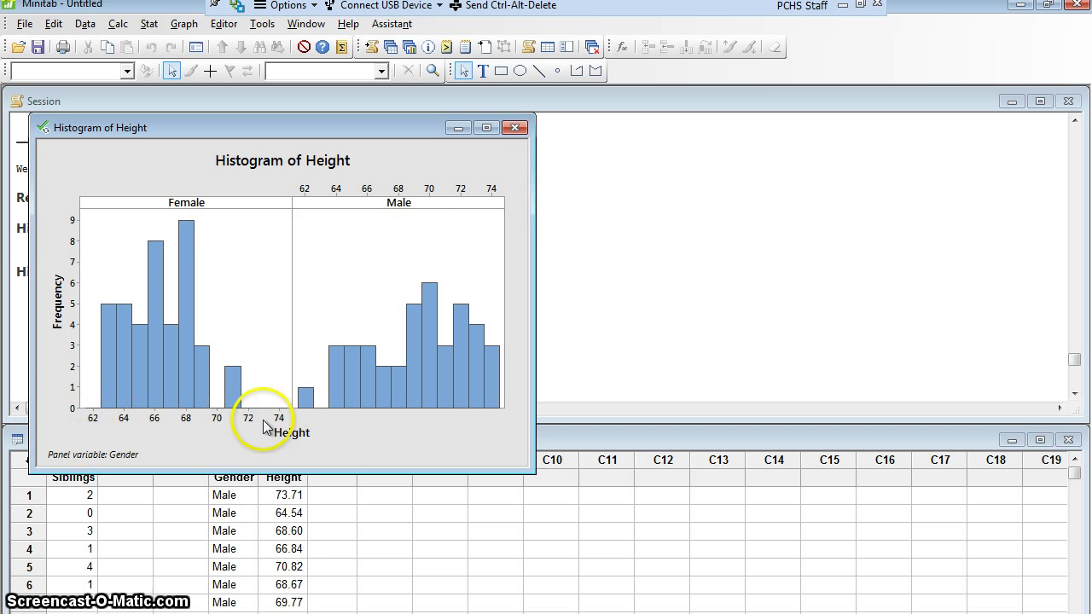
pyautogui.moveTo(333, 201)
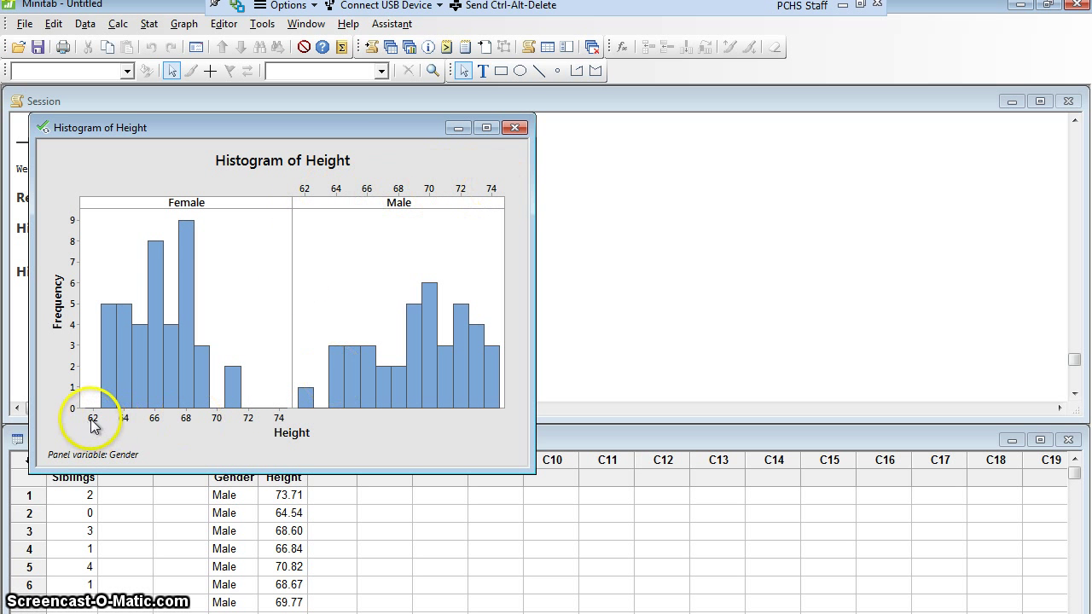
pyautogui.moveTo(285, 417)
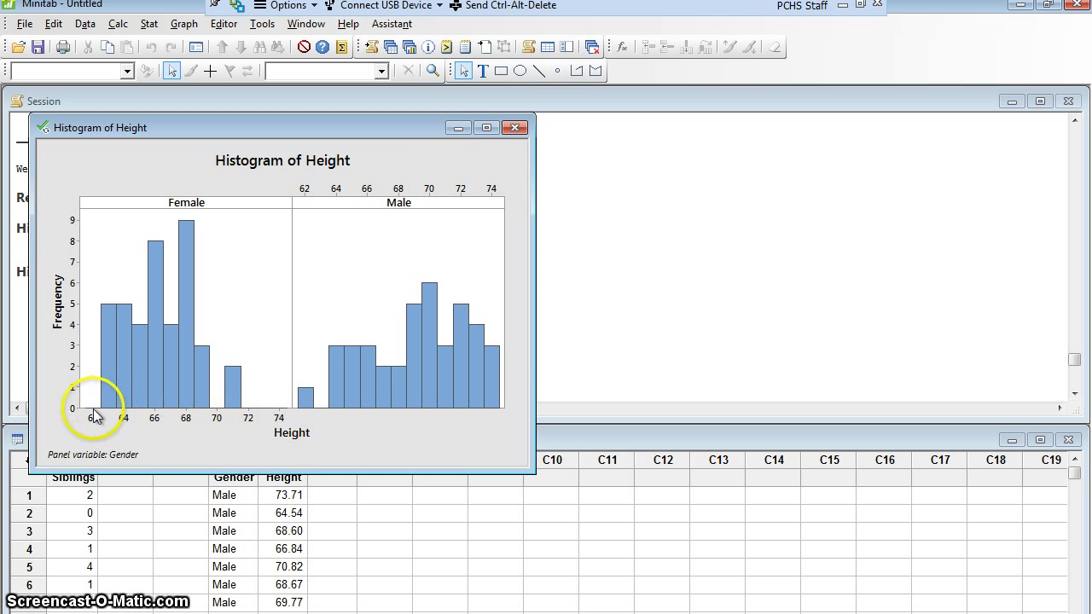
pyautogui.moveTo(459, 444)
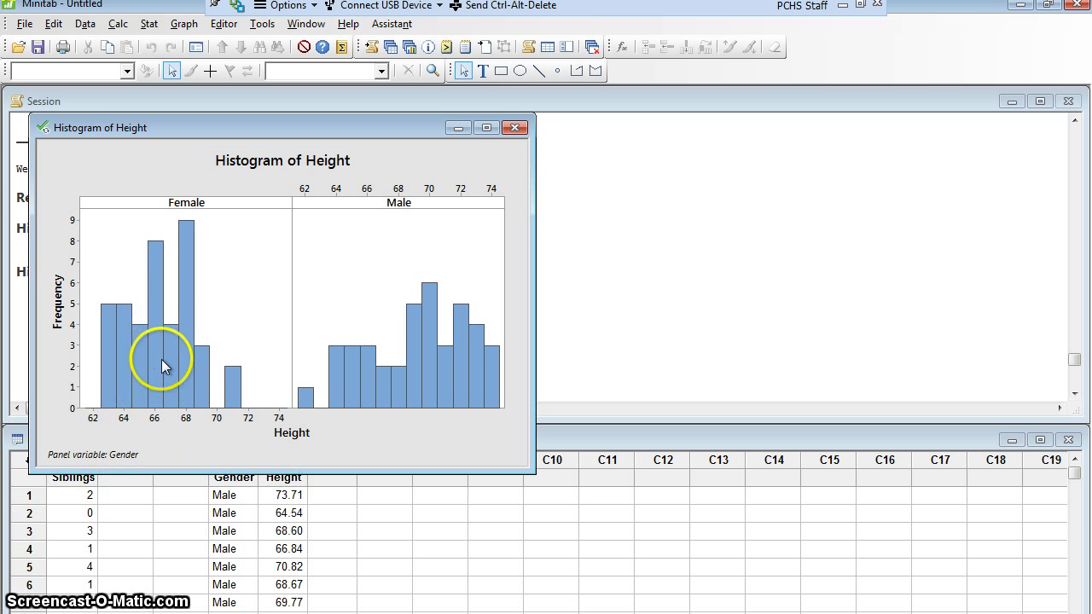
pyautogui.moveTo(399, 378)
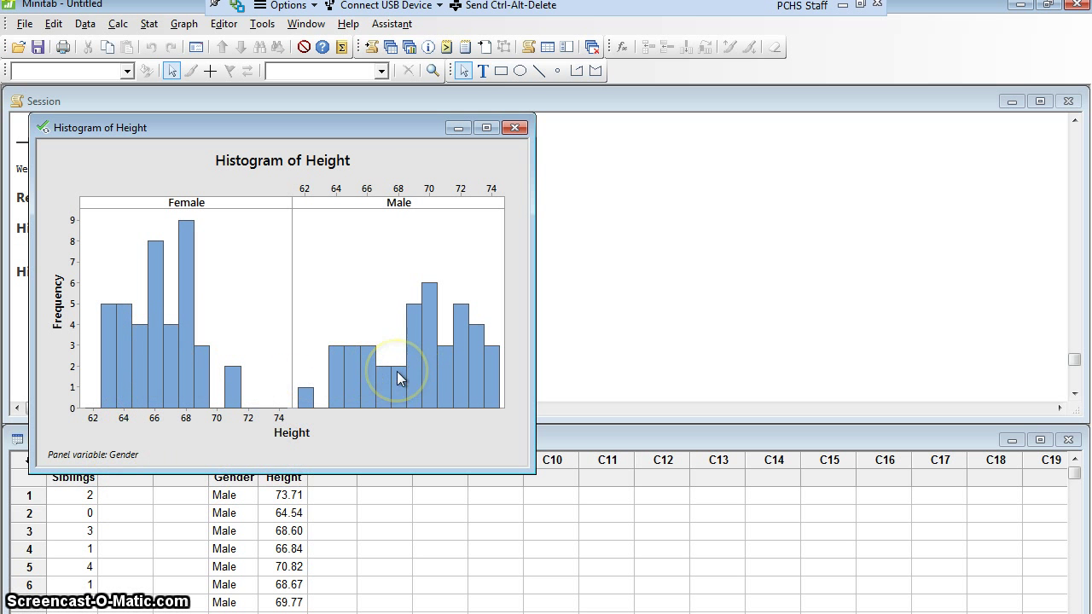
pyautogui.moveTo(323, 211)
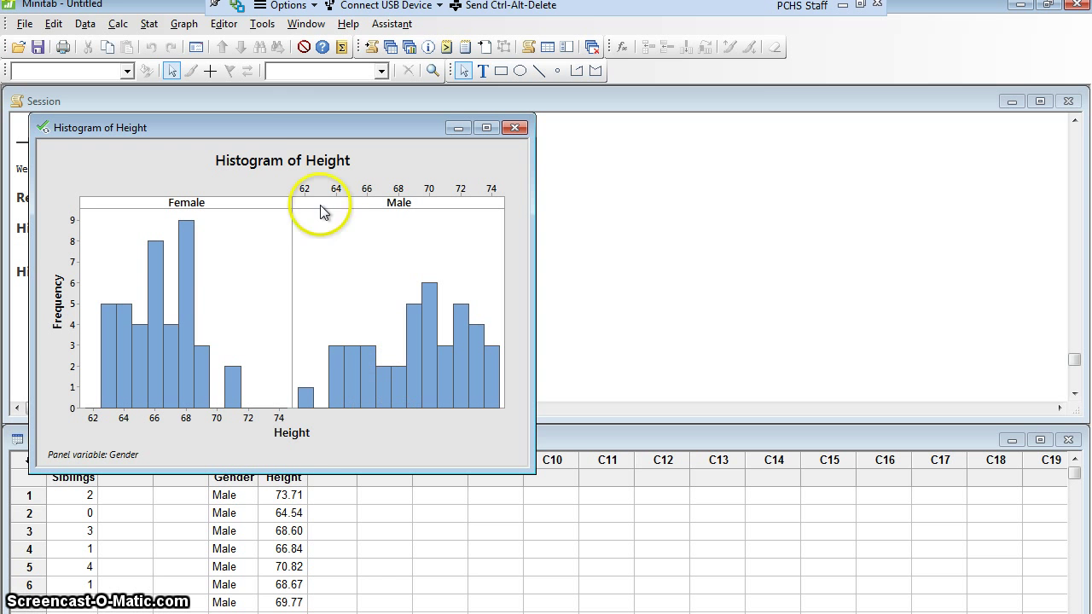